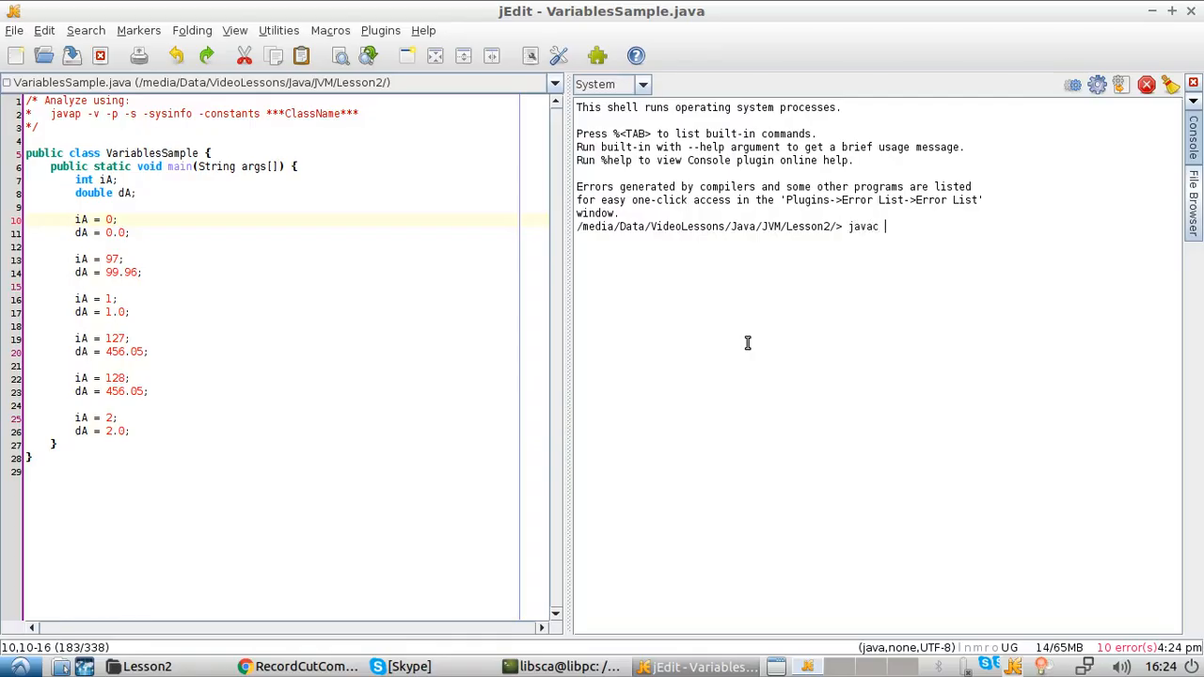
Compile VariablesSample.java with javac, then disassemble it with javap -v -p -s -sysinfo -constants
text(VariablesSample.java)
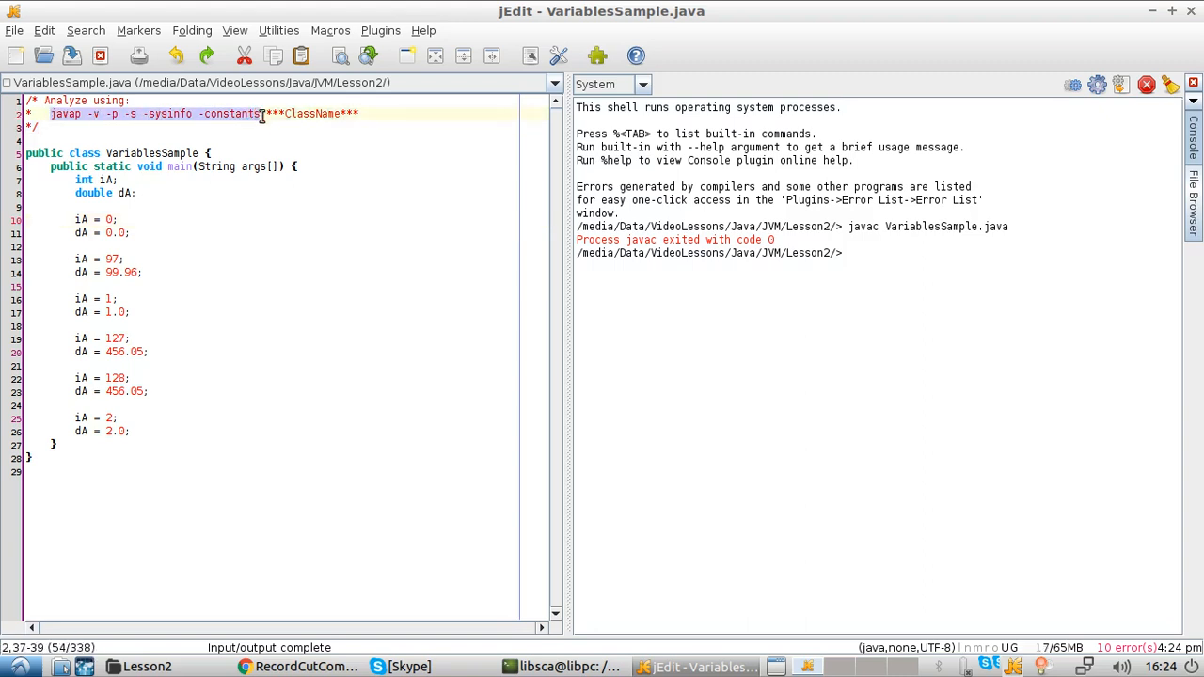
text(javap -v -p -s -sysinfo -constants)
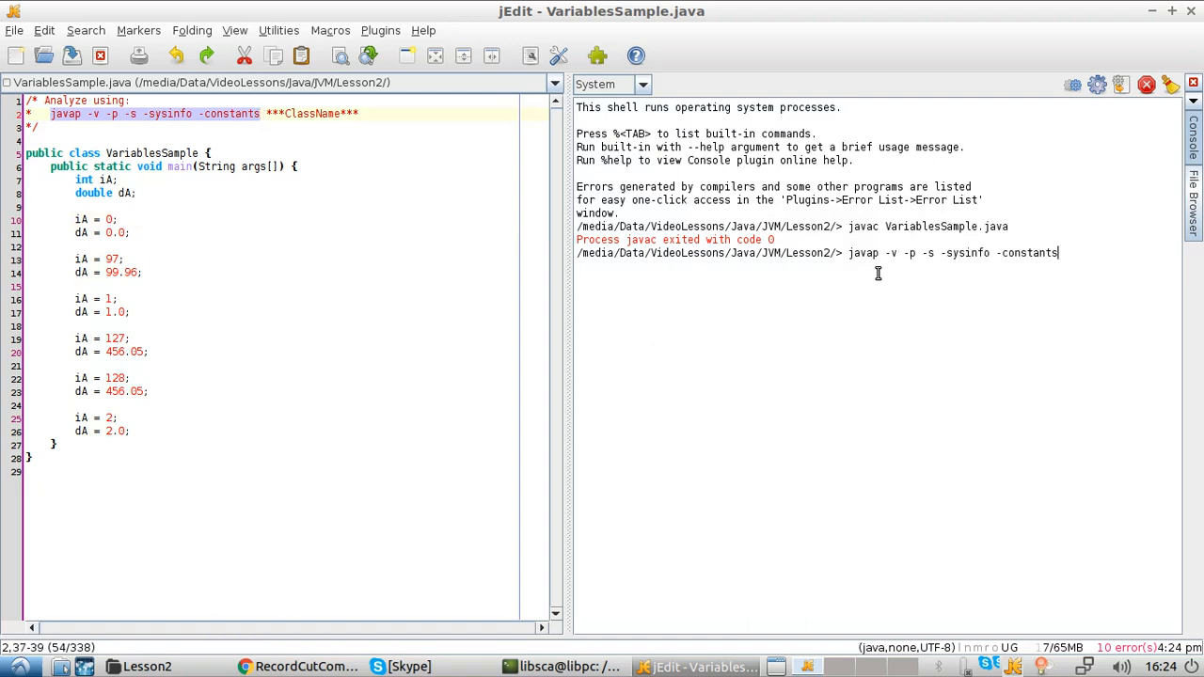
text(VariablesSample)
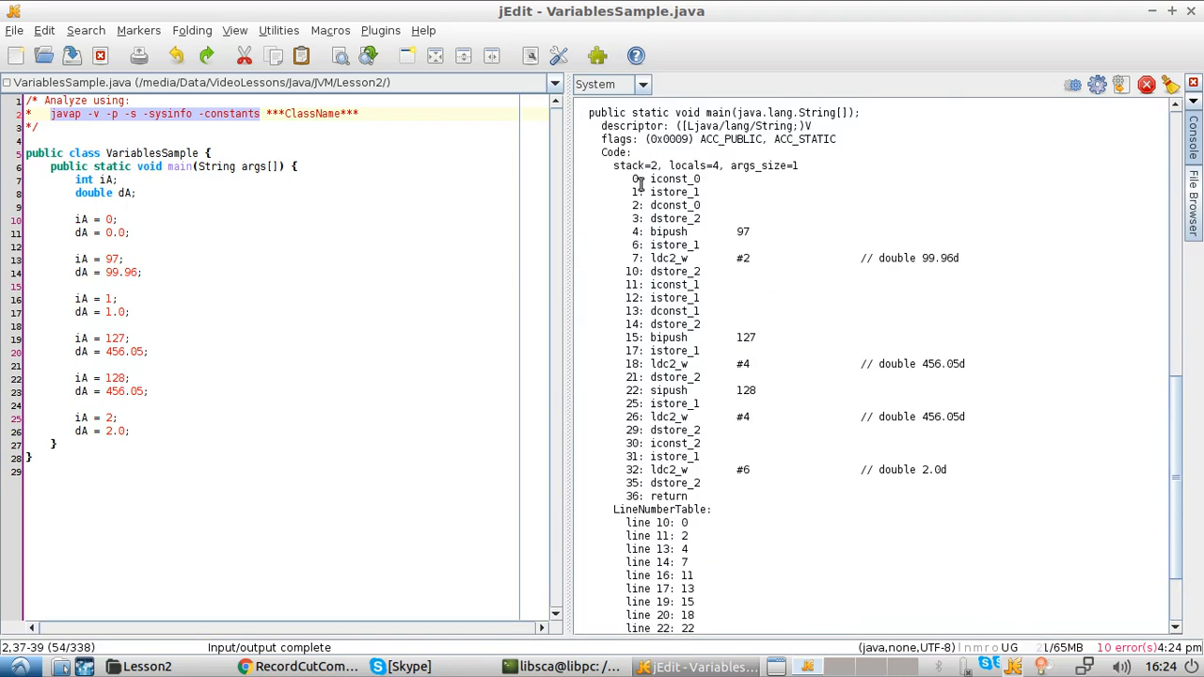
drag(639, 177, 699, 496)
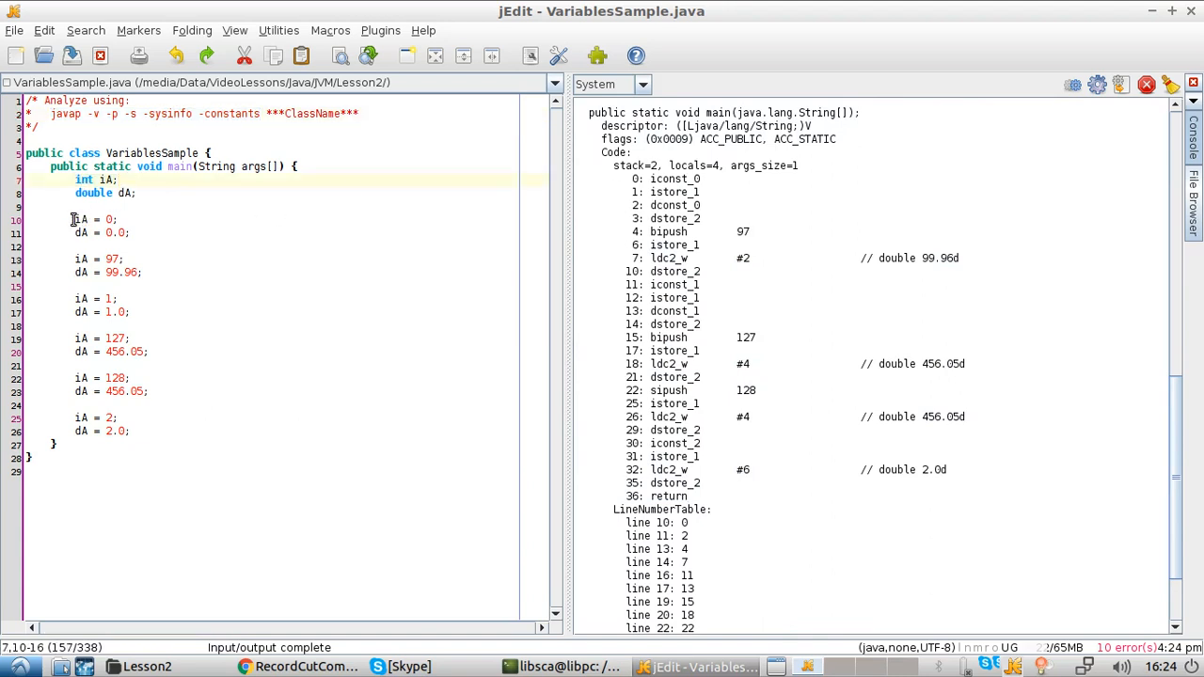
click(94, 218)
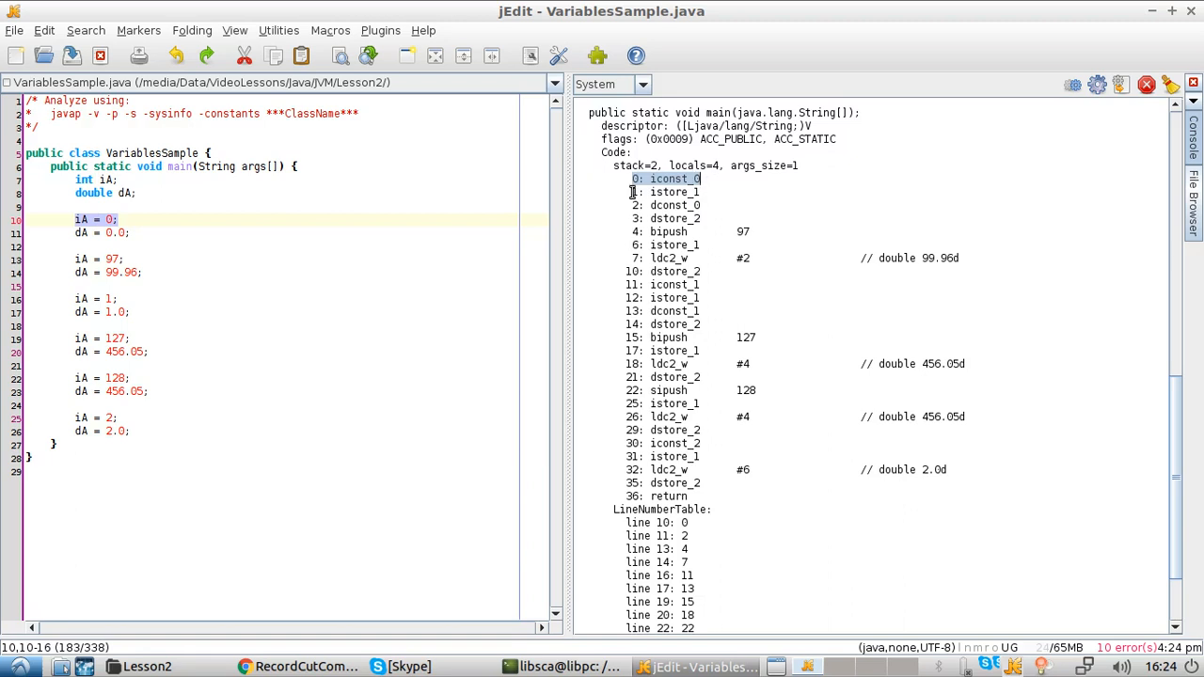
click(673, 192)
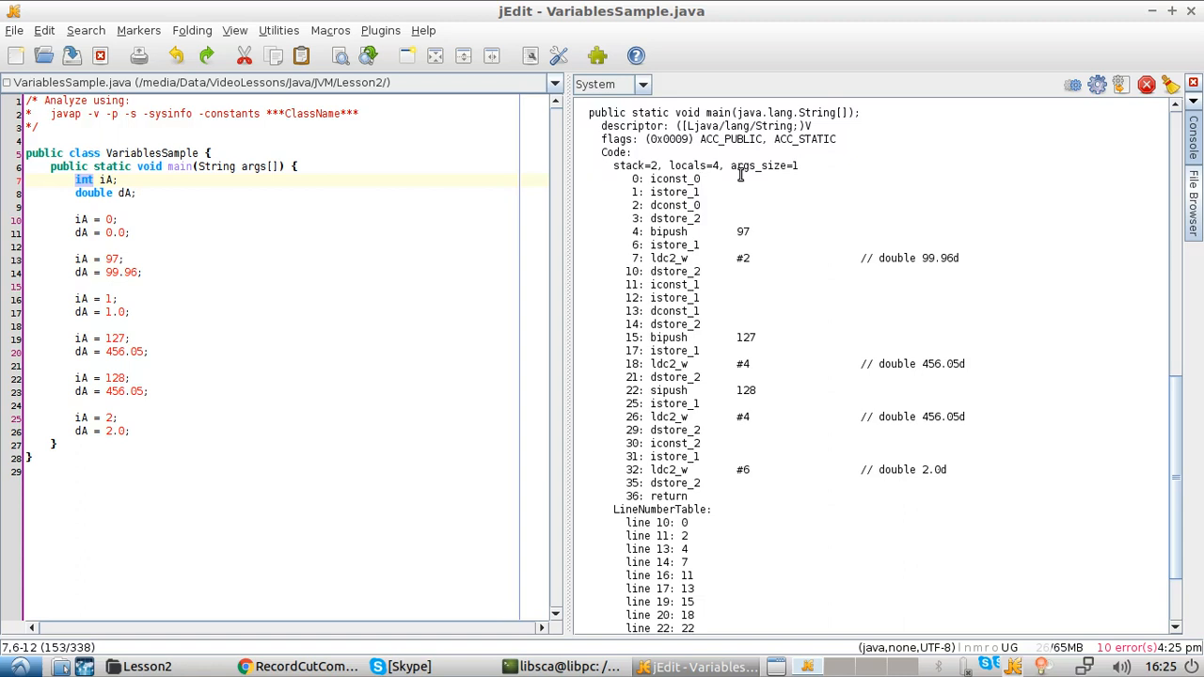
double_click(672, 205)
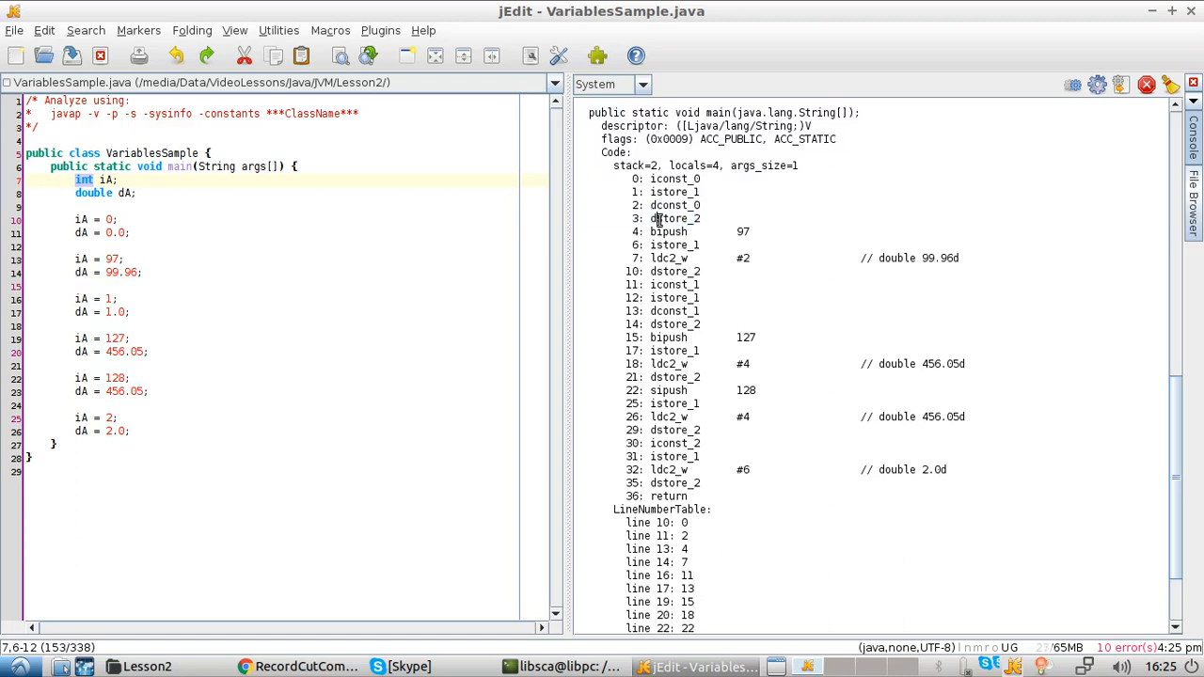
double_click(669, 218)
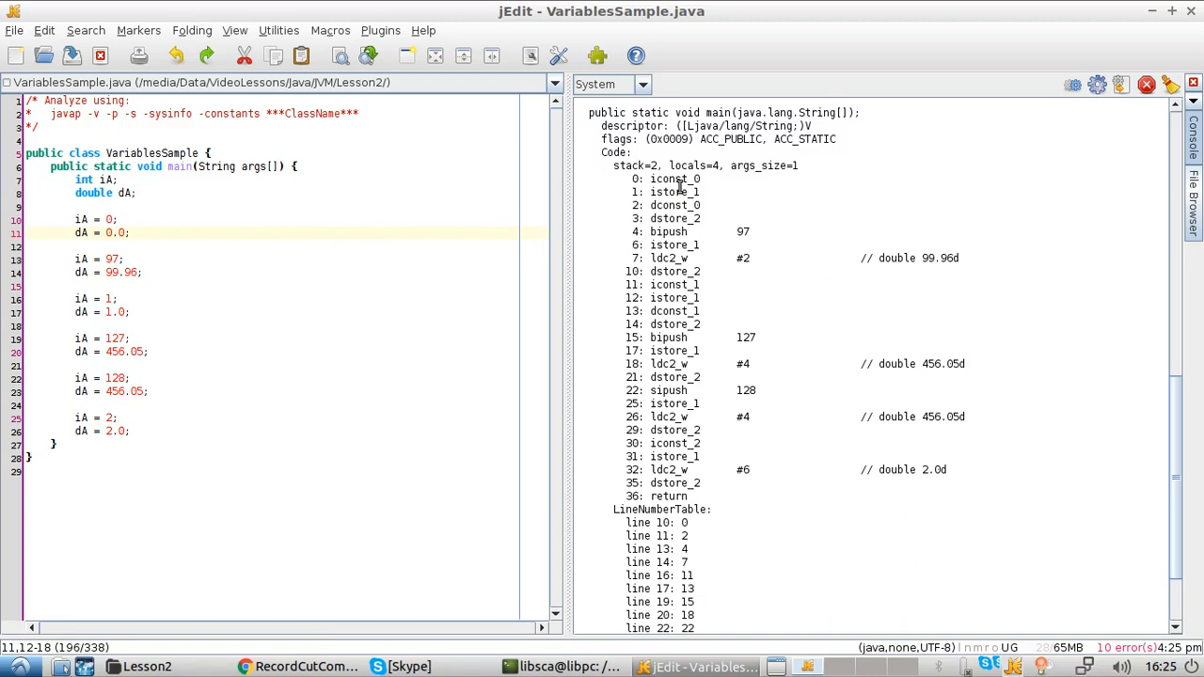
mouse_move(711, 230)
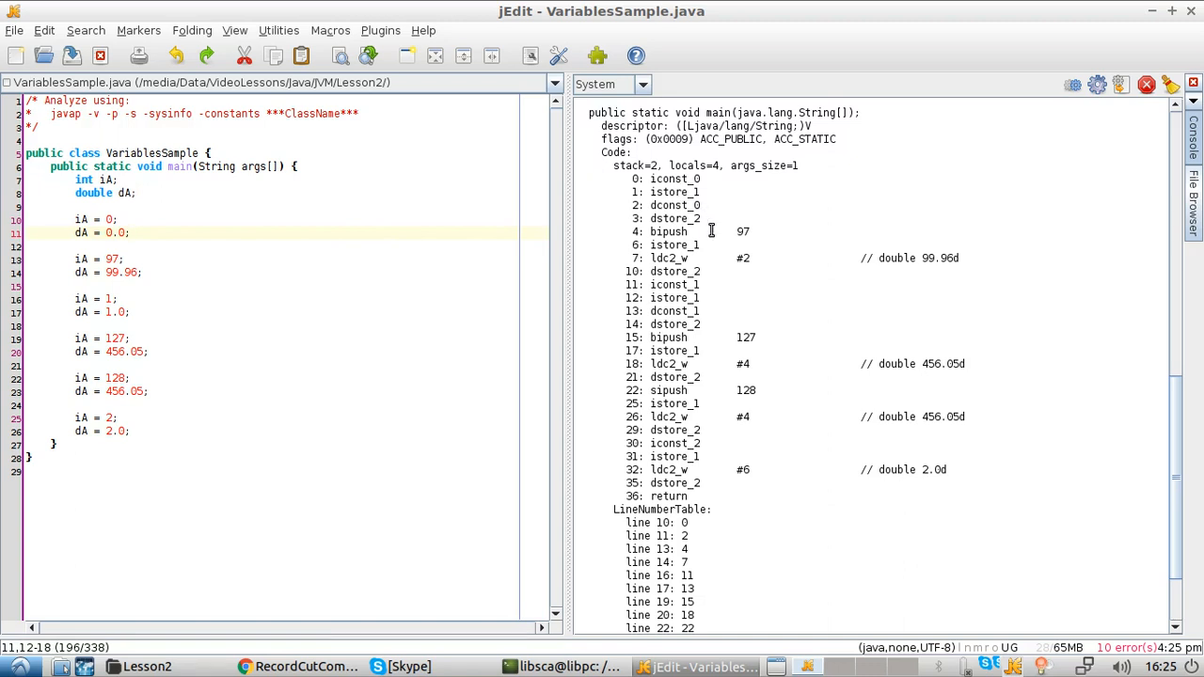
Highlight the bipush instruction and scroll the output up to the Constant pool section
double_click(742, 229)
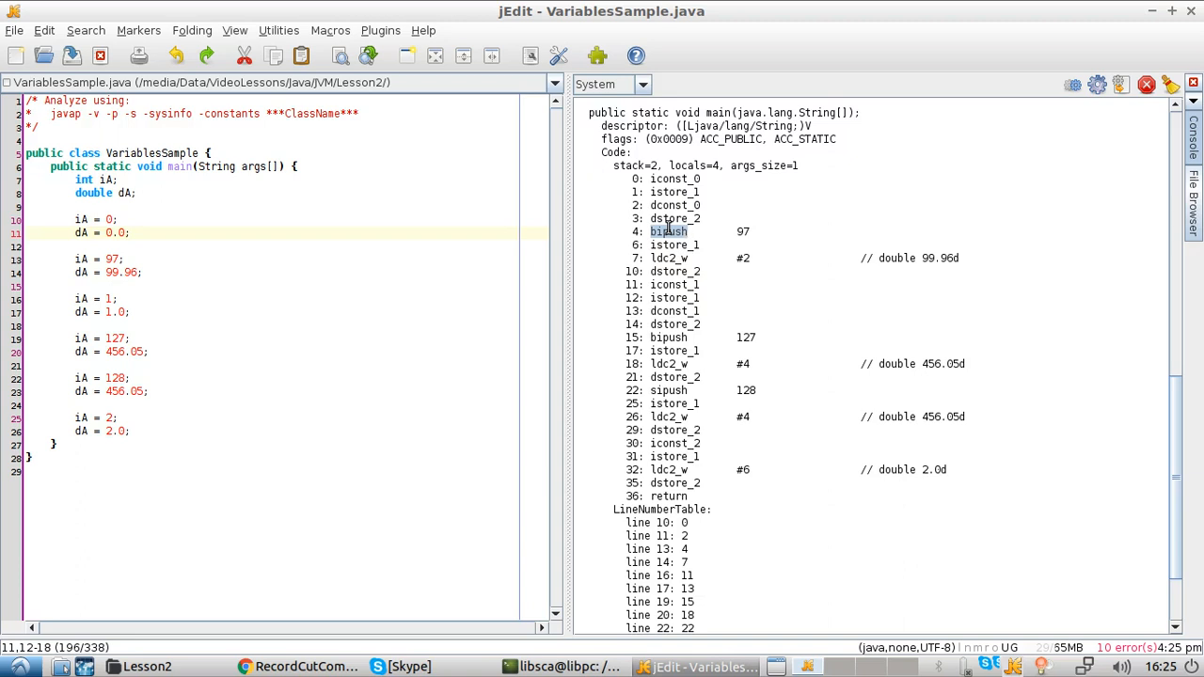
double_click(668, 389)
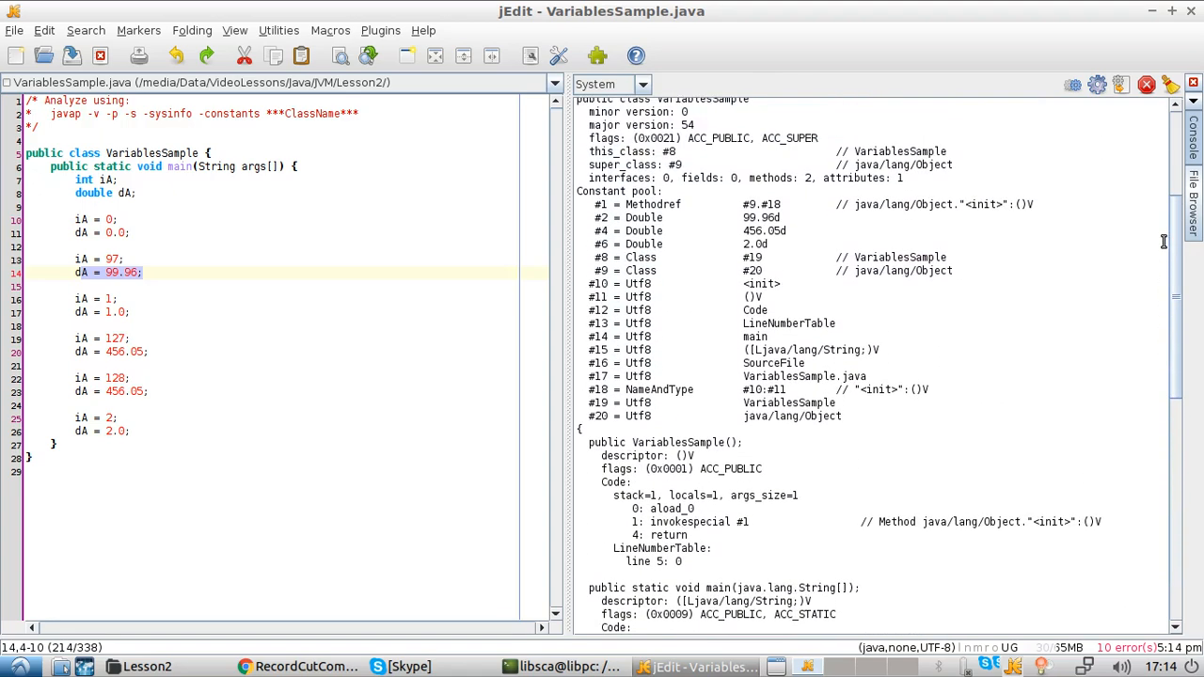
Scroll the console between the constant pool and main's bytecode before switching to AddSample.java
scroll(down, 3)
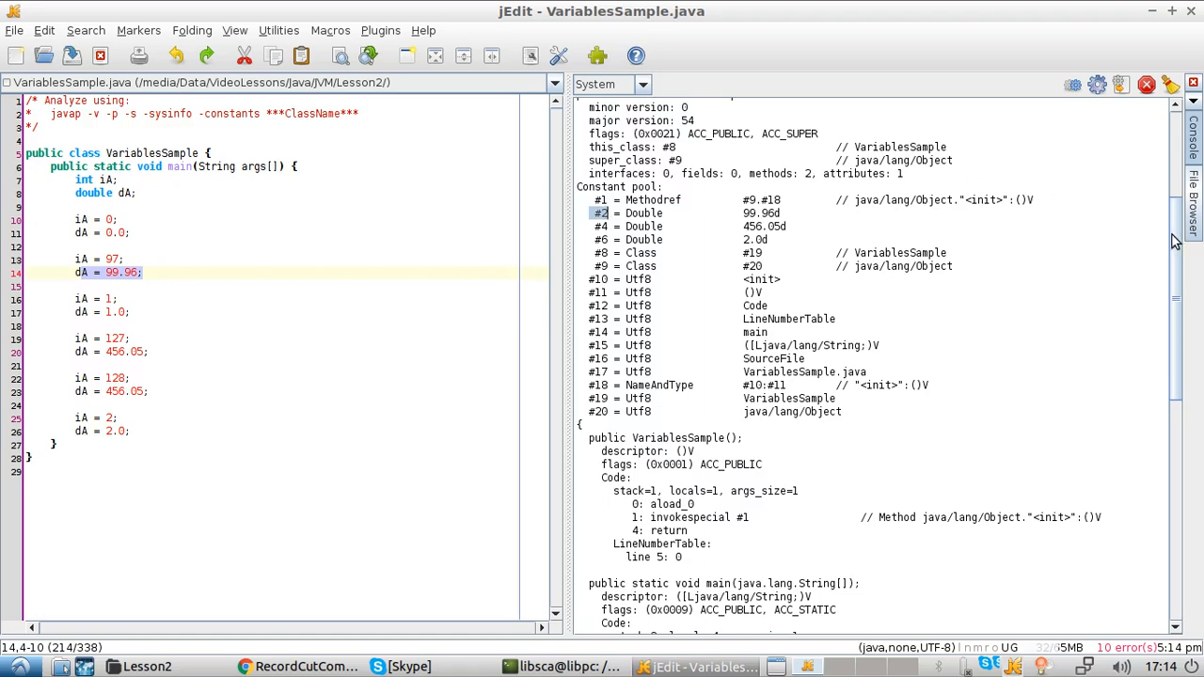
scroll(down, 3)
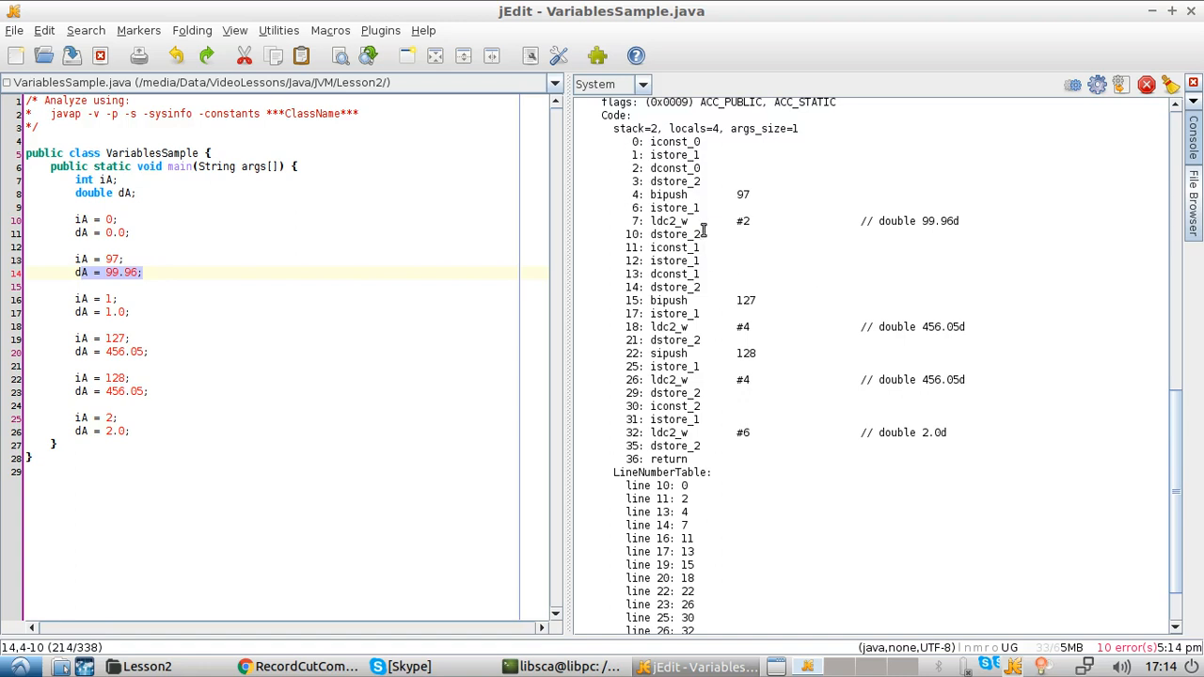
mouse_move(700, 222)
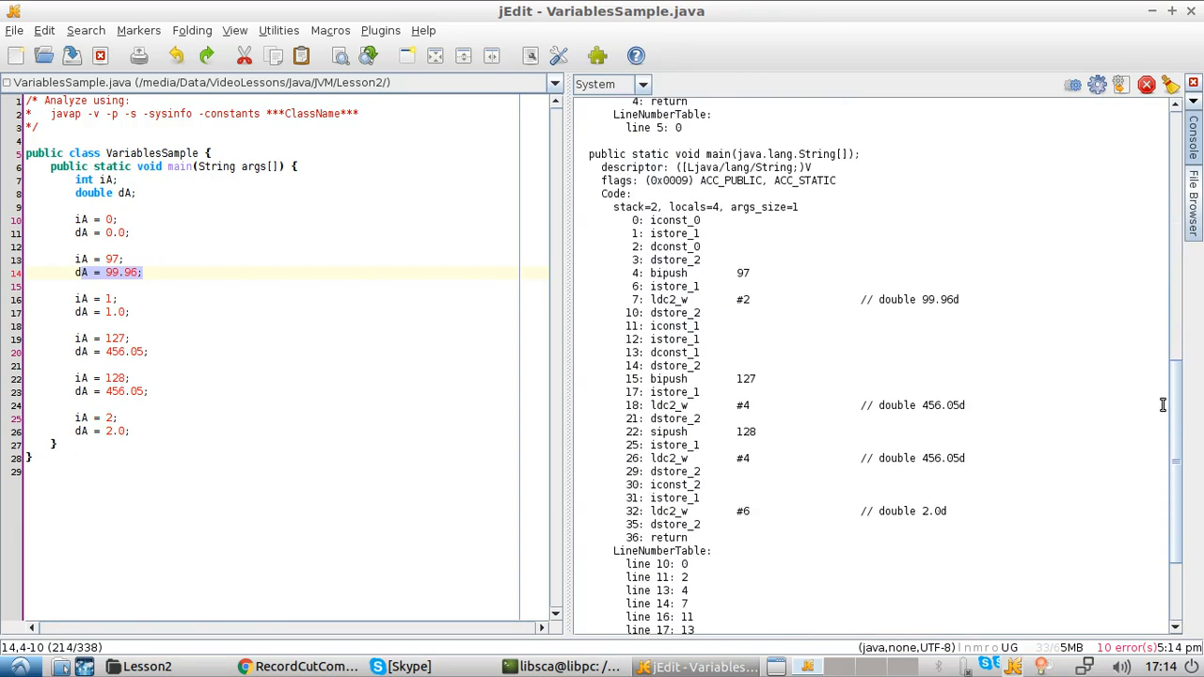
scroll(down, 3)
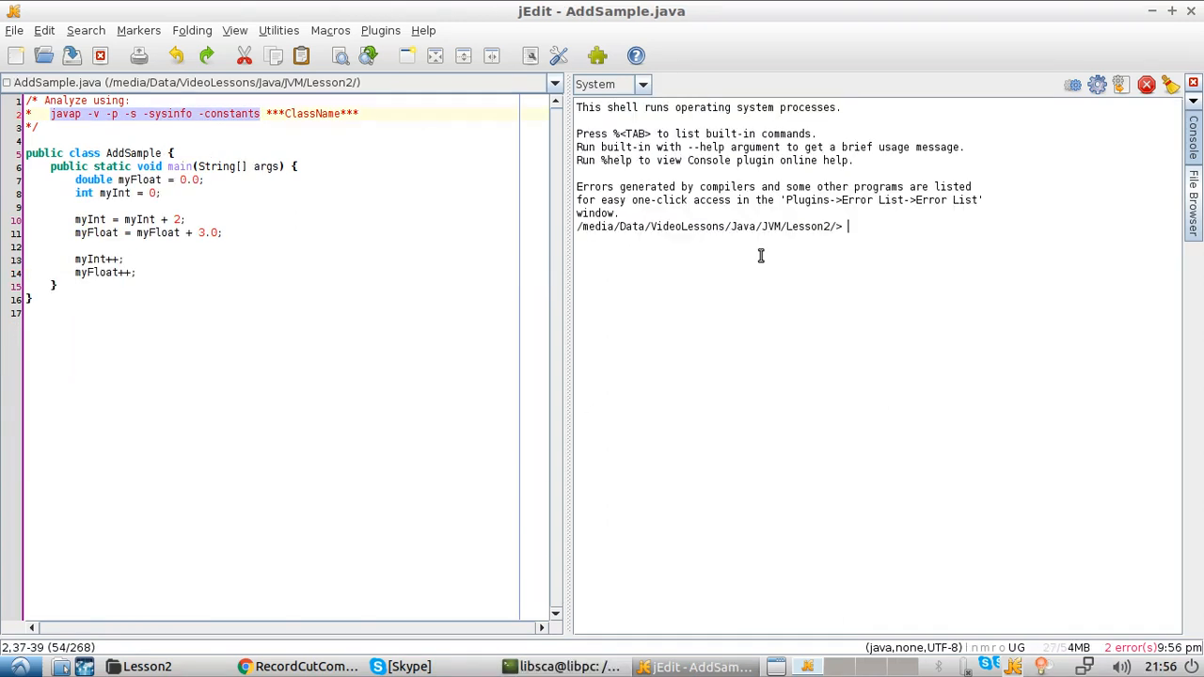
Compile AddSample.java and run javap -v -p -s -sysinfo -constants AddSample using the options copied from the comment
text(javac AddSample.java)
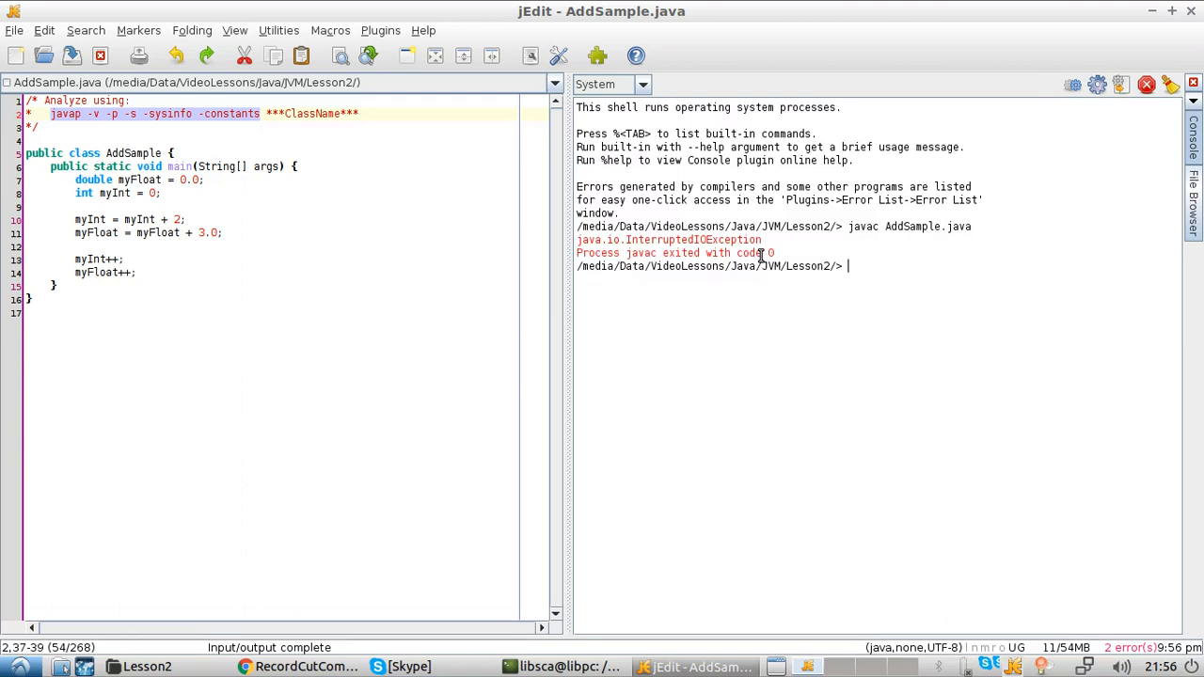
click(52, 113)
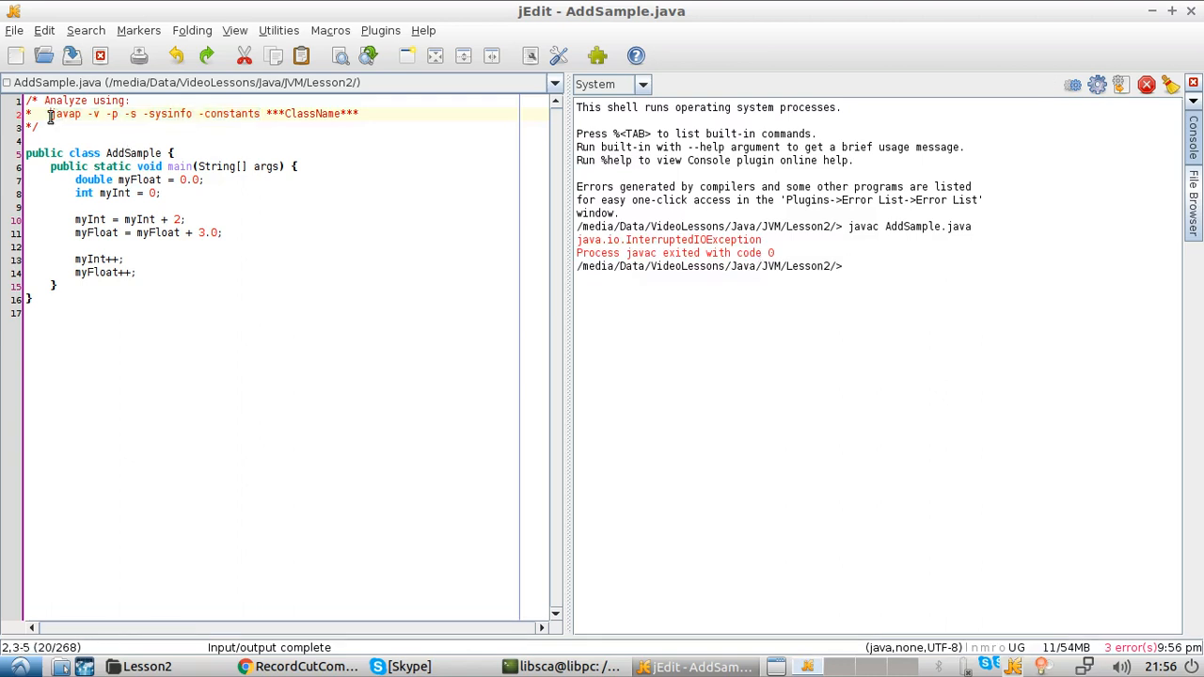
drag(51, 113, 259, 113)
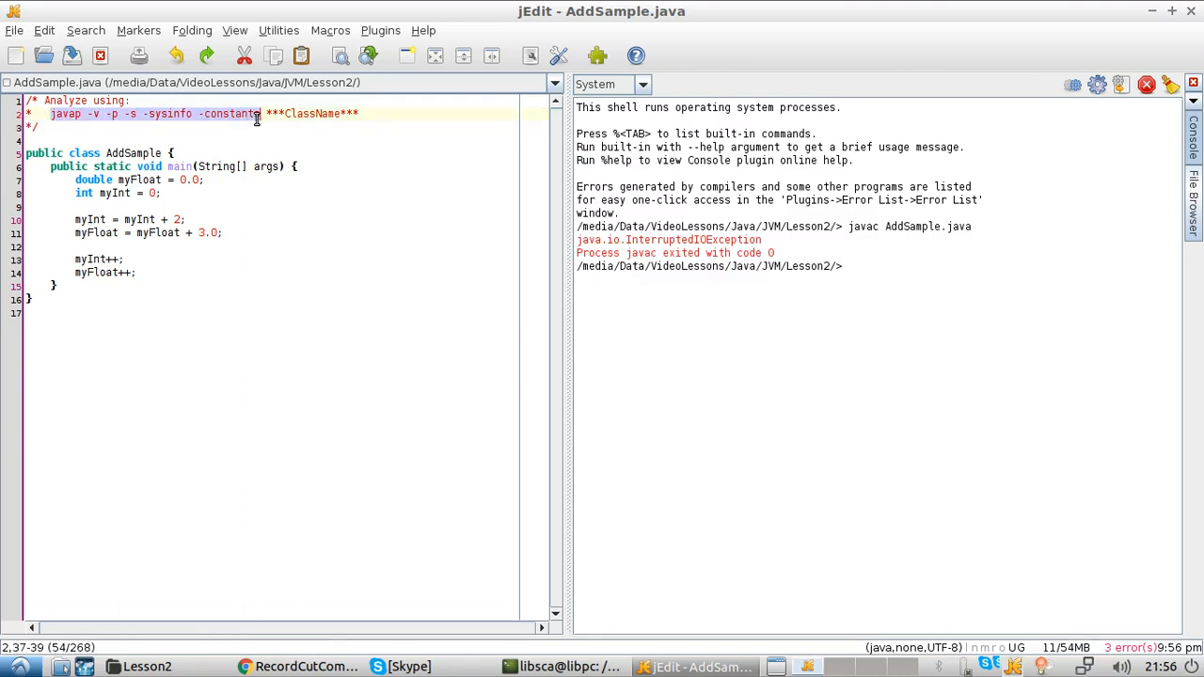
text(javap -v -p -s -sysinfo -constants Ad)
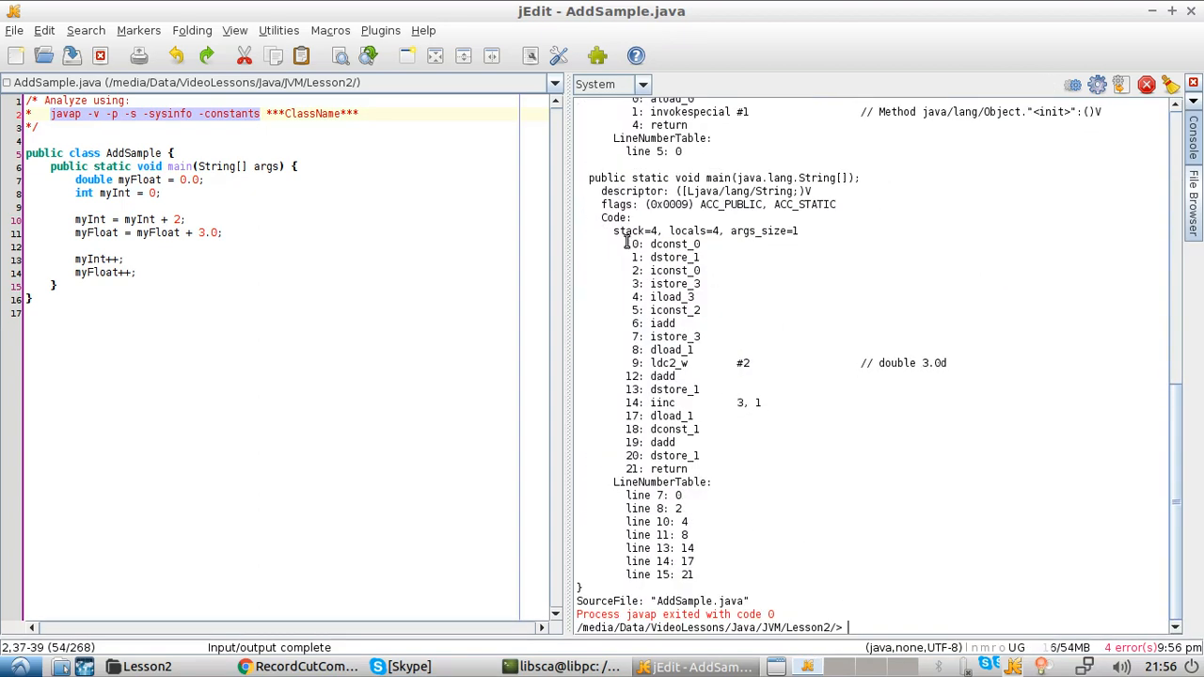
double_click(674, 244)
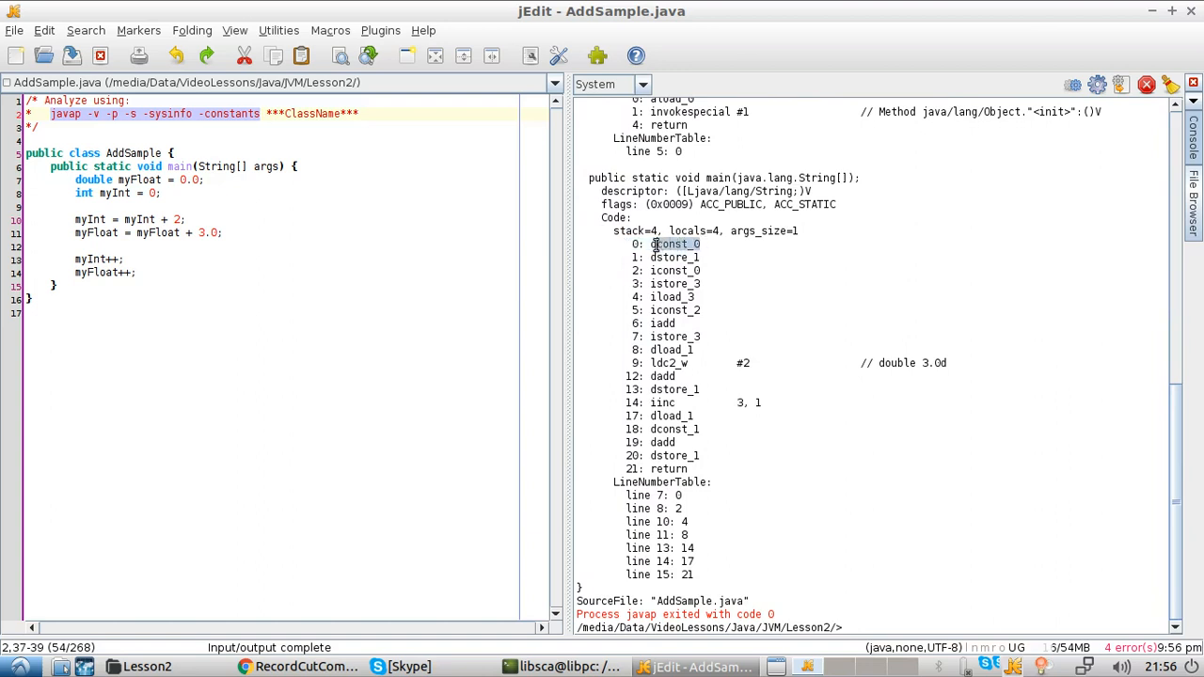
double_click(673, 244)
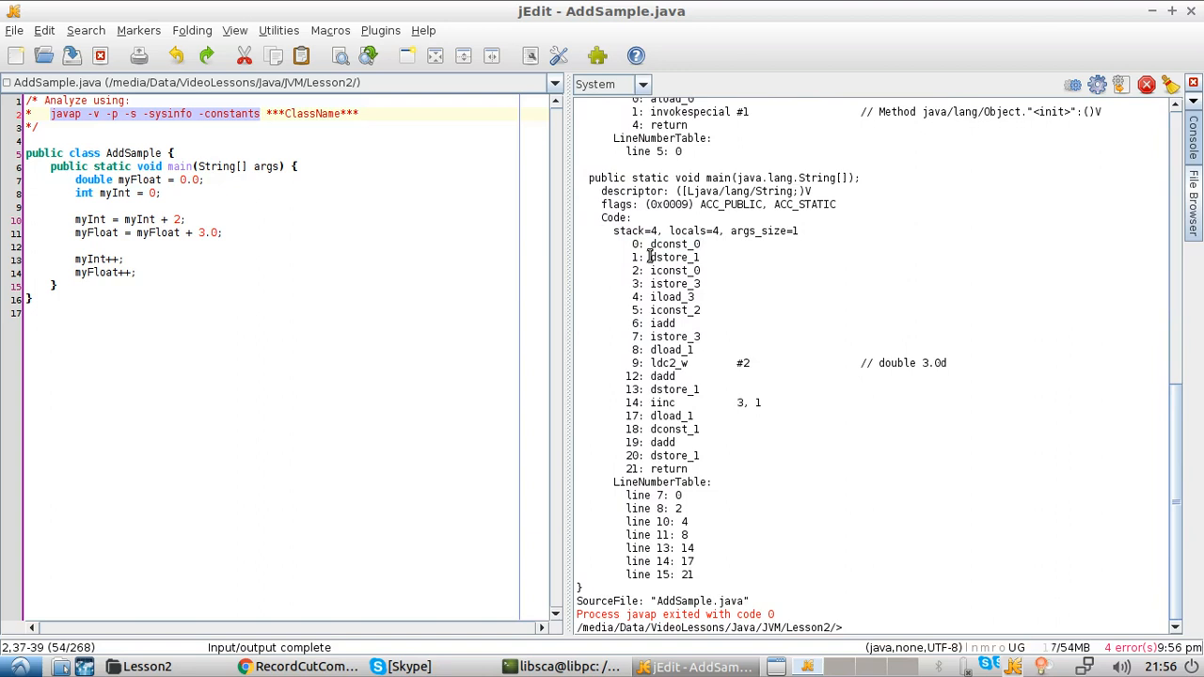
double_click(674, 256)
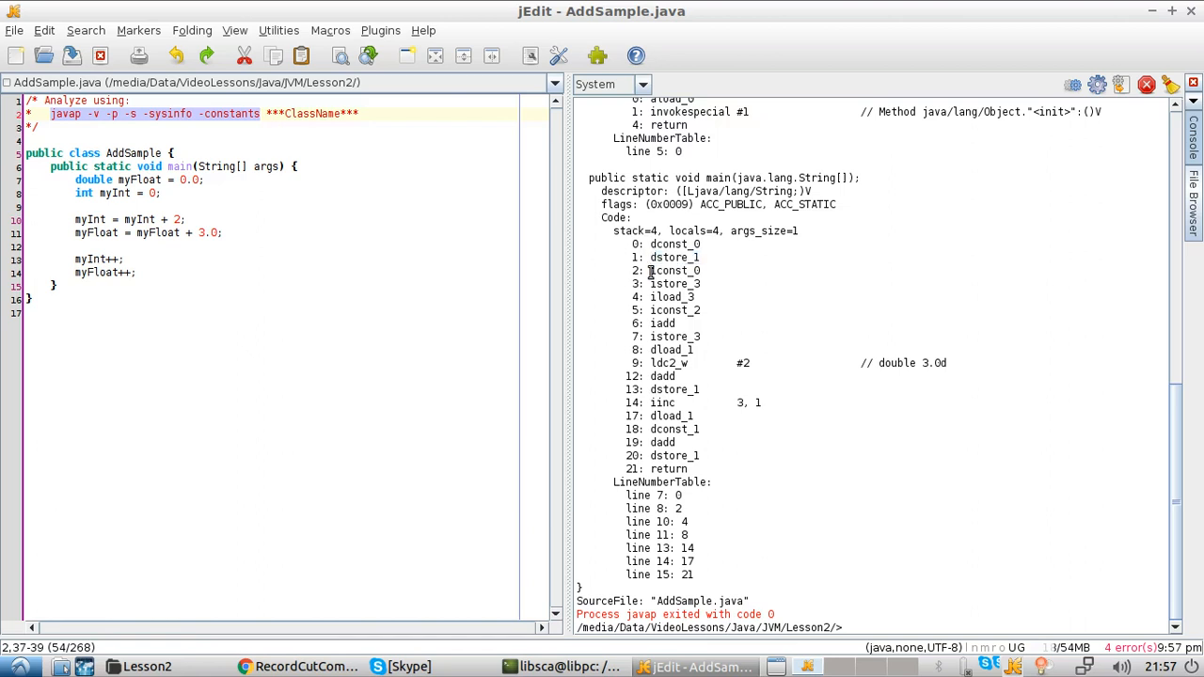
double_click(674, 271)
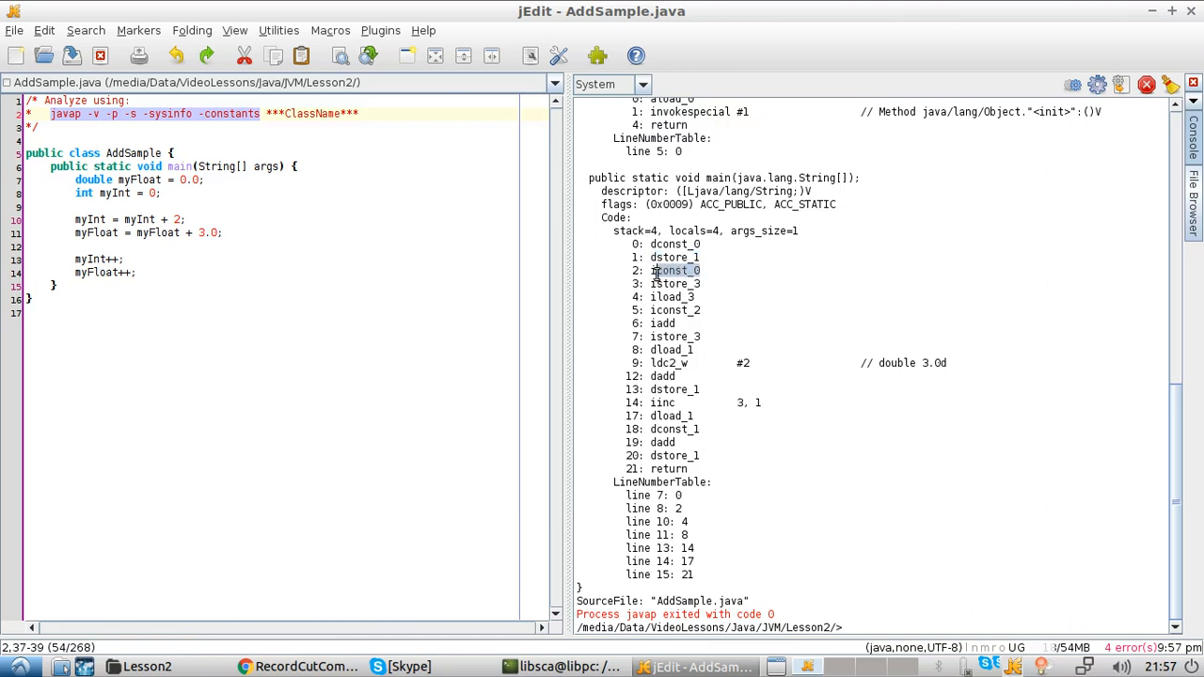
double_click(673, 270)
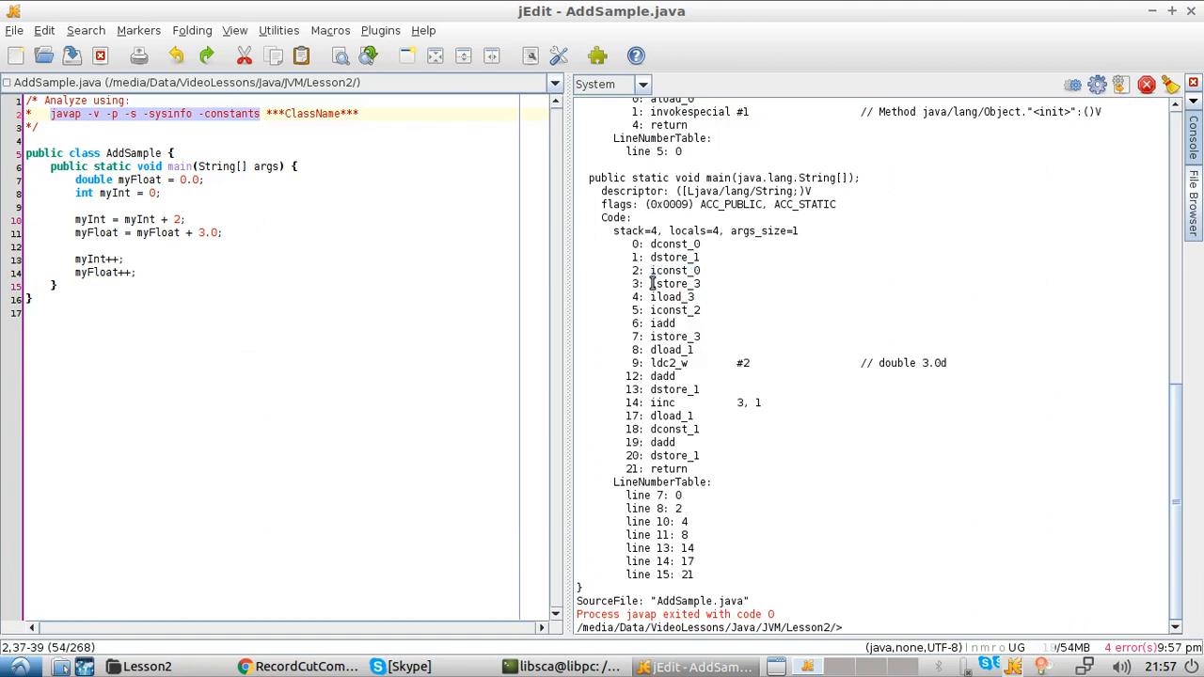
double_click(674, 282)
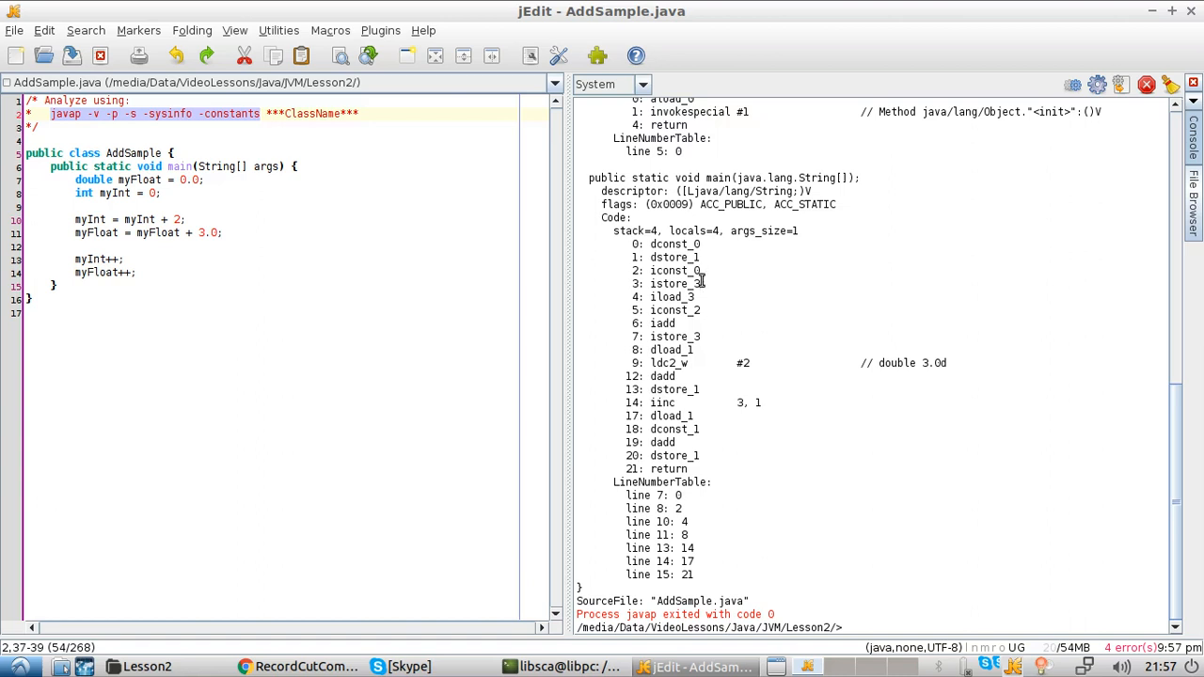
double_click(674, 282)
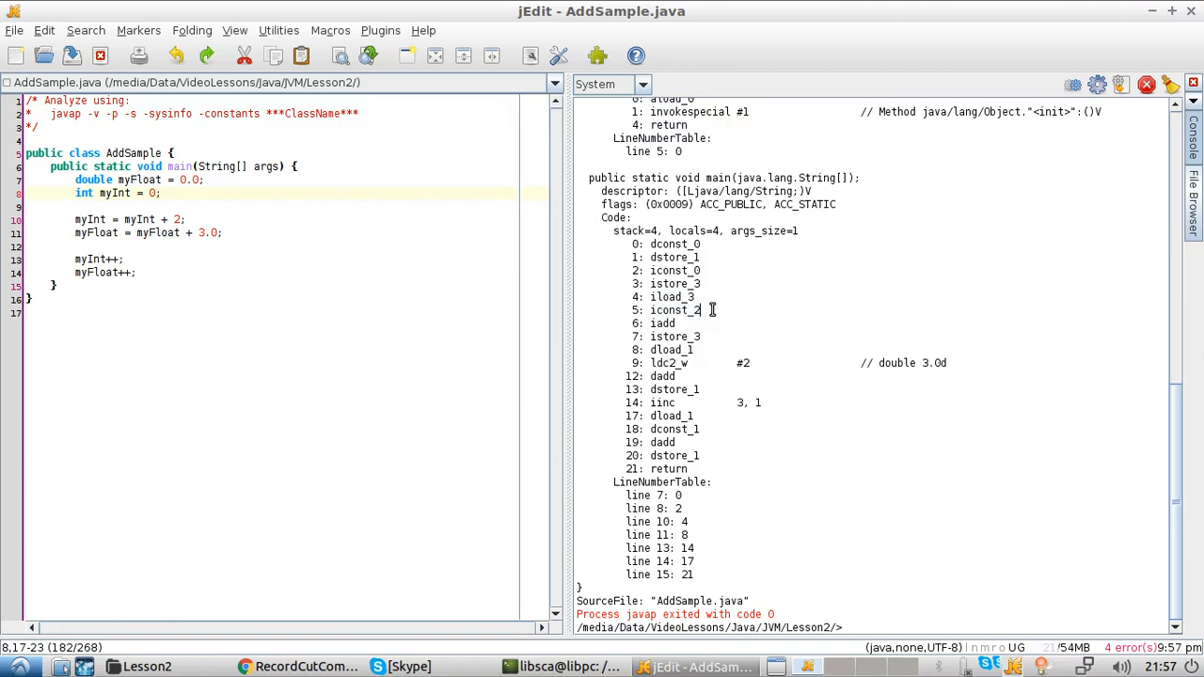
double_click(674, 310)
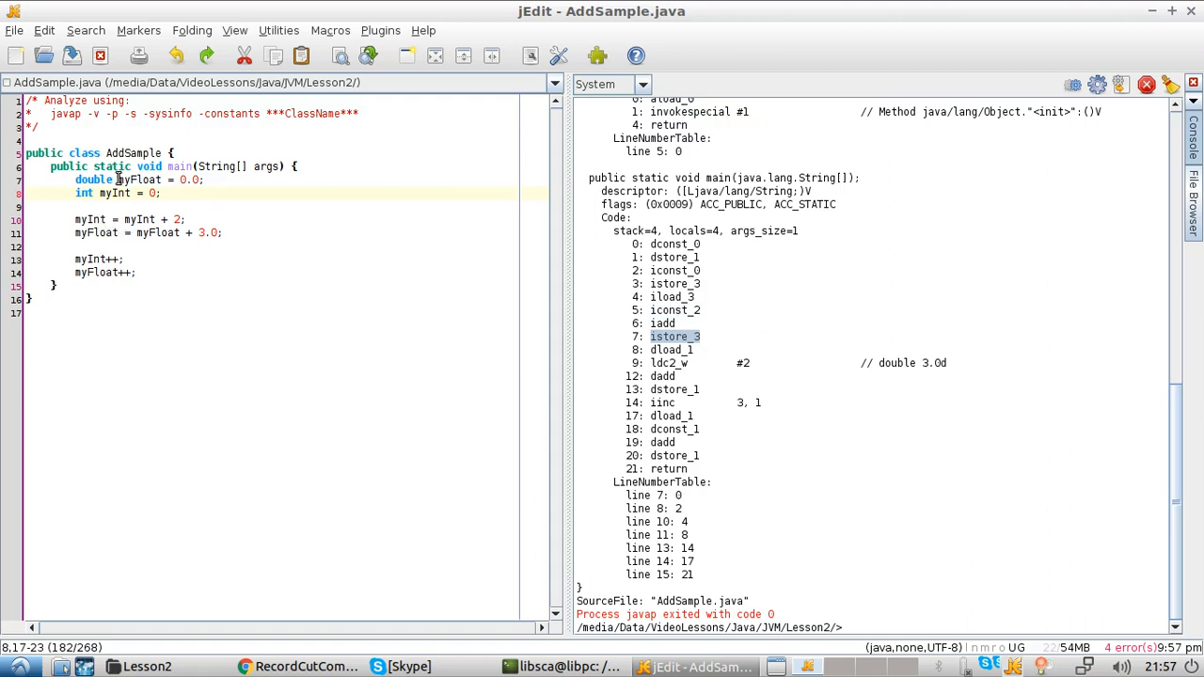
double_click(111, 192)
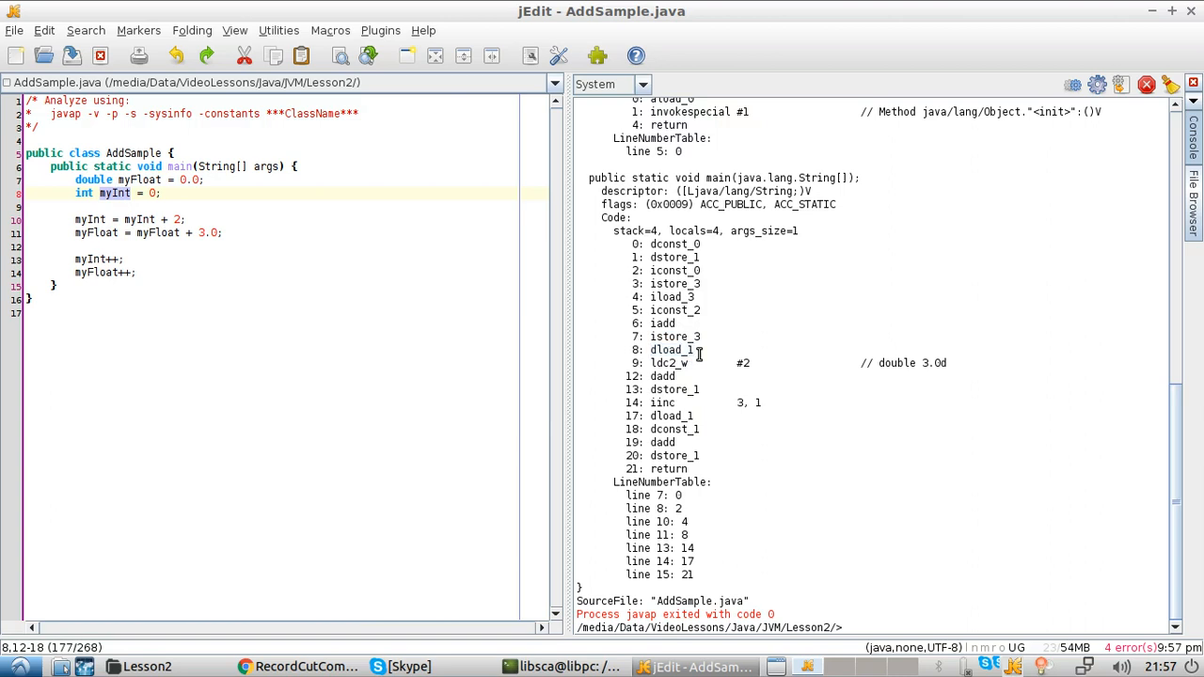
drag(649, 362, 762, 362)
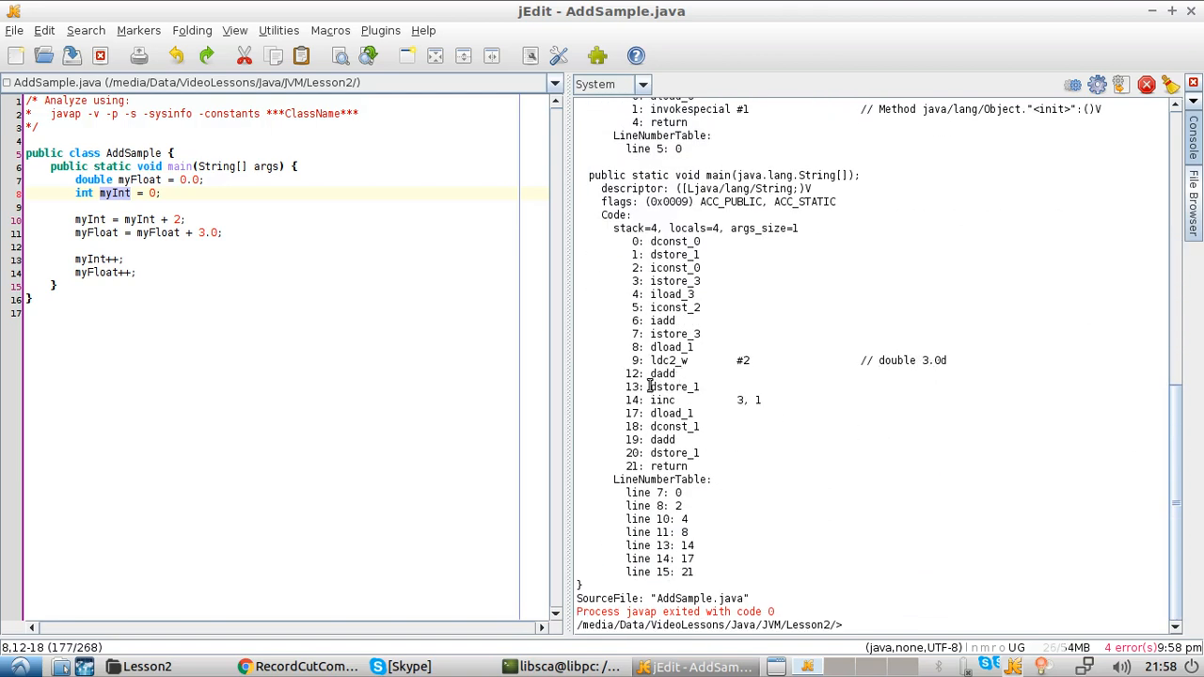
double_click(673, 388)
text(=)
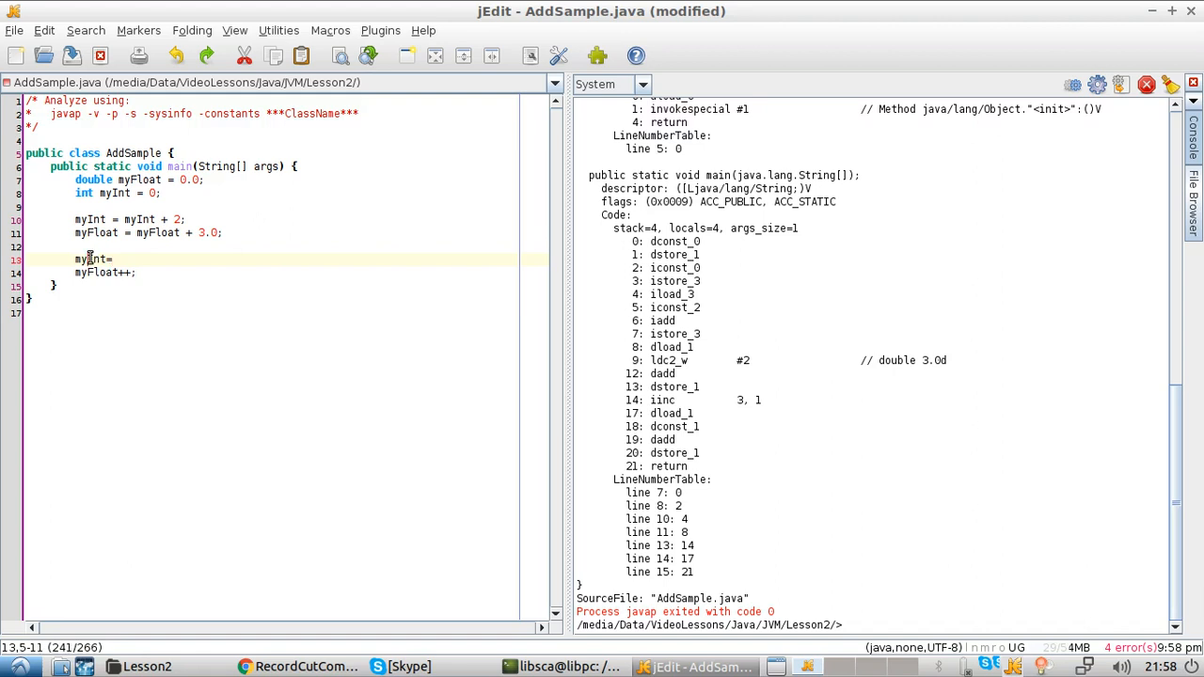
double_click(91, 259)
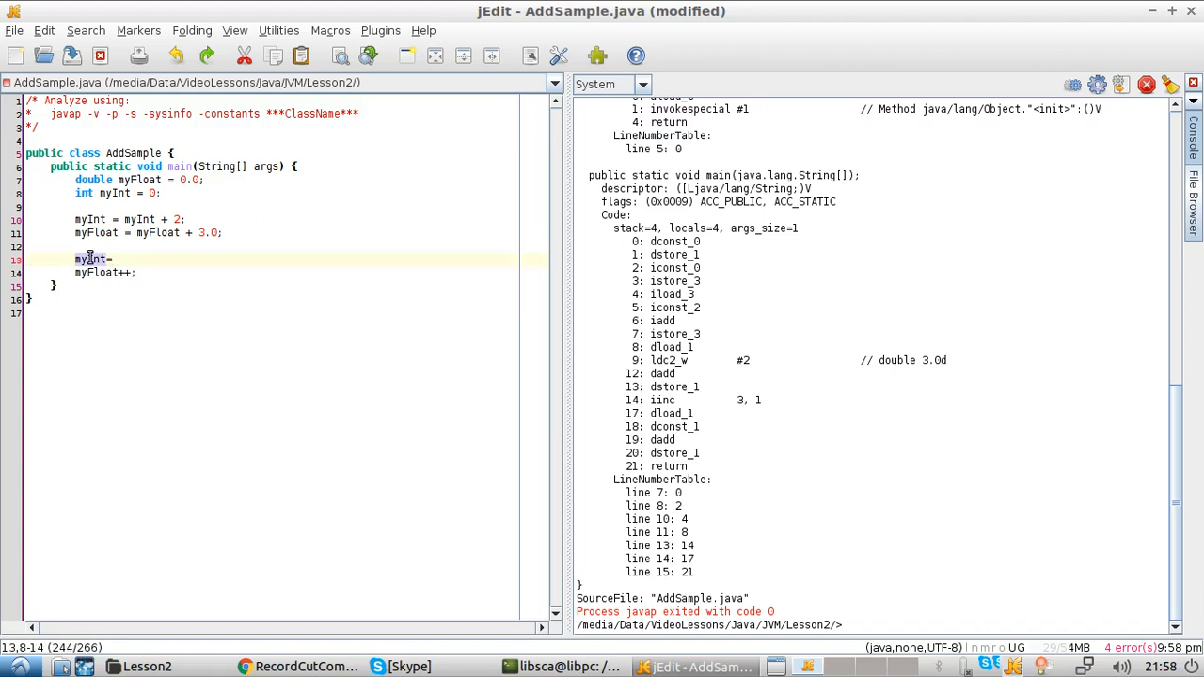
text(=myInt)
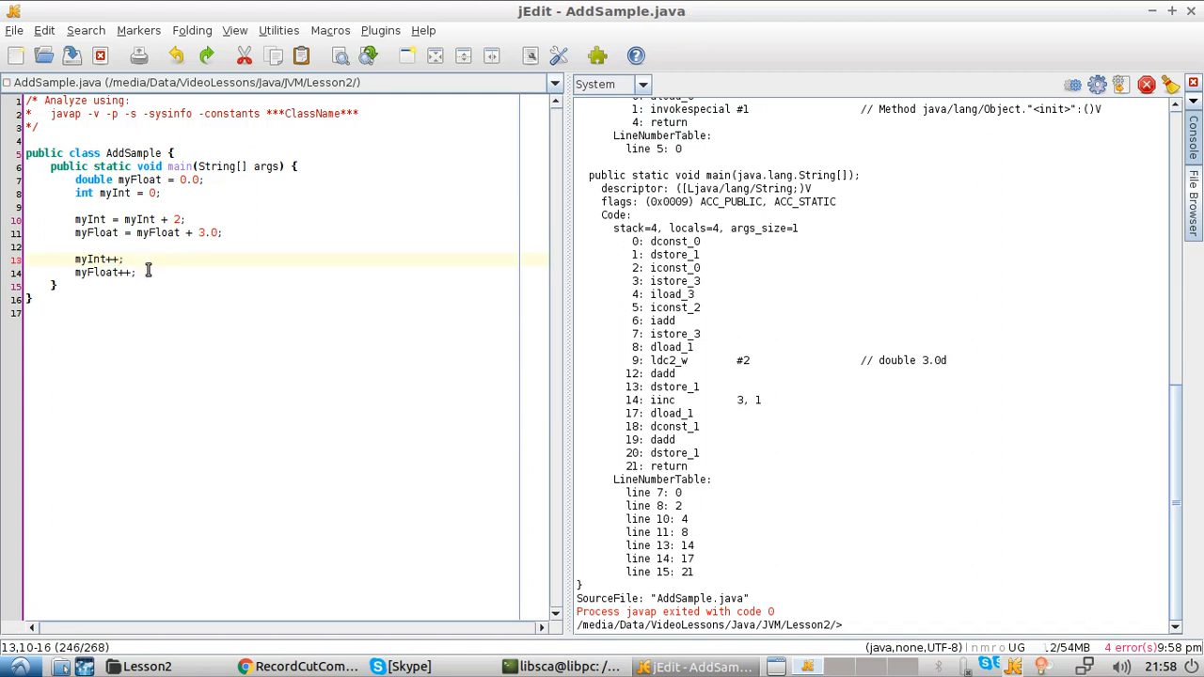
double_click(103, 271)
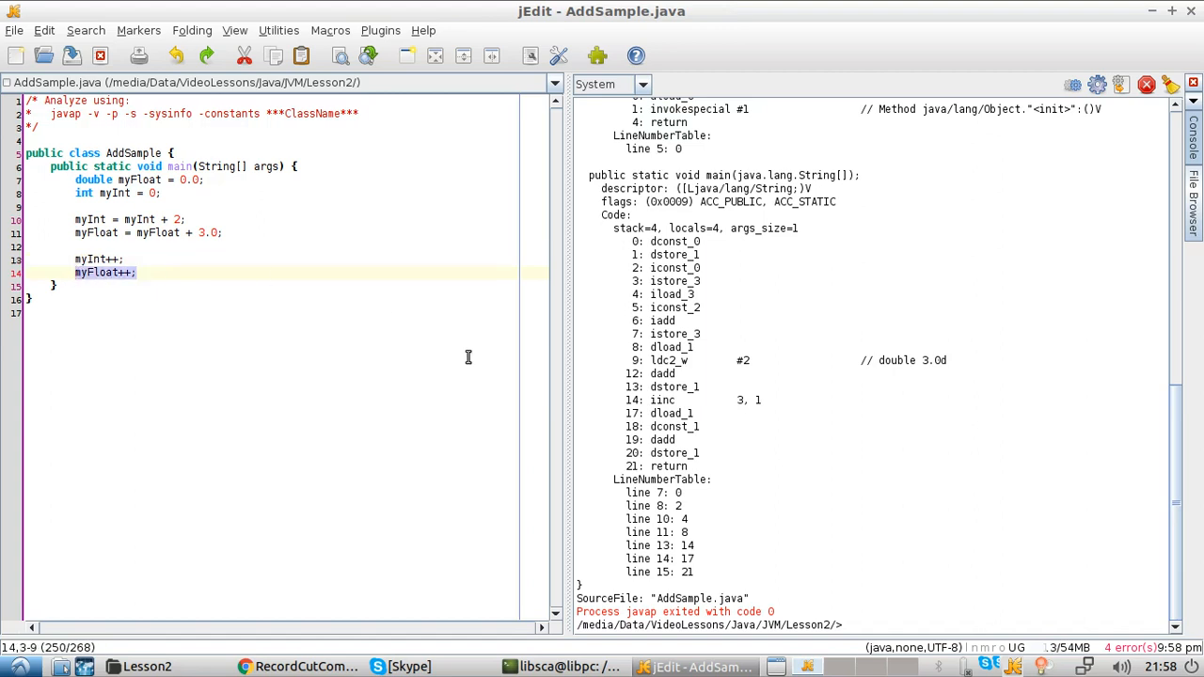
mouse_move(653, 412)
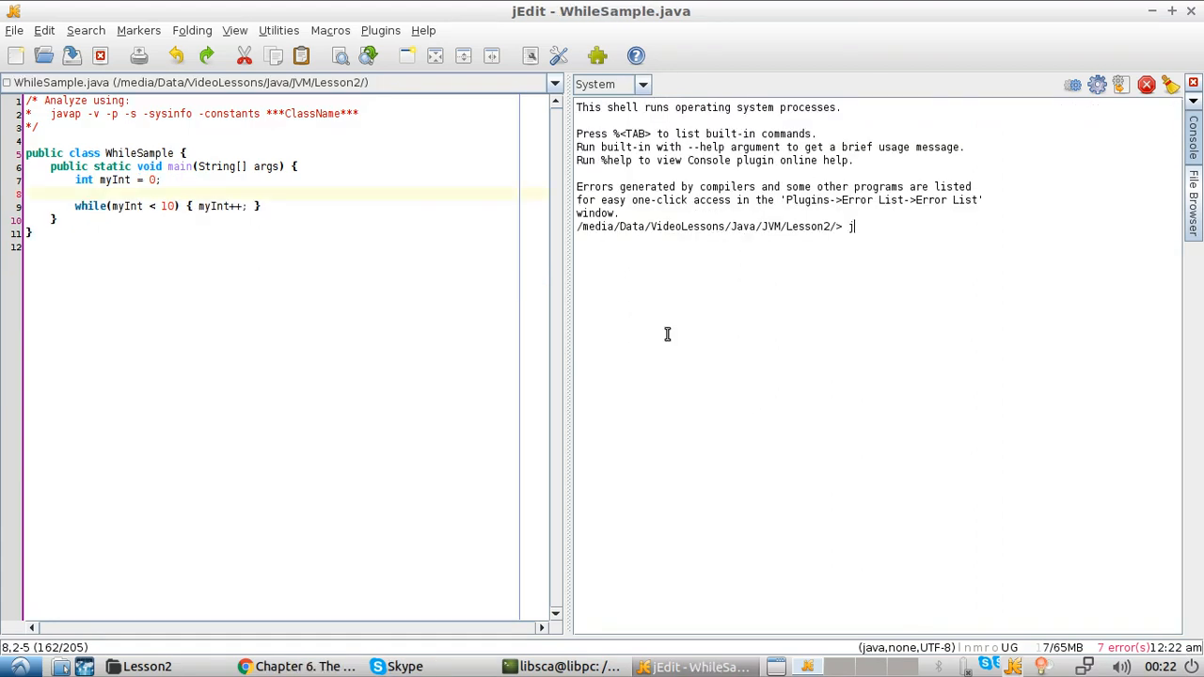
Compile WhileSample.java, then run javap -v -p -s -sysinfo -constants WhileSample with options from the header comment
text(avac)
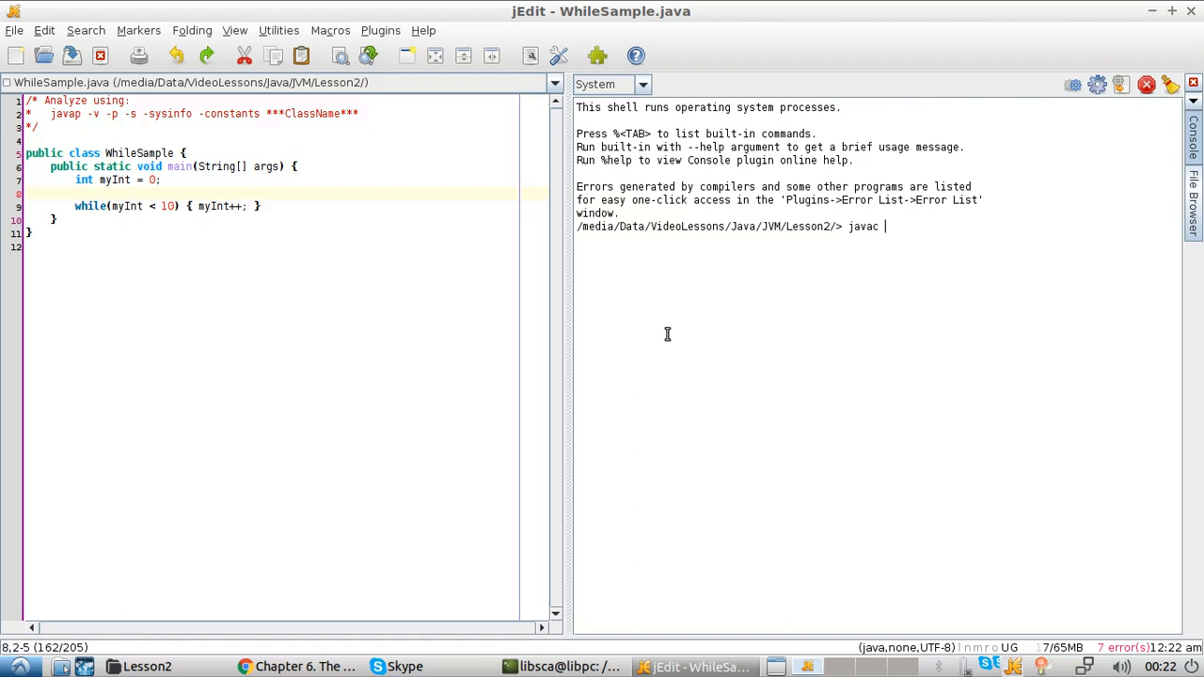
text(WhileSample.java)
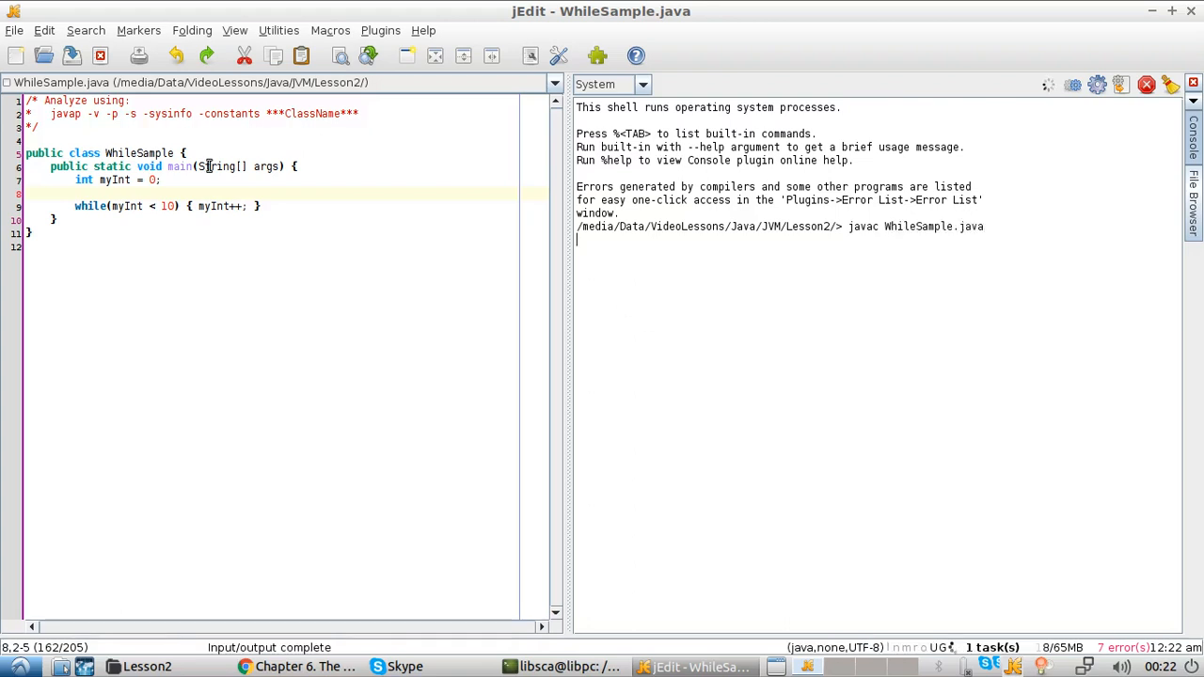
double_click(64, 113)
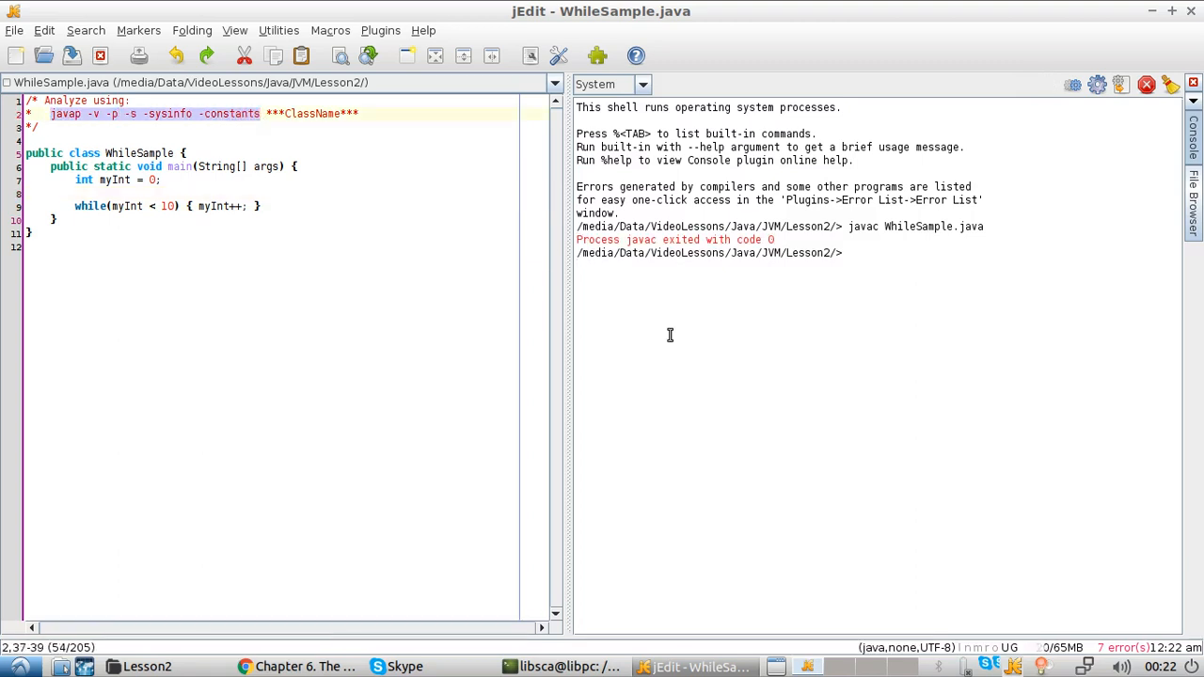
text(javap -v -p -s -sysinfo -constants WhileSample.)
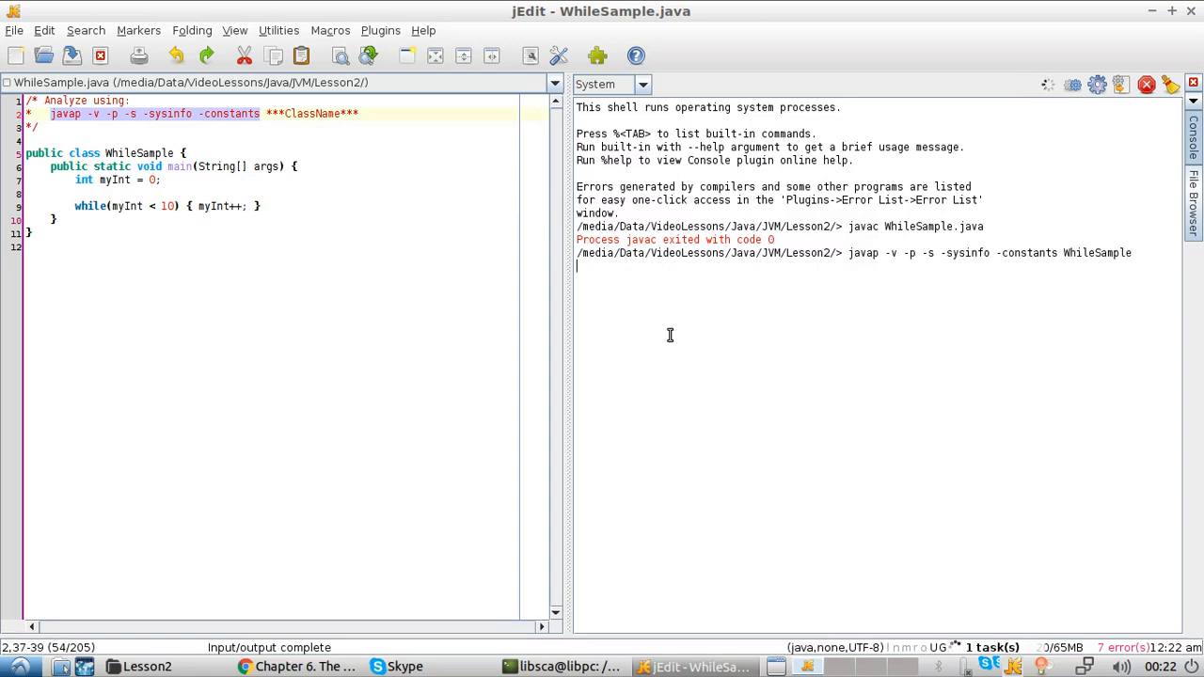
key(Return)
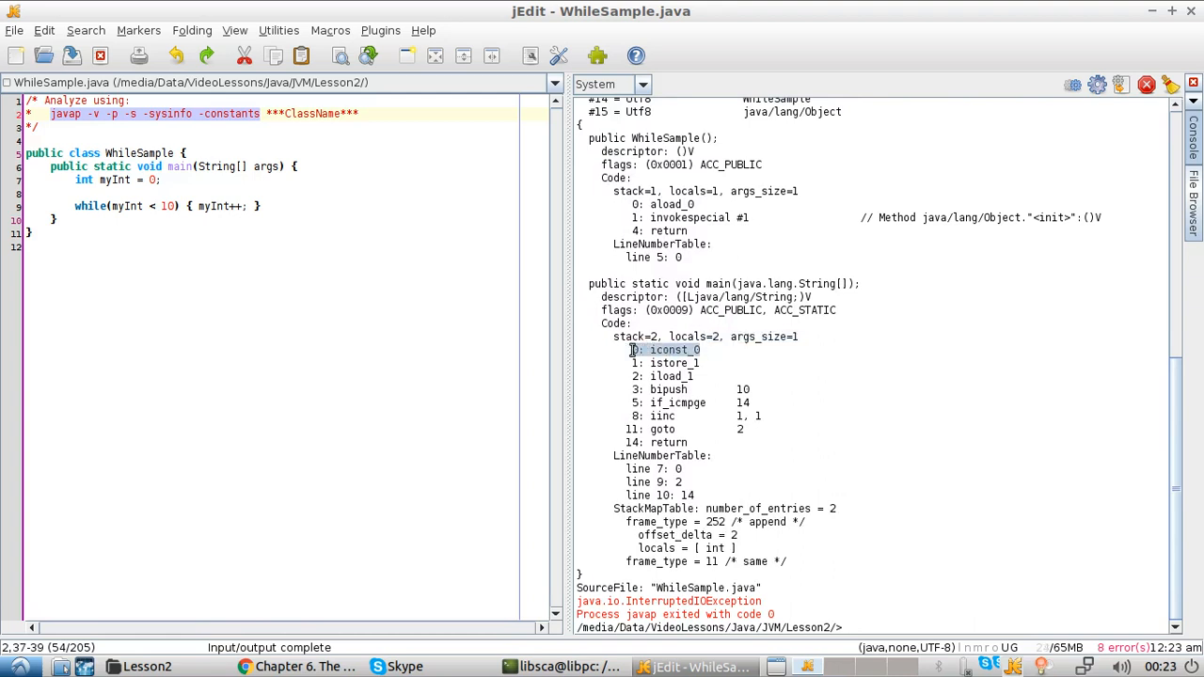
Match iconst_0 and bipush 10 in the bytecode to myInt = 0 and the loop limit 10 in the source
click(663, 363)
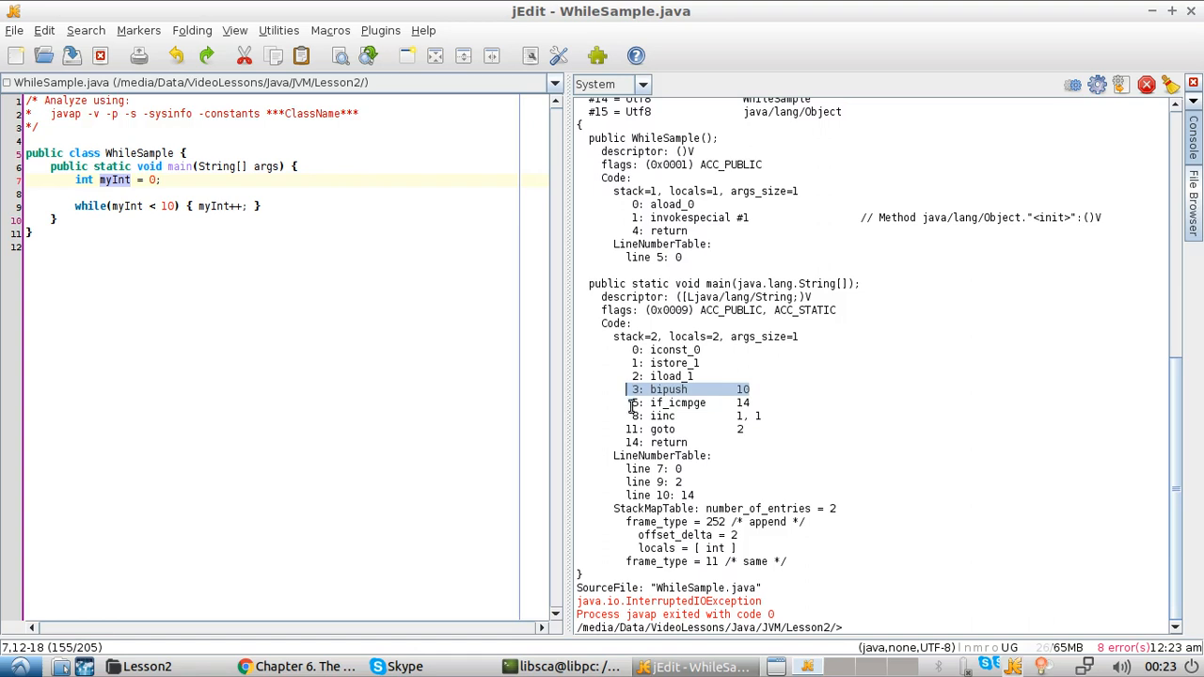
click(677, 403)
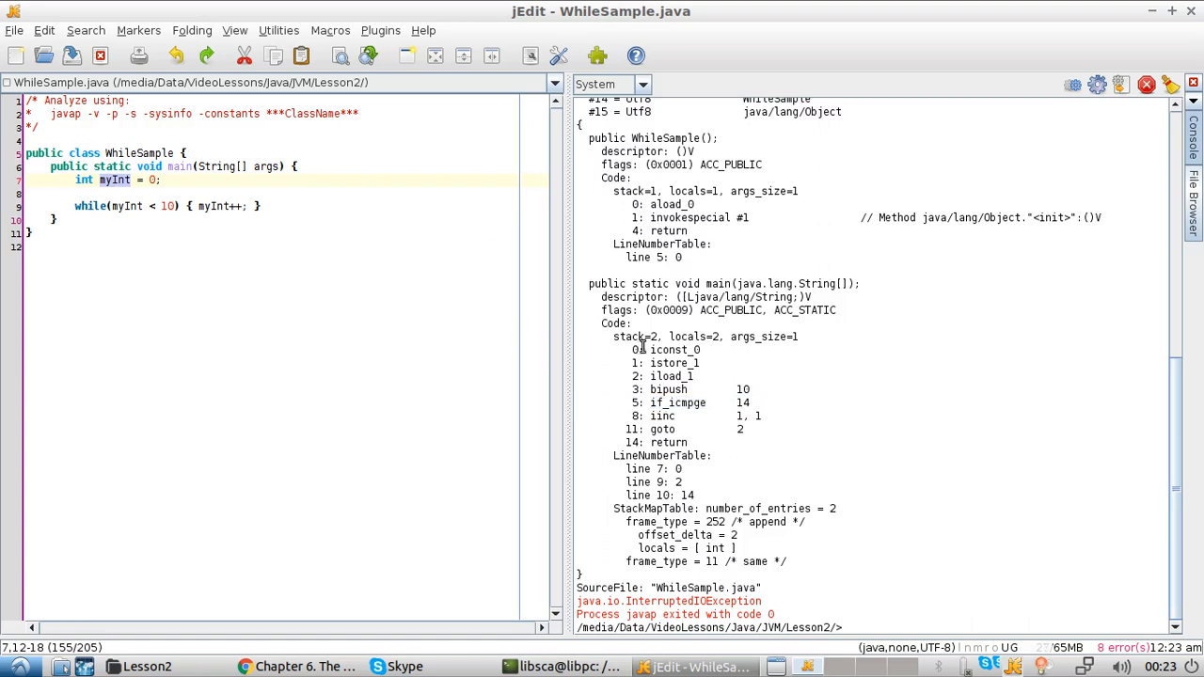
double_click(677, 403)
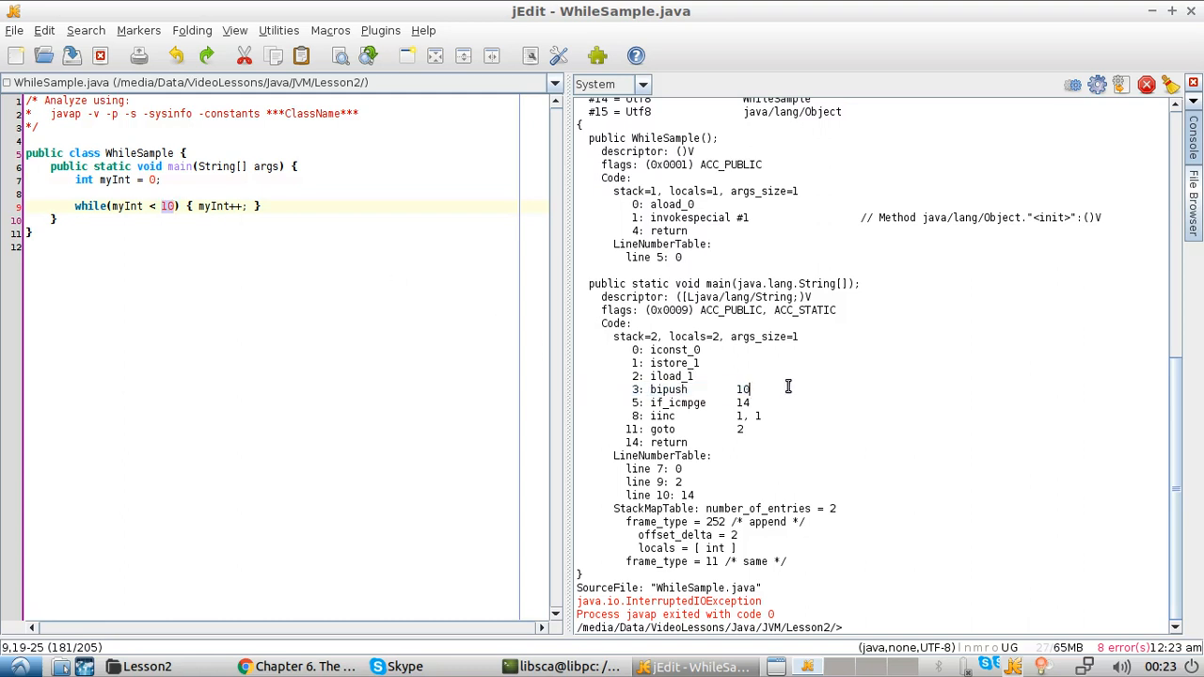
mouse_move(660, 403)
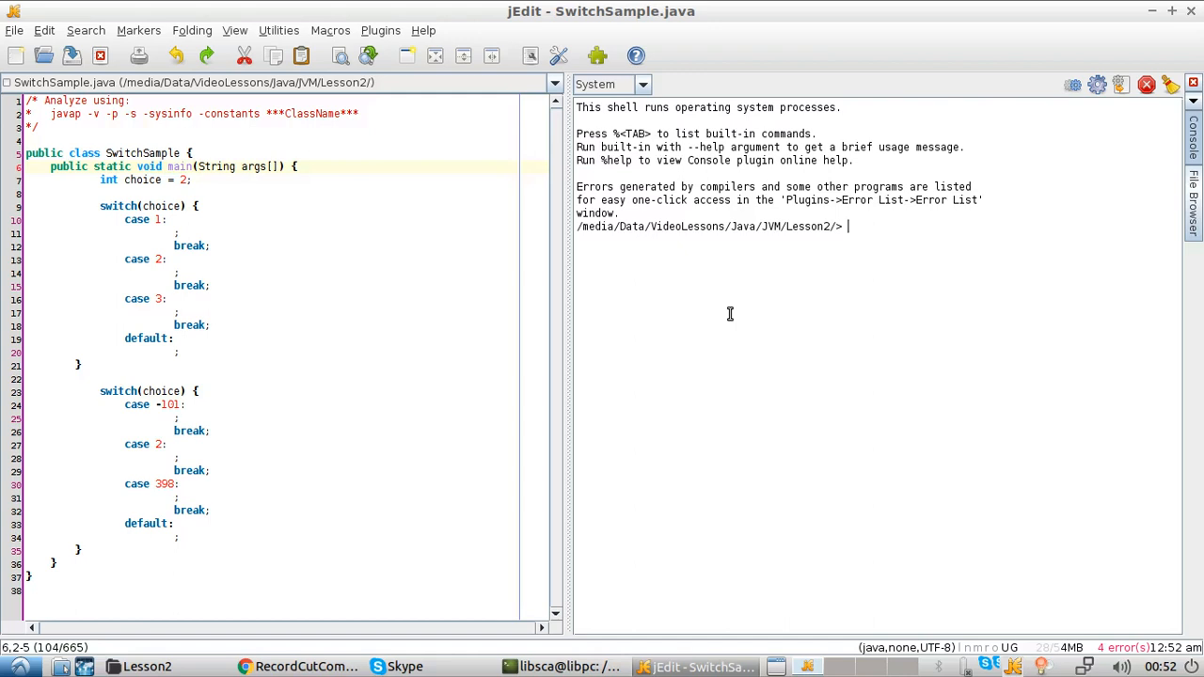
Compile SwitchSample.java and run javap -v -p -s -sysinfo -constants SwitchSample, scrolling its output
text(javac SwitchSample.)
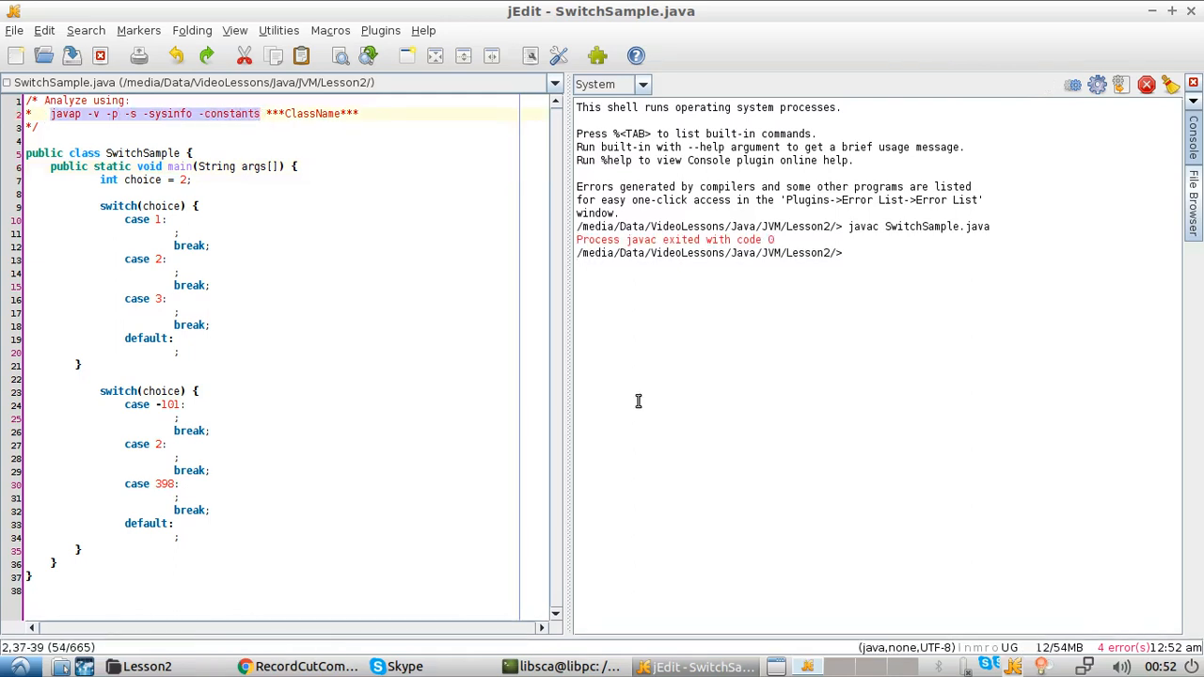
text(javap -v -p -s -sysinfo -constants SwitchSample)
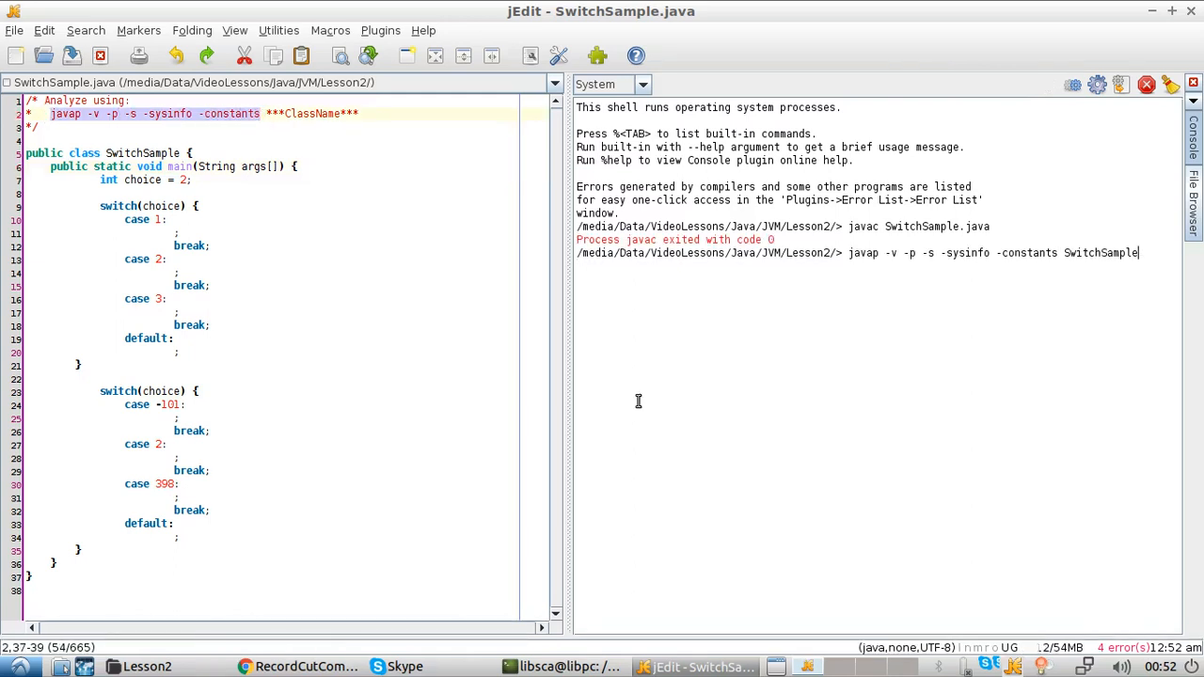
key(Return)
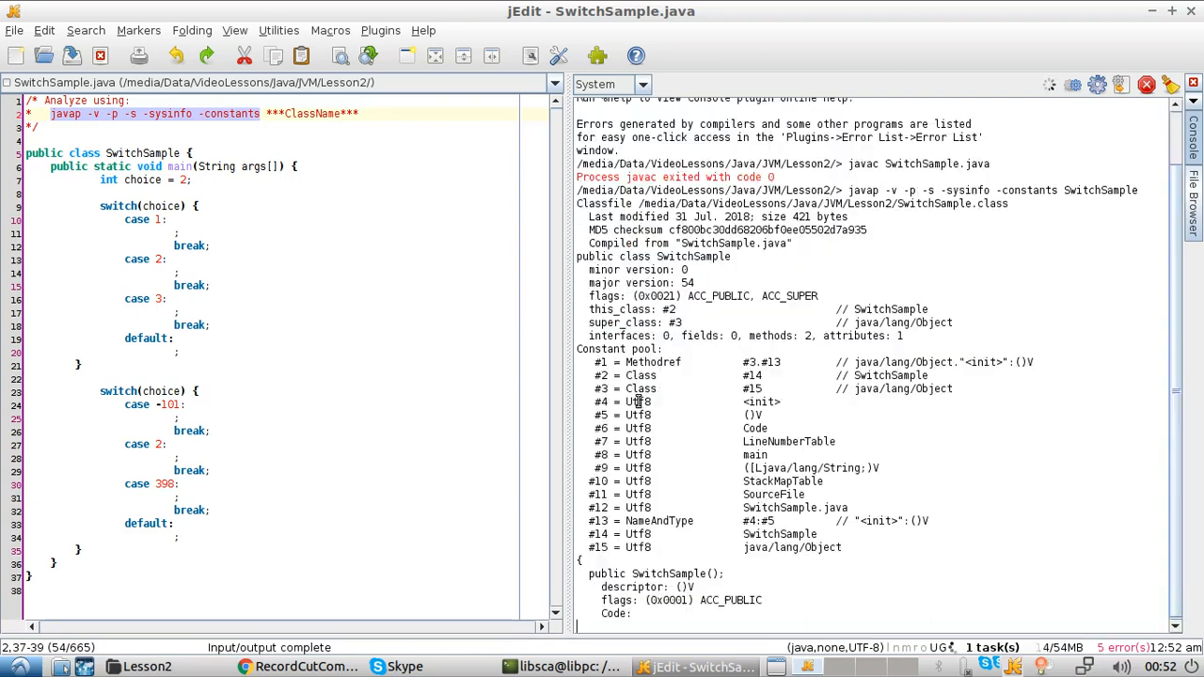
scroll(down, 3)
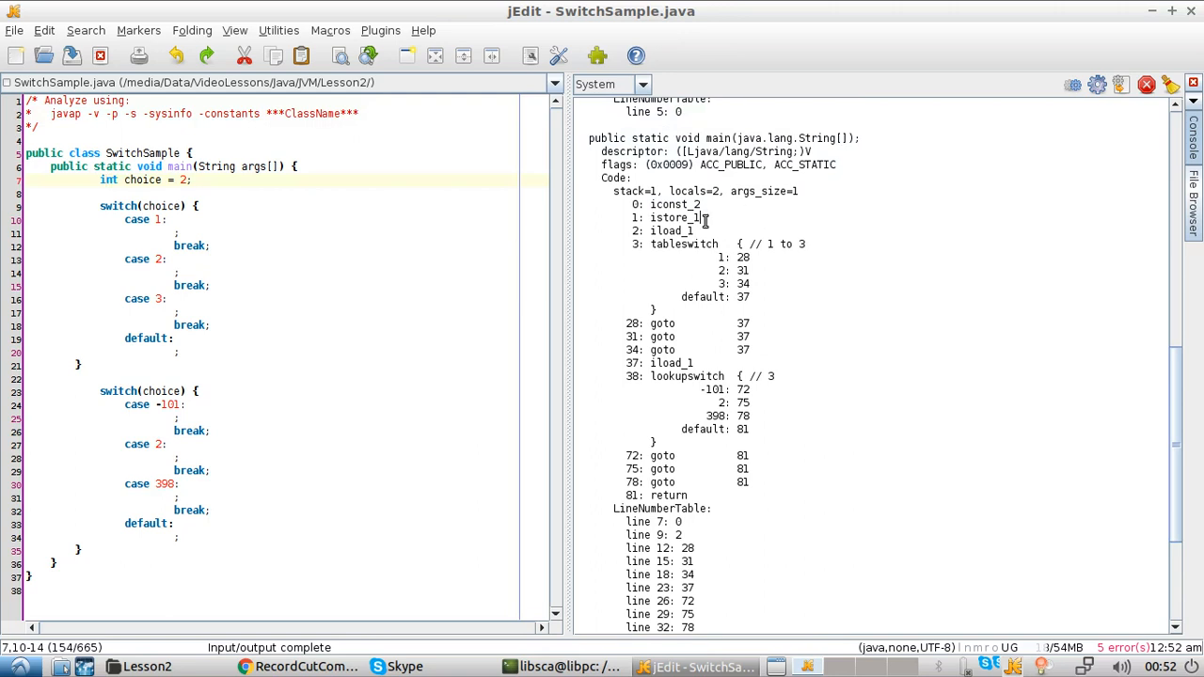
double_click(672, 230)
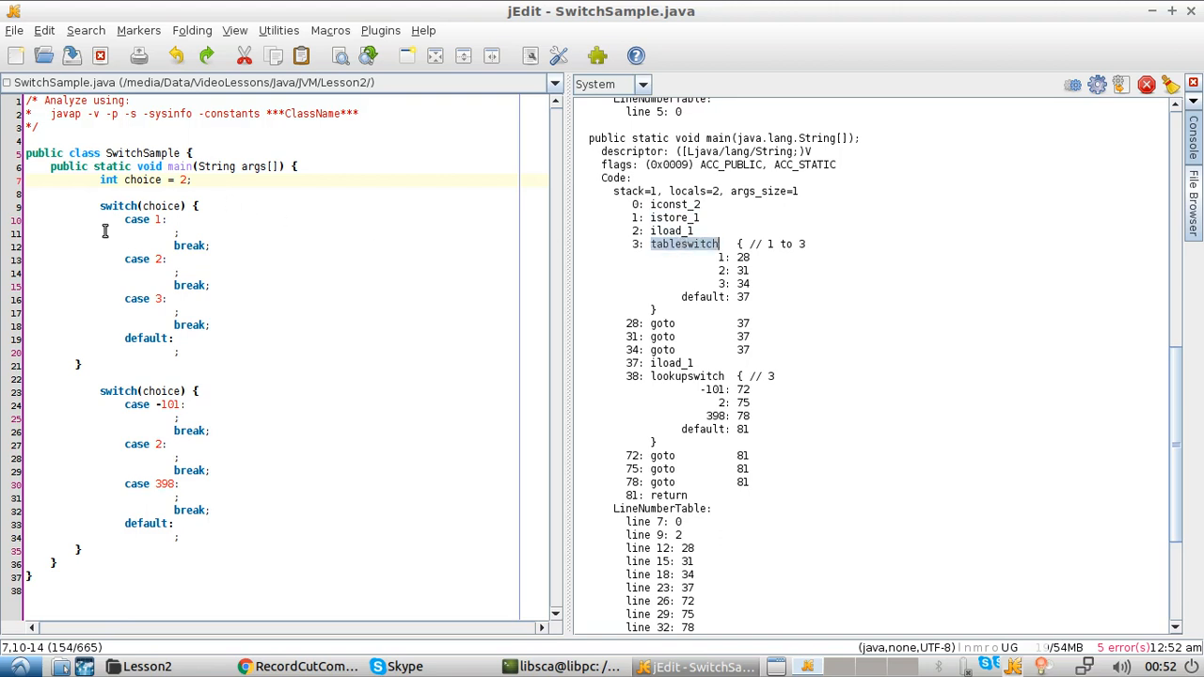
mouse_move(145, 311)
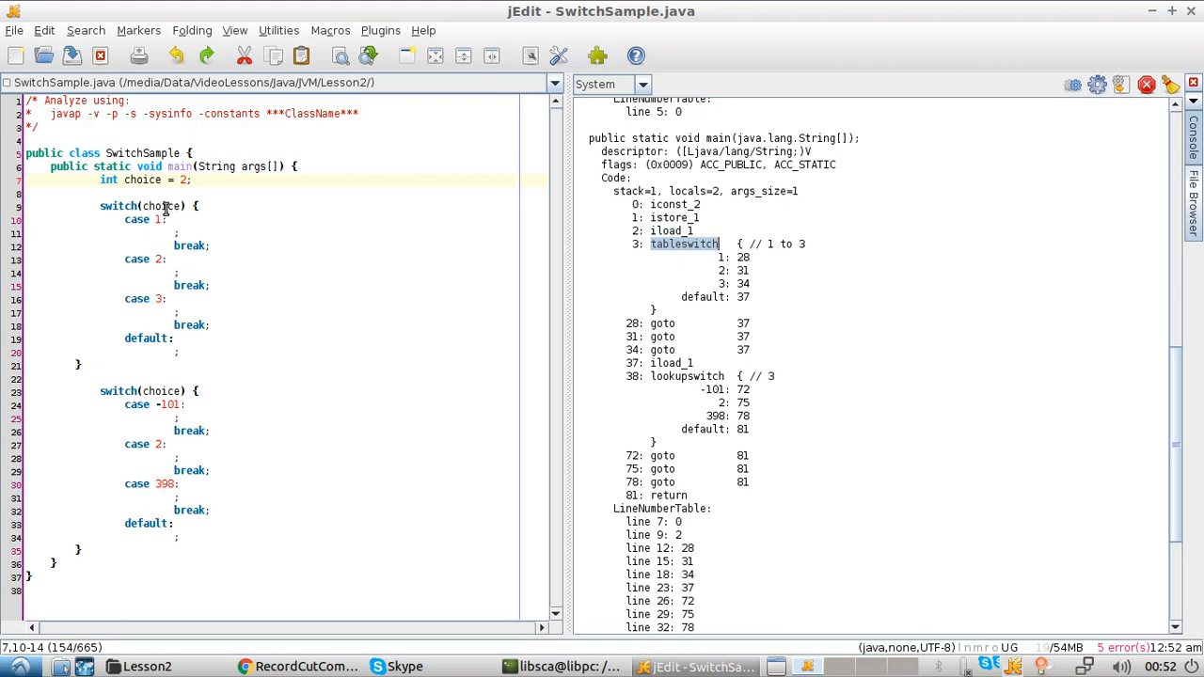
mouse_move(161, 275)
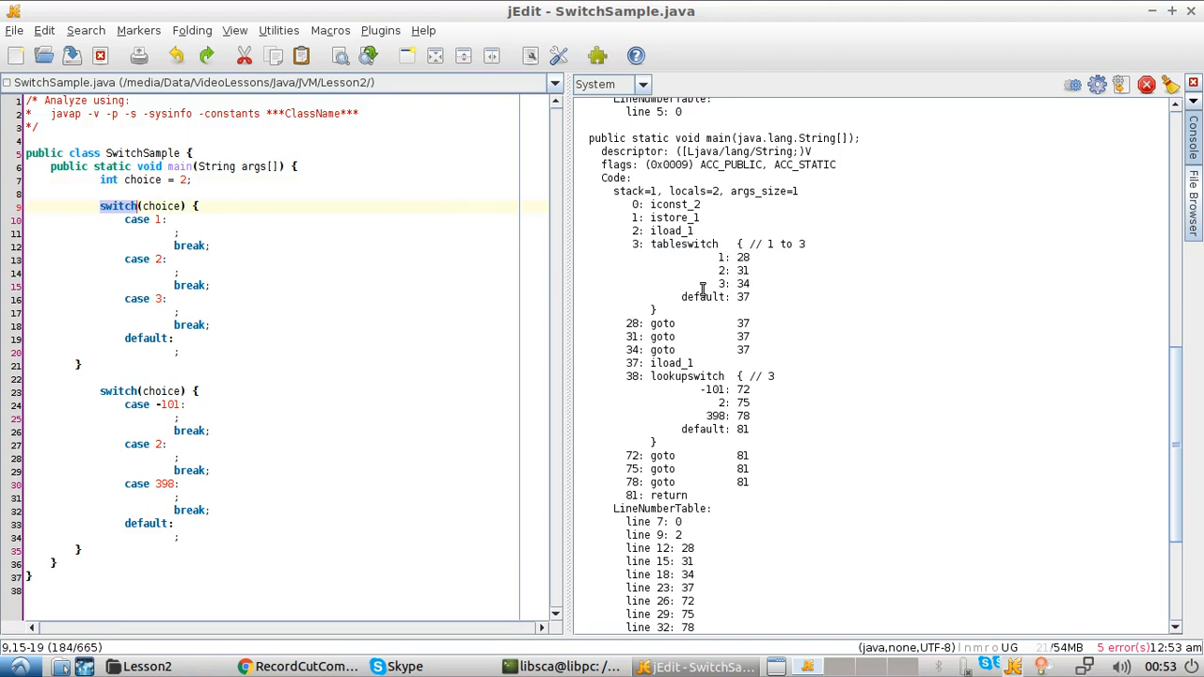
mouse_move(226, 186)
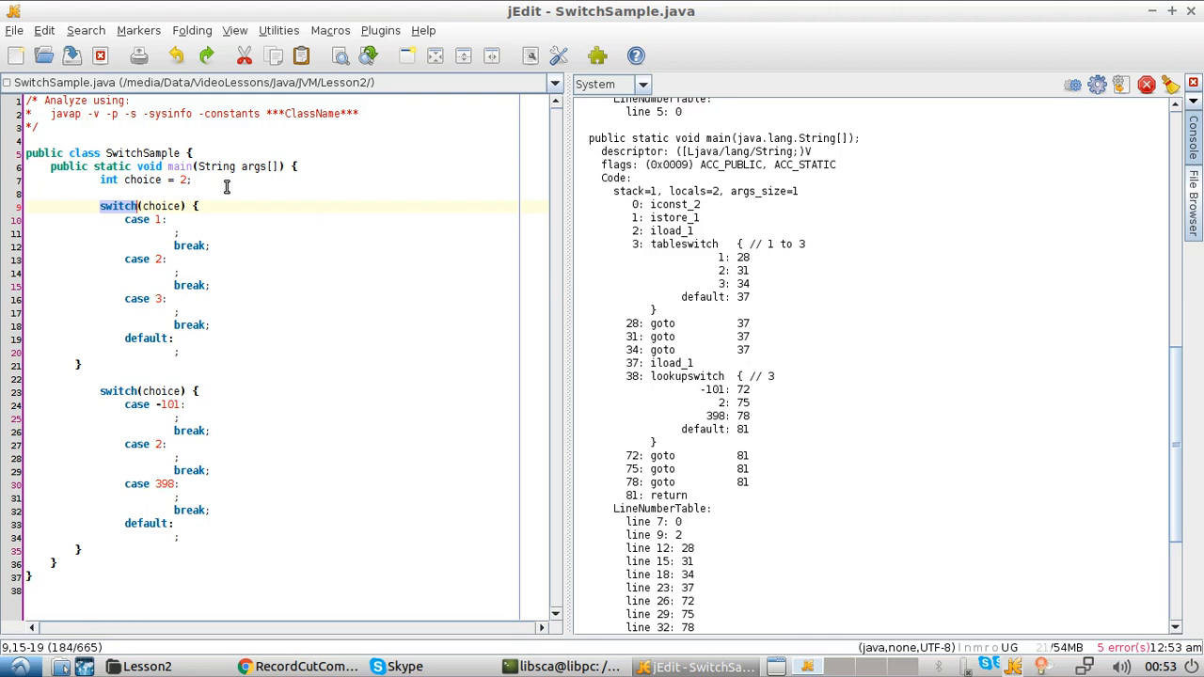
mouse_move(673, 369)
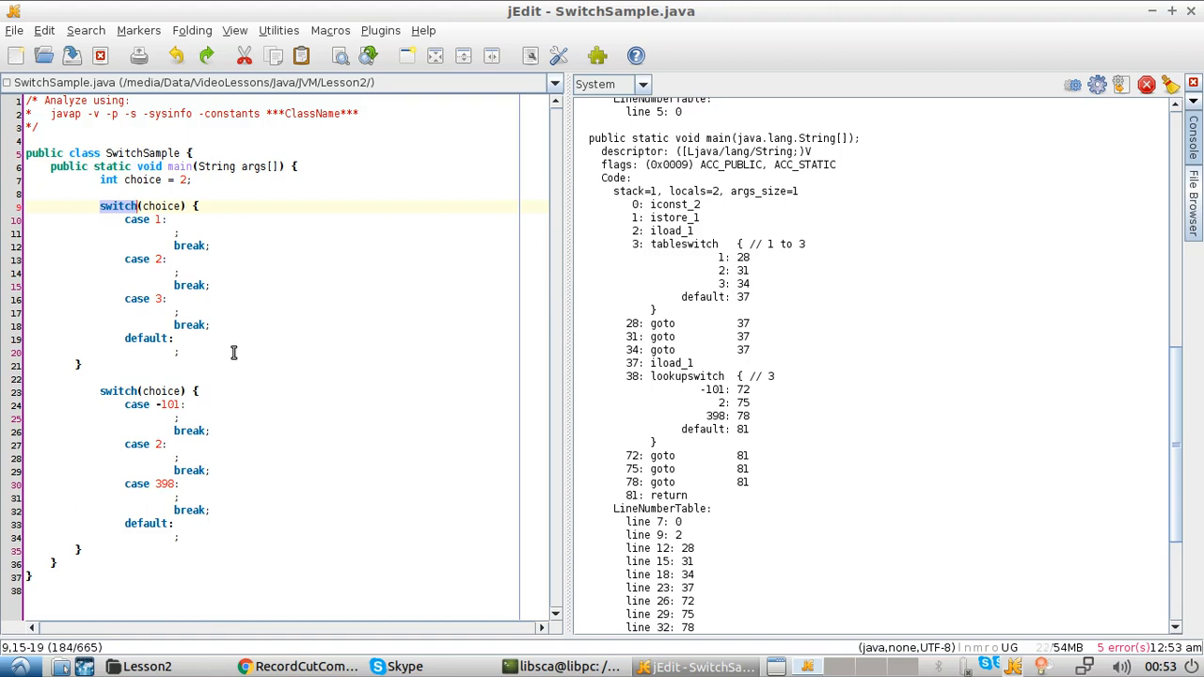
double_click(670, 363)
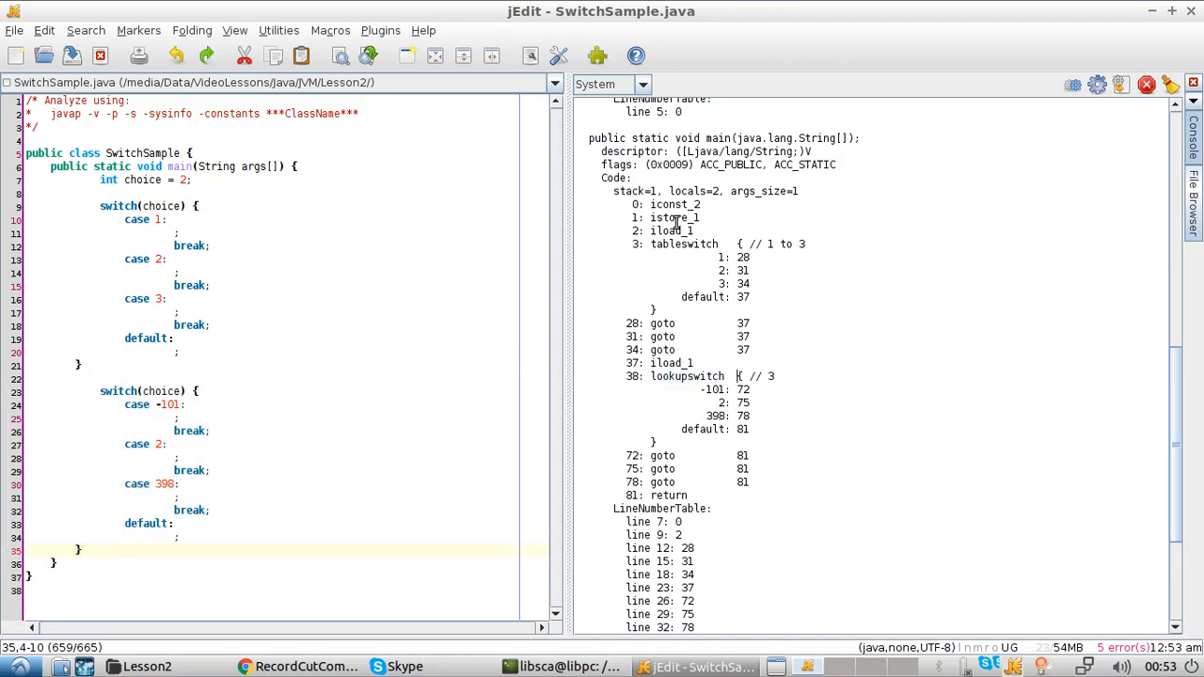
double_click(685, 245)
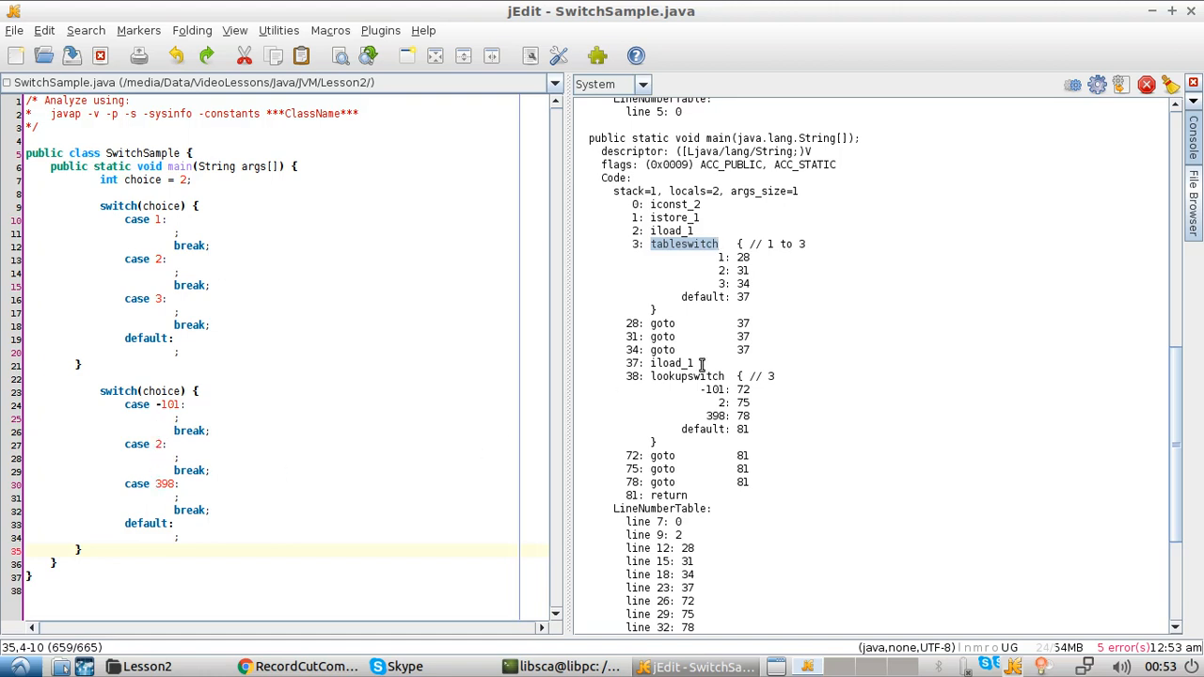
double_click(687, 376)
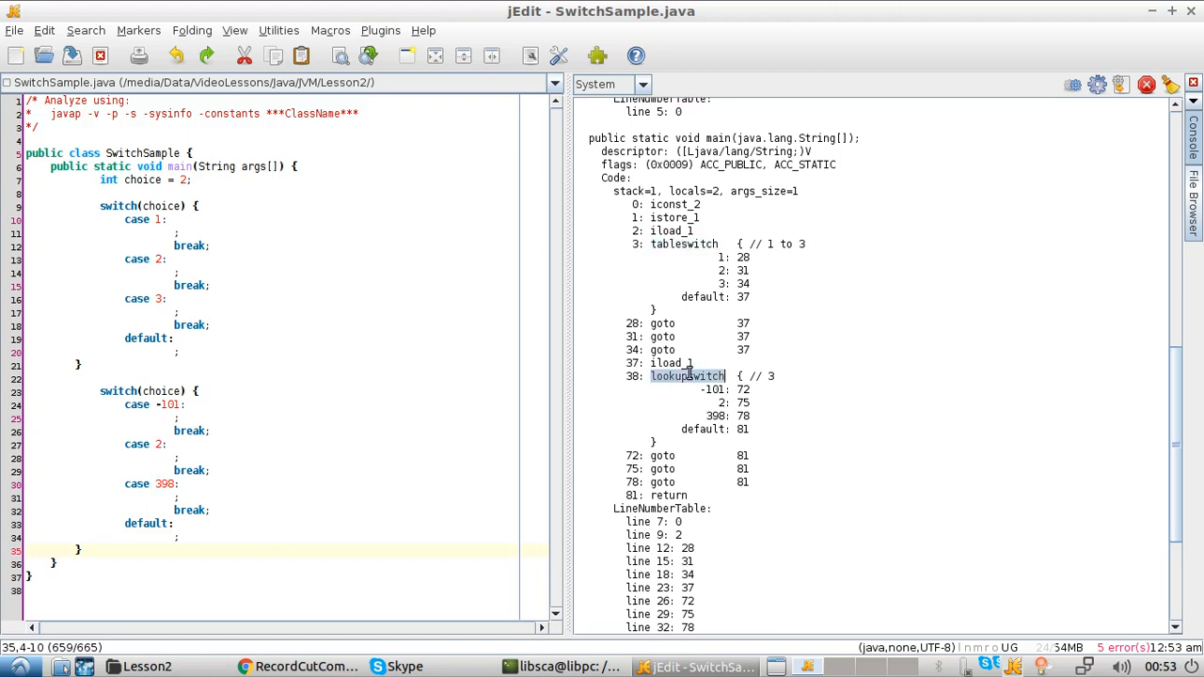
click(203, 446)
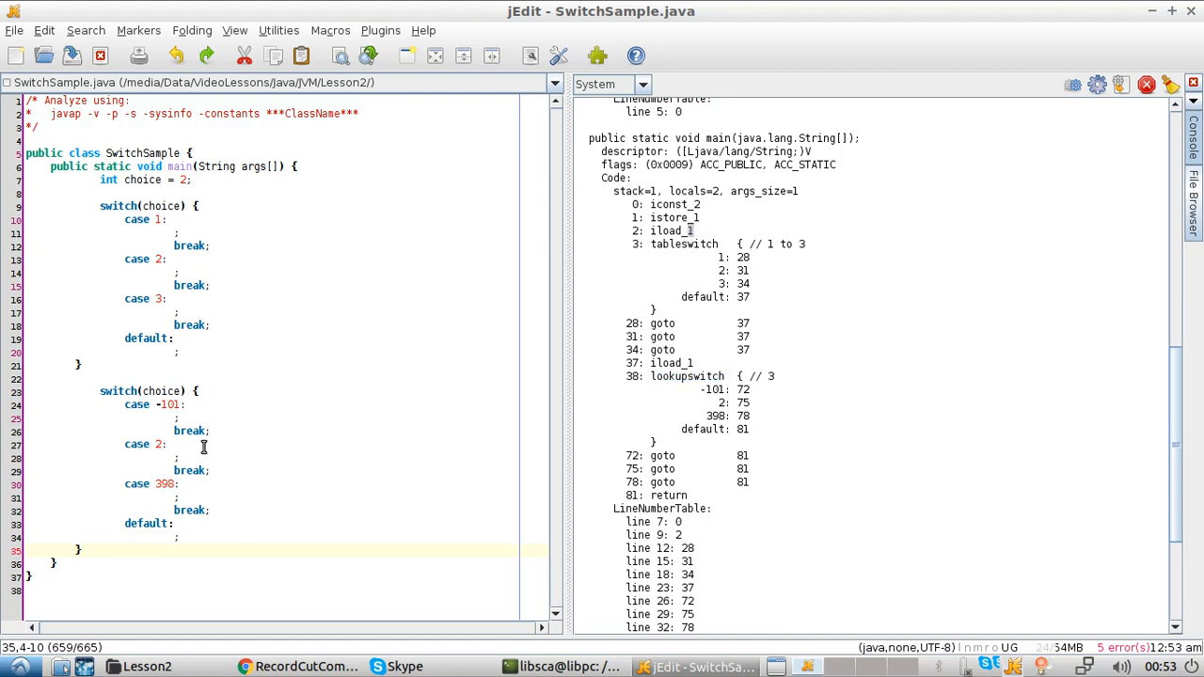
mouse_move(668, 383)
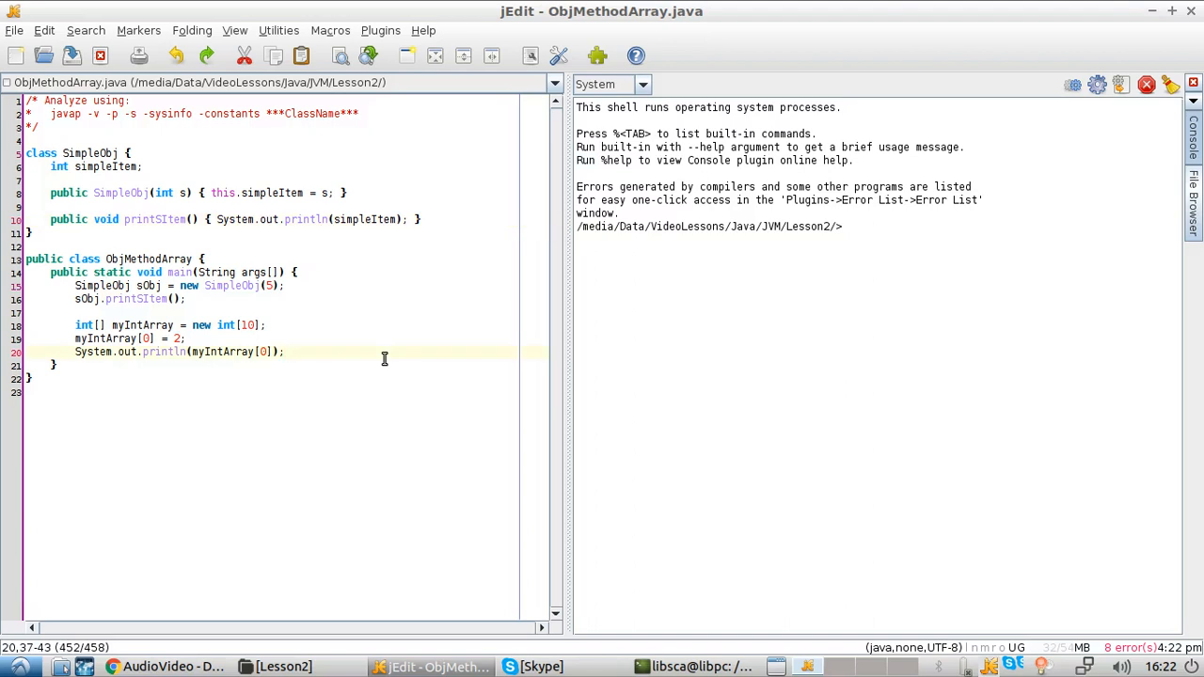
mouse_move(85, 139)
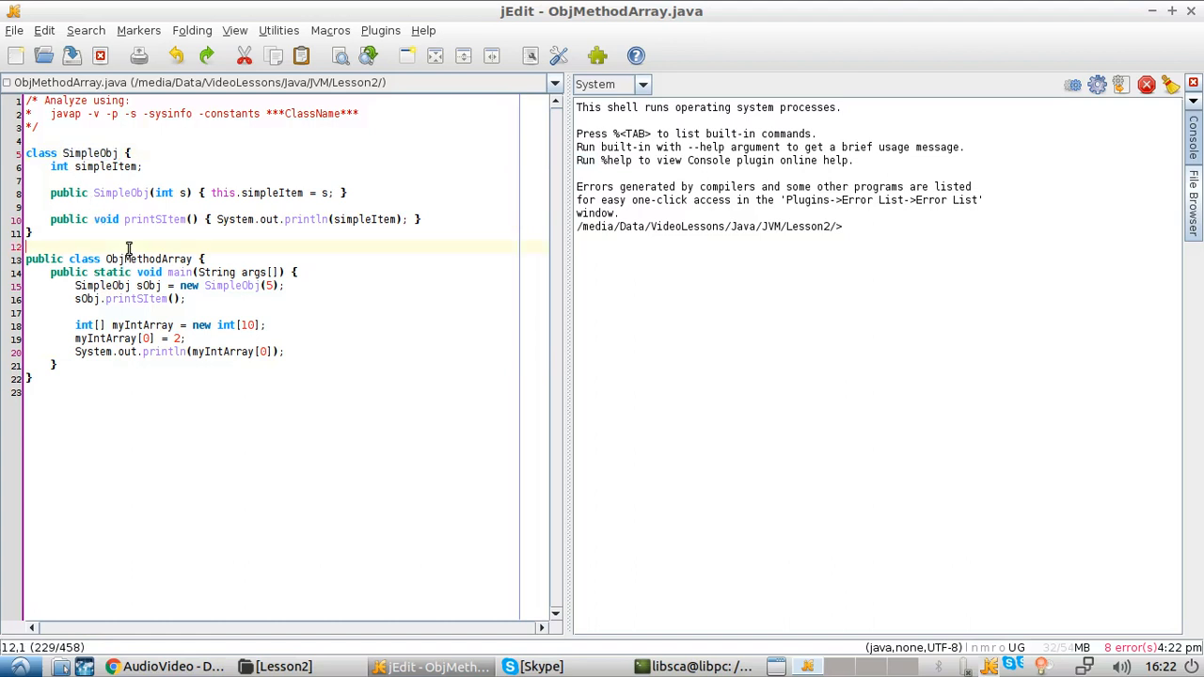
Compile ObjMethodArray.java and disassemble the SimpleObj class with javap -v -p -s -sysinfo -constants
double_click(89, 152)
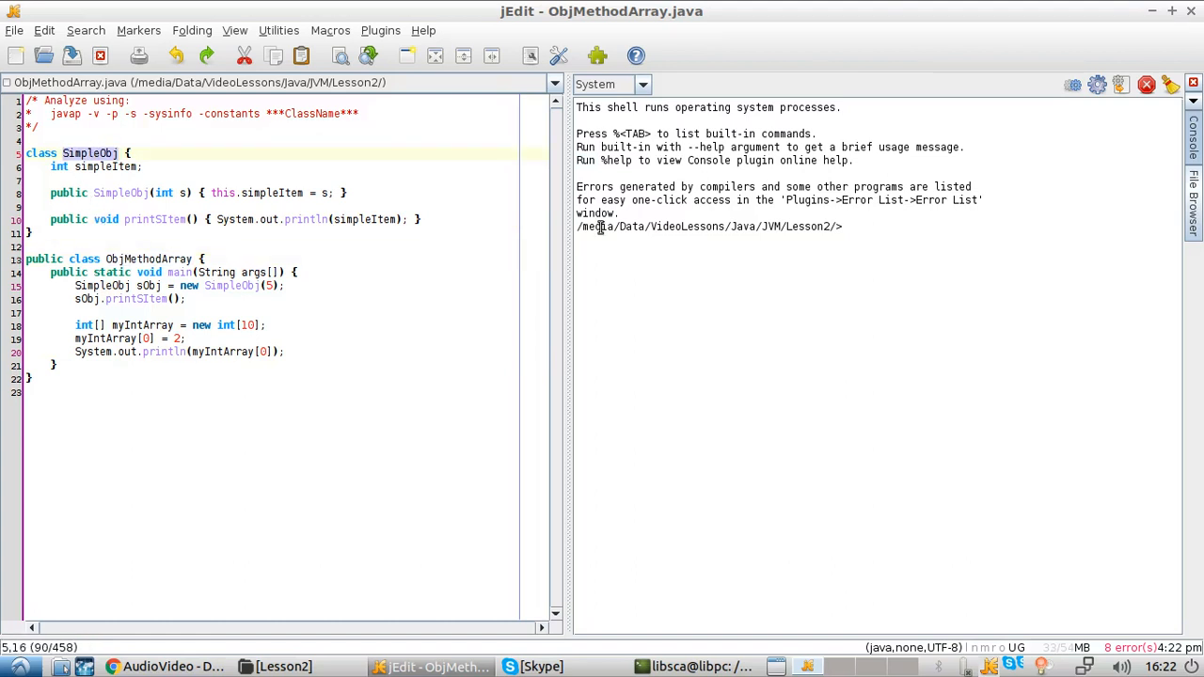
text(javac)
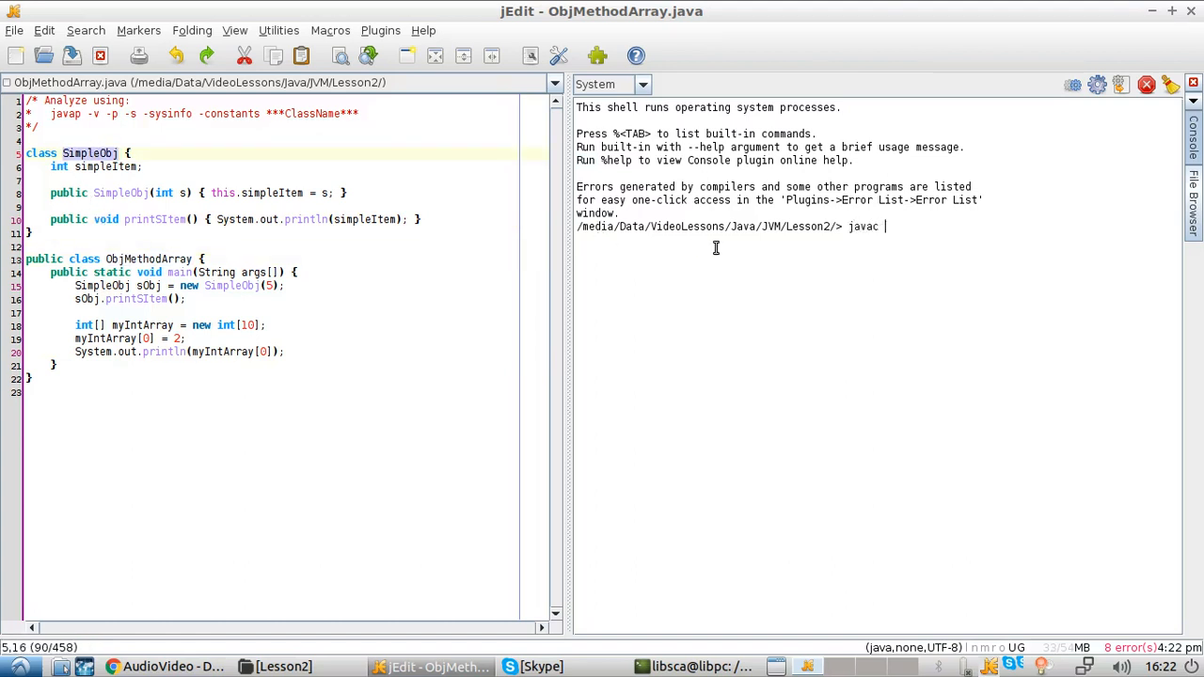
text(ObjMethodArray.)
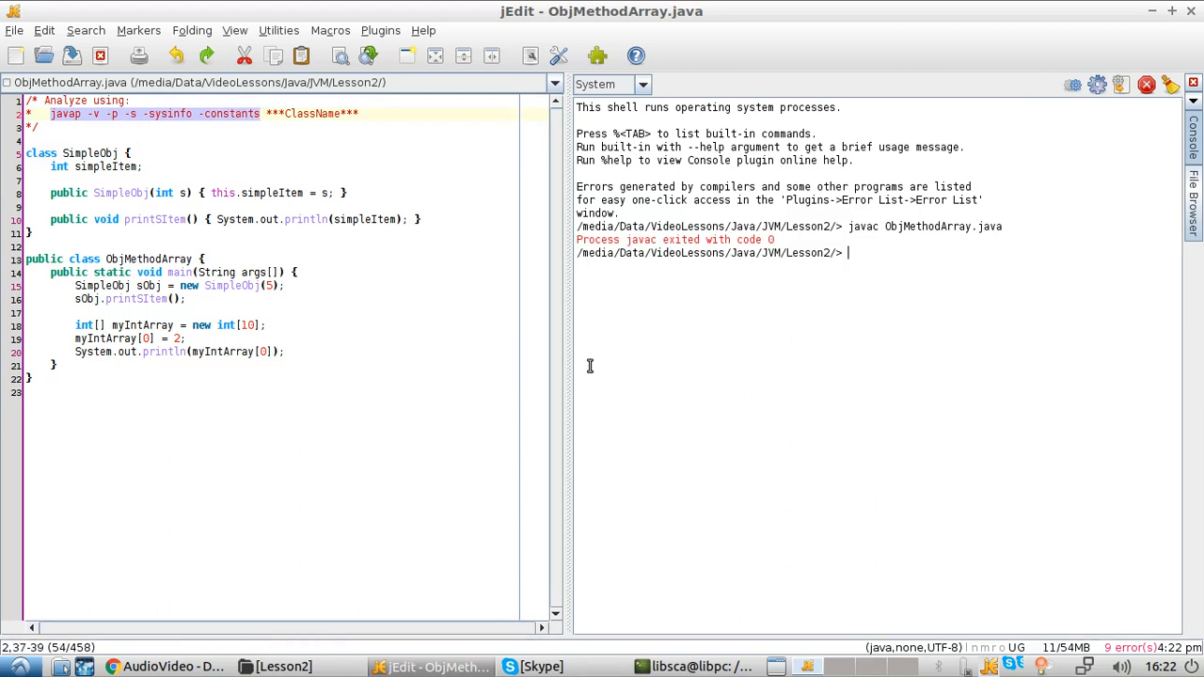
text(javap -v -p -s -sysinfo -constants S)
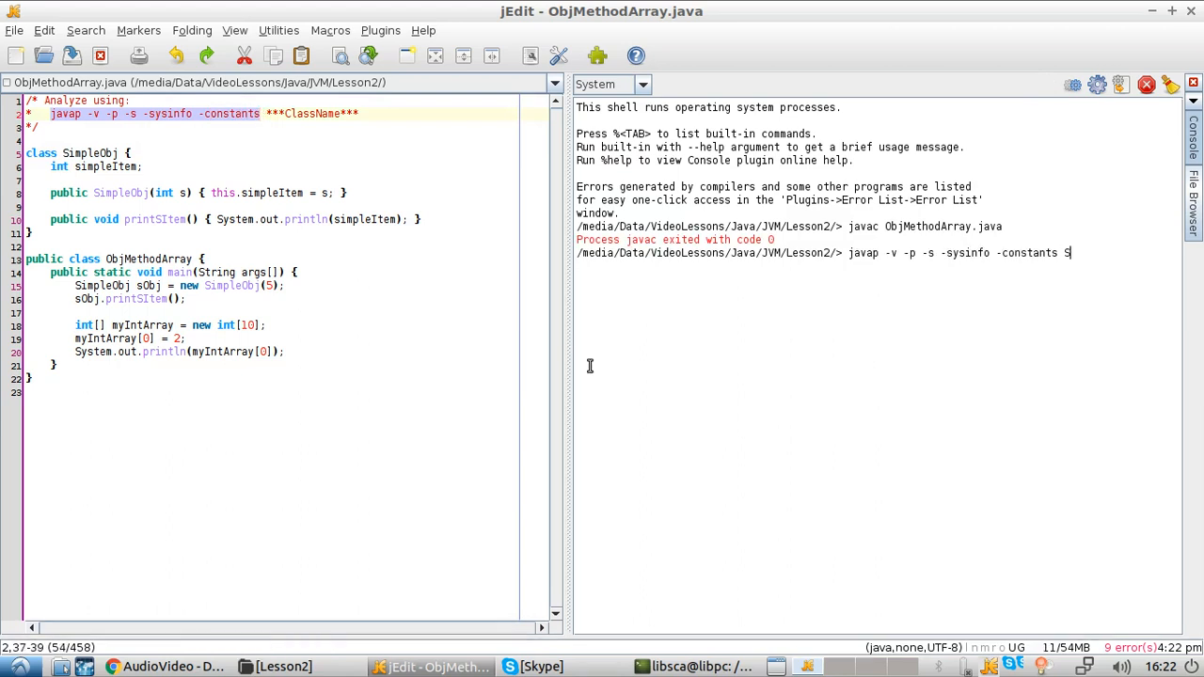
text(impleObj)
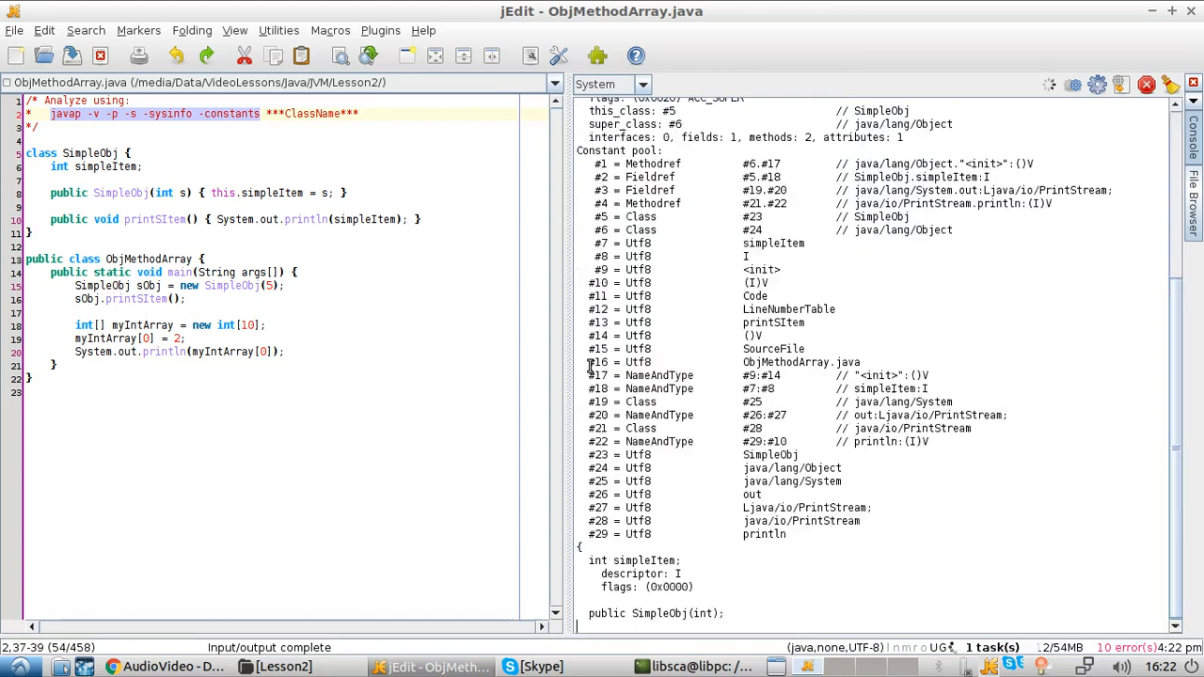
scroll(down, 3)
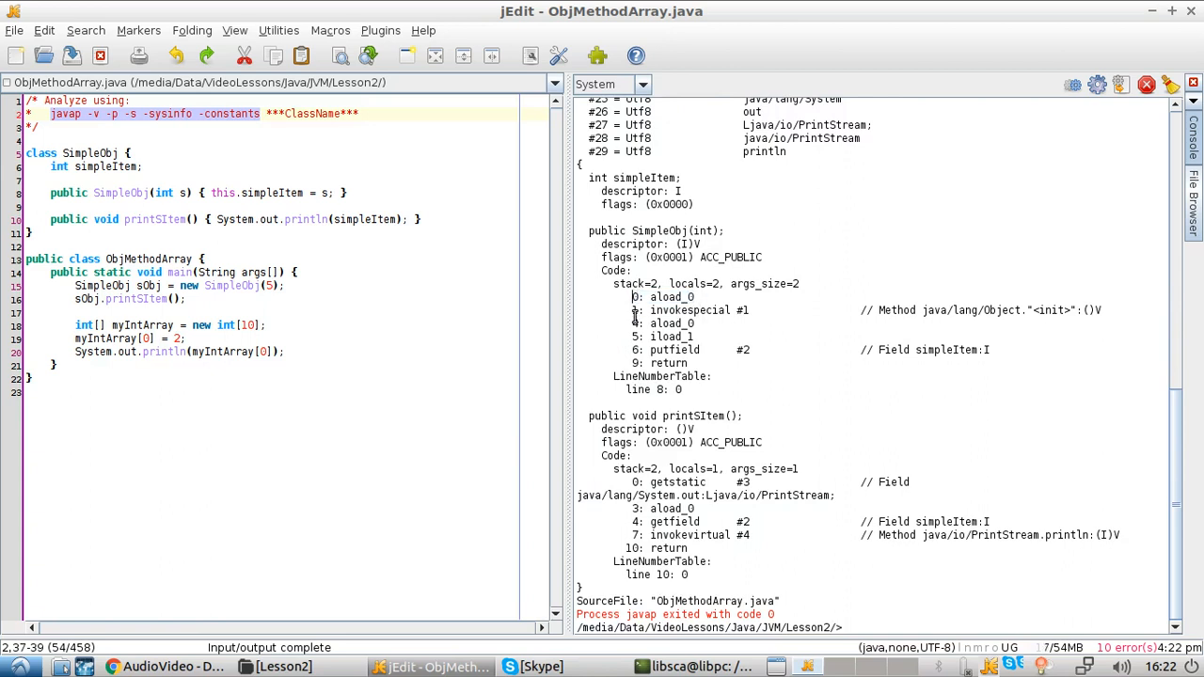
Trace the constructor's aload_0 and iload_1 instructions back to parameter s in the SimpleObj source
double_click(689, 311)
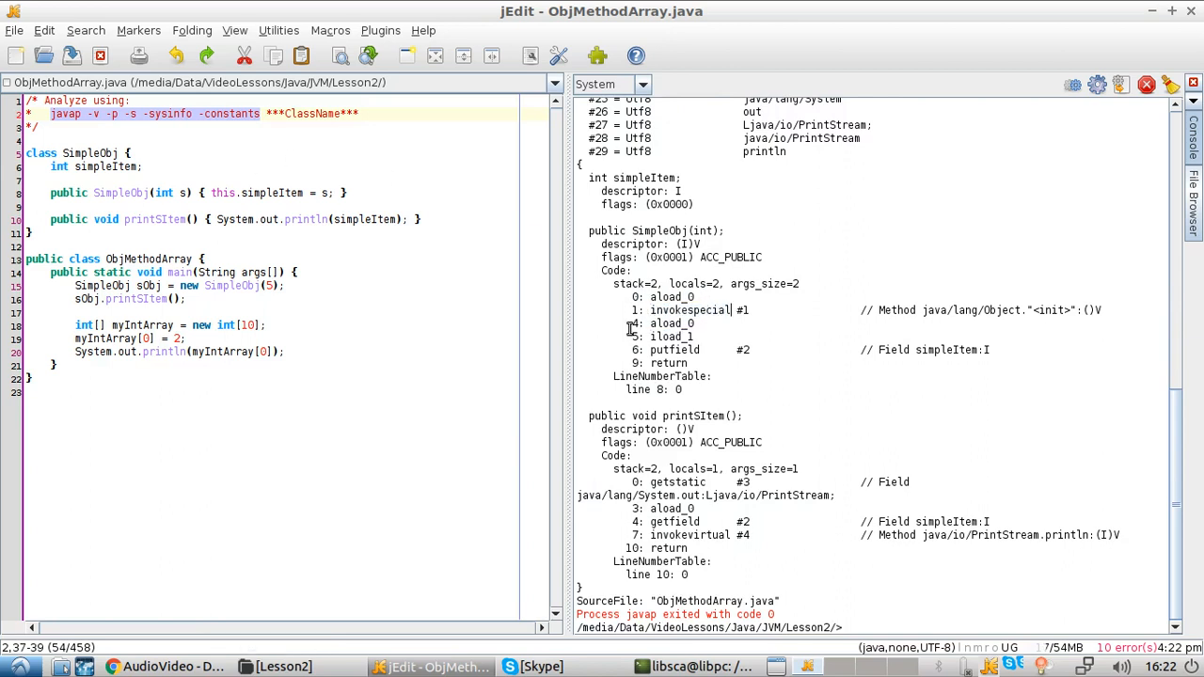
drag(649, 348, 686, 363)
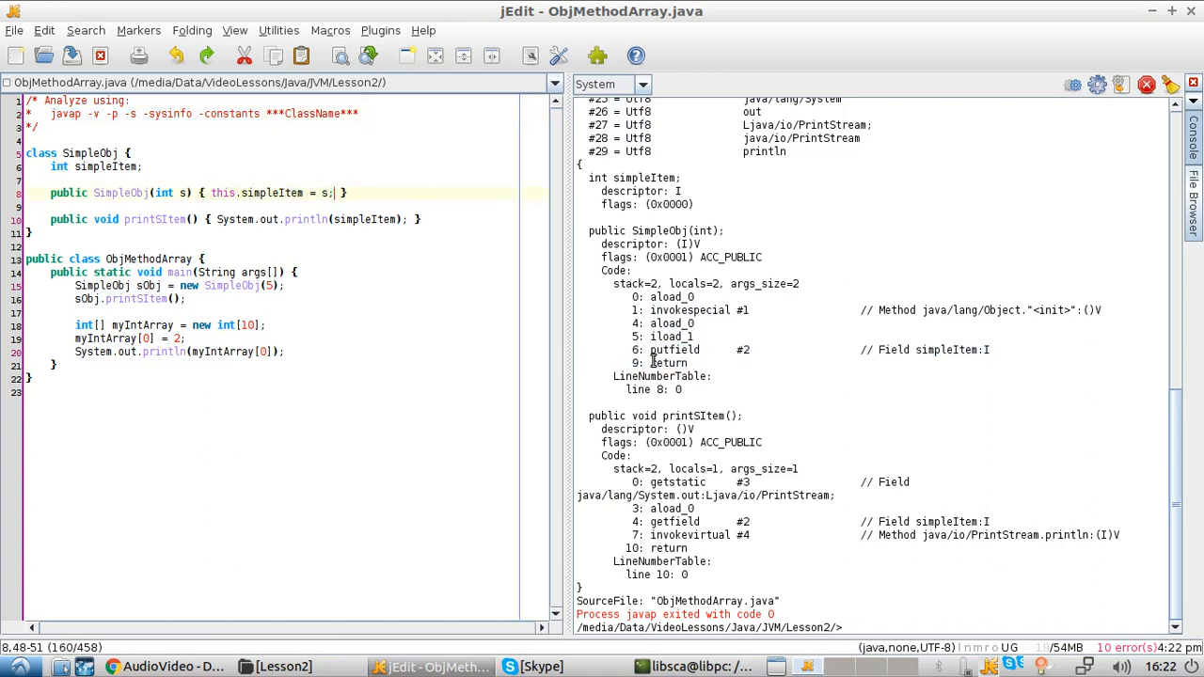
double_click(670, 363)
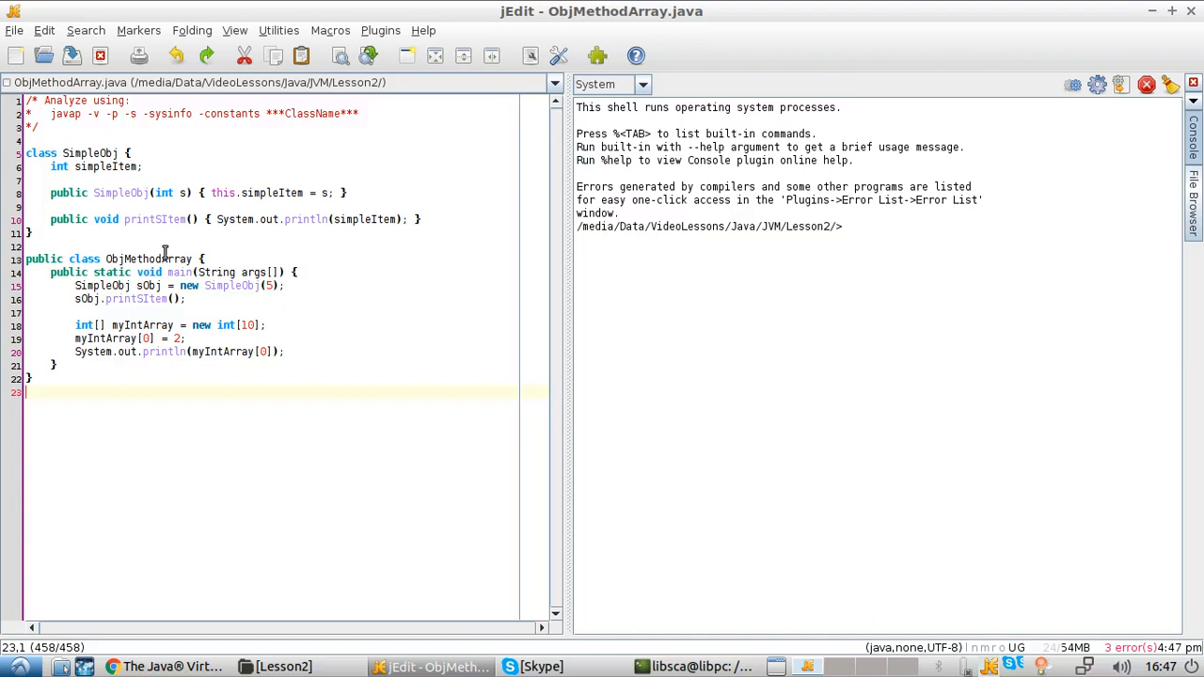
Run the javap disassembly for ObjMethodArray itself, showing main's new SimpleObj, newarray int and iastore bytecode
double_click(150, 259)
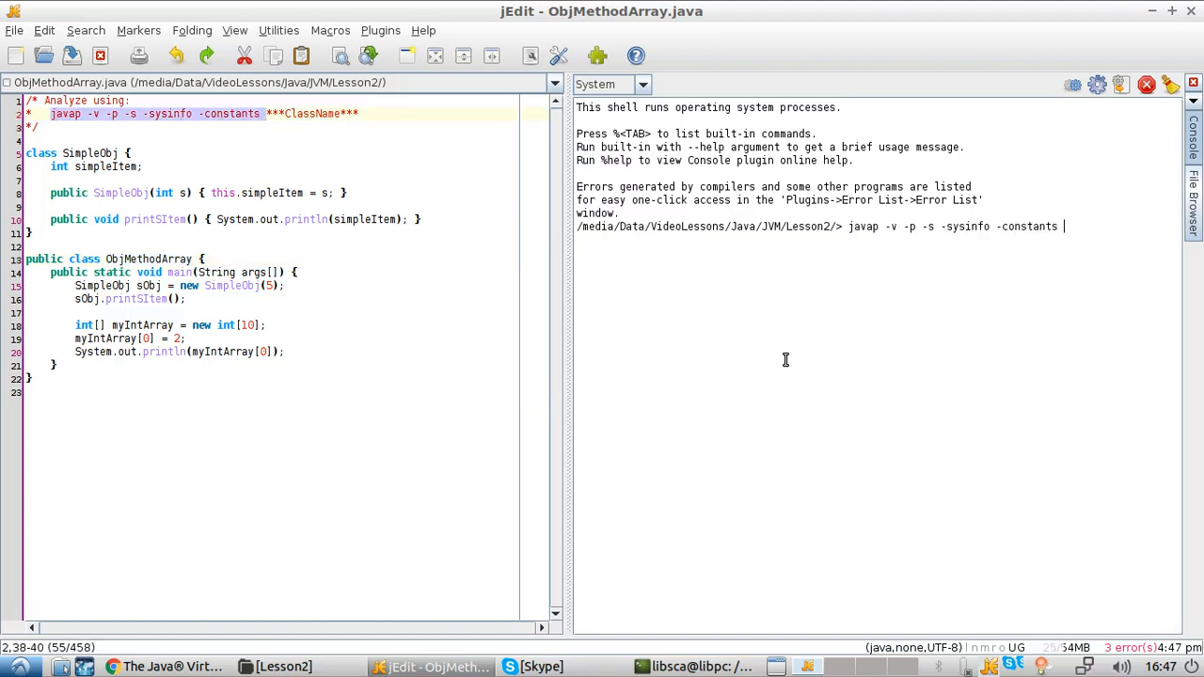
text(ObjMethodArray)
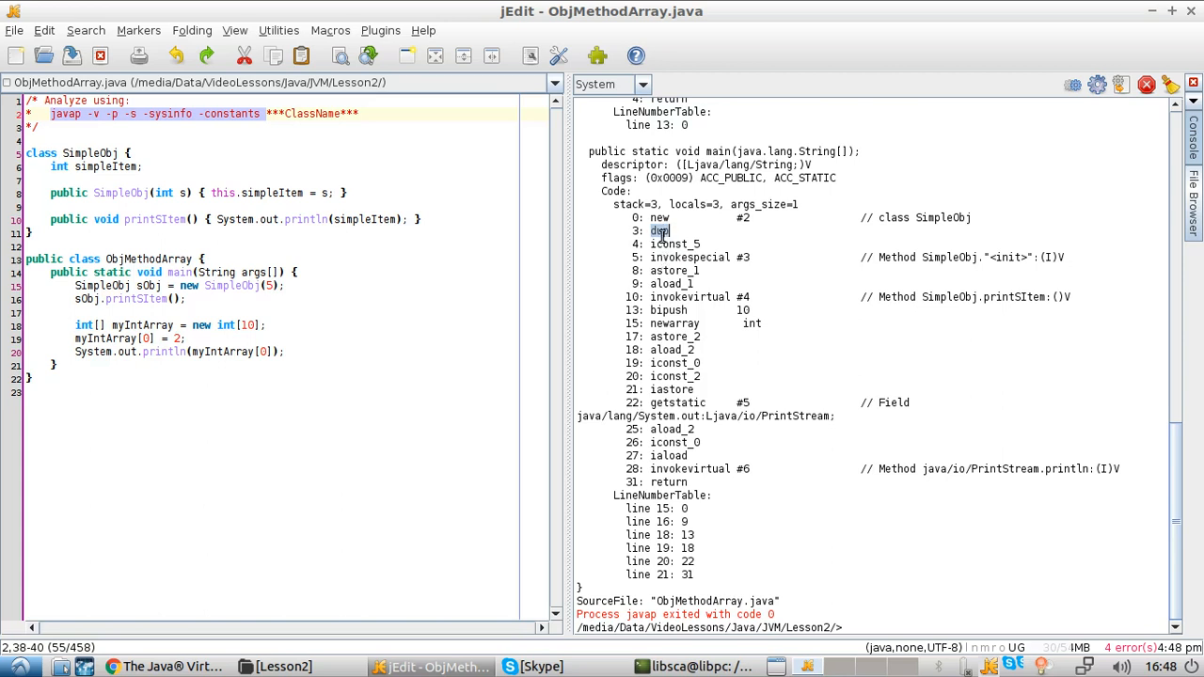
double_click(673, 244)
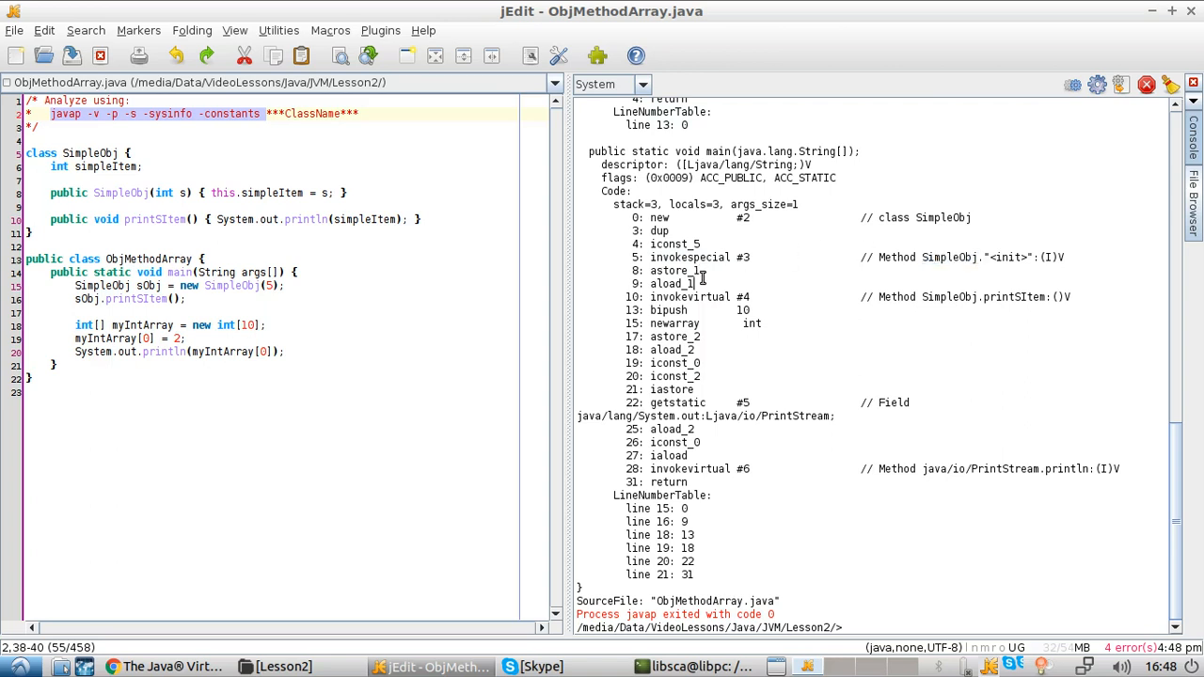
double_click(668, 271)
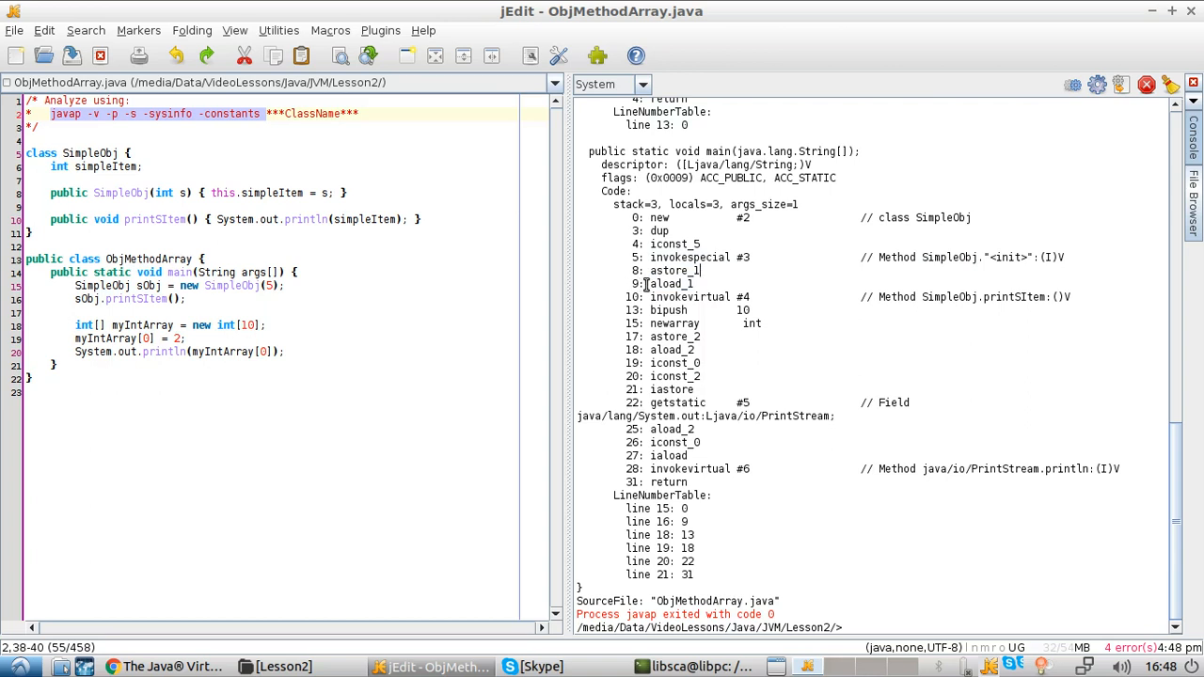
double_click(666, 282)
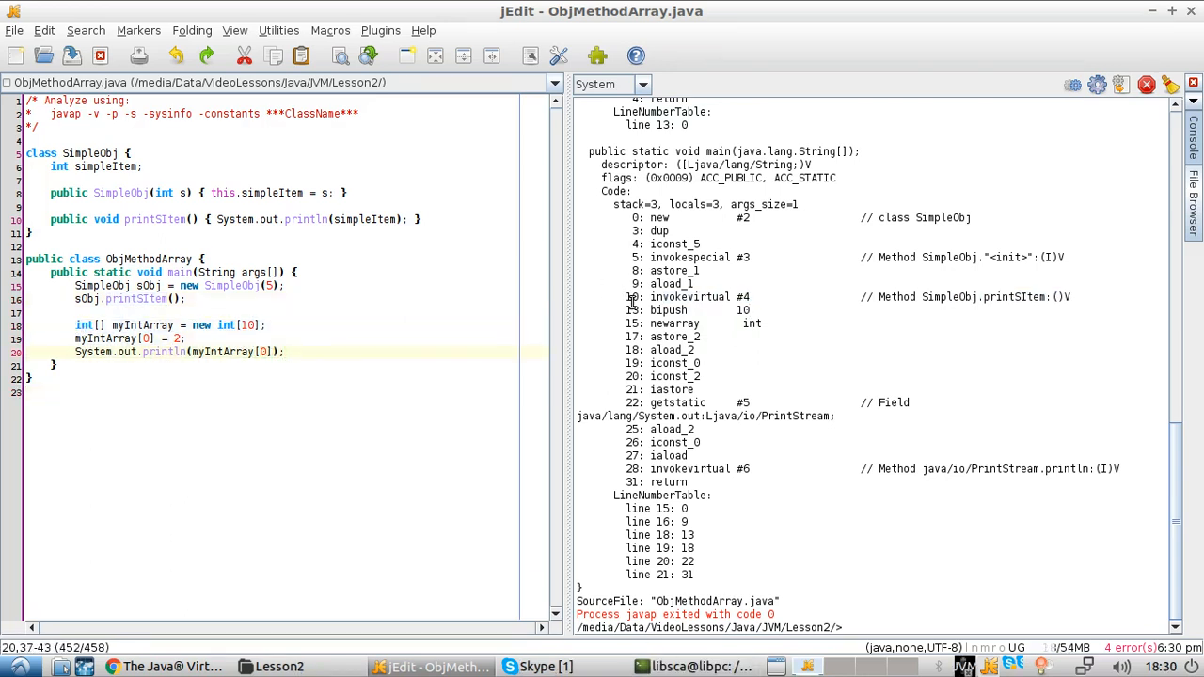
mouse_move(658, 324)
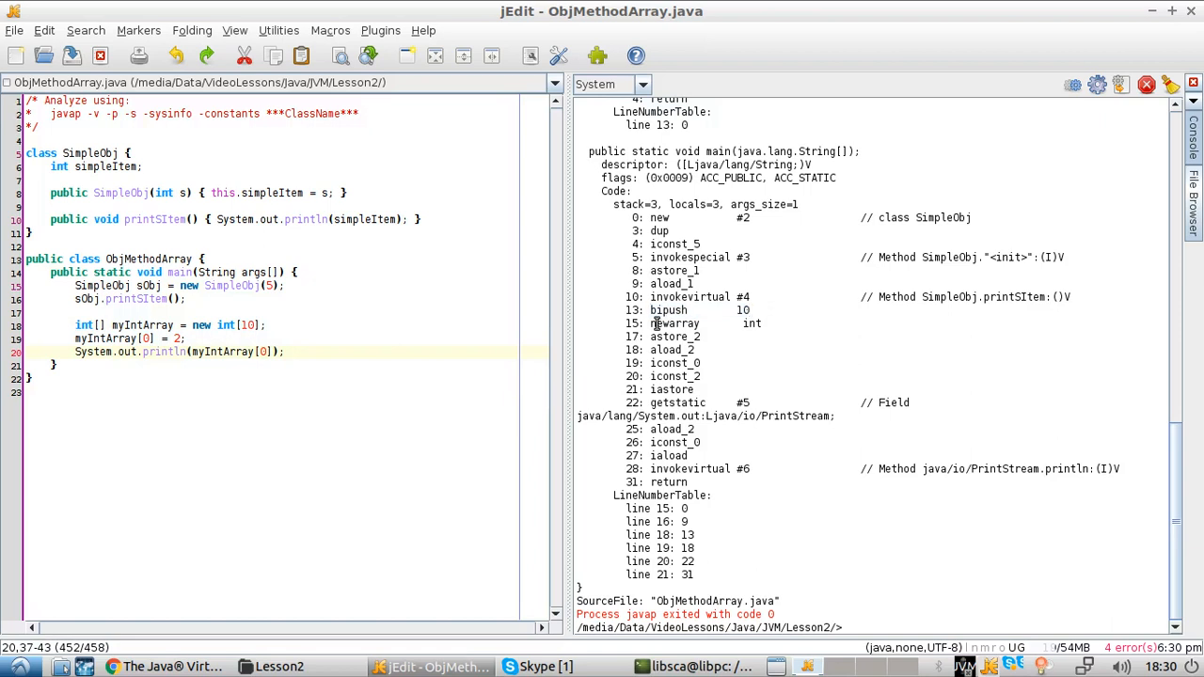
mouse_move(776, 328)
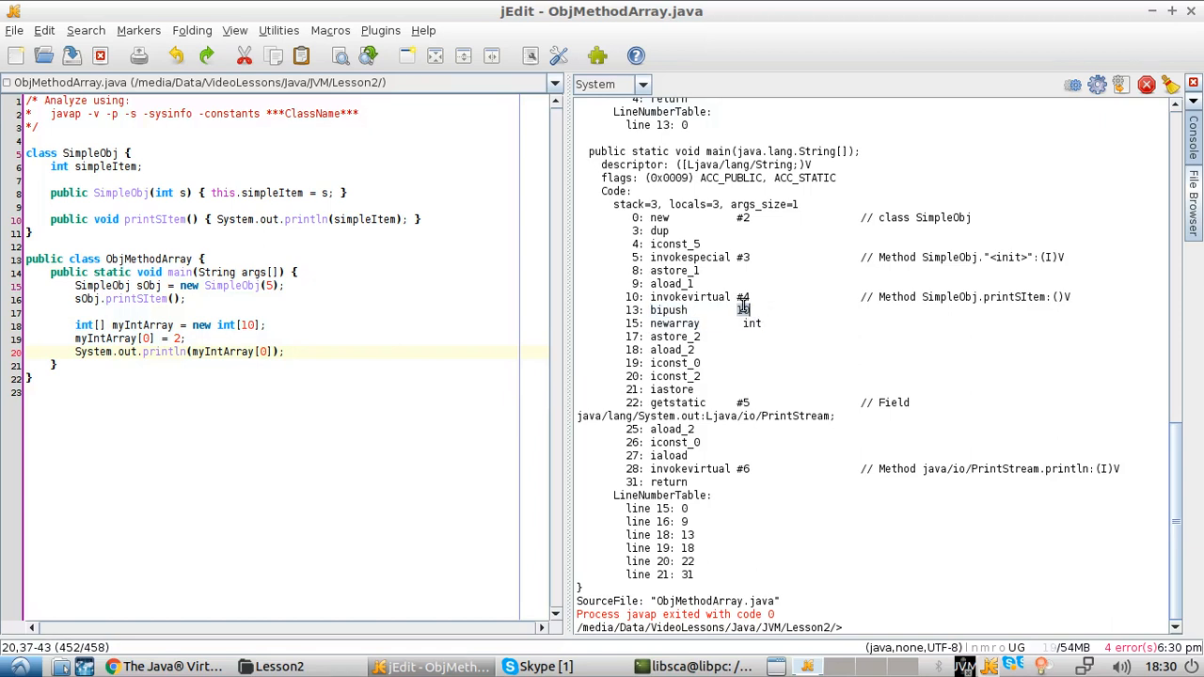
Trace bipush 10, new SimpleObj, iastore, iaload and the println call in main's bytecode against the array source lines
double_click(673, 324)
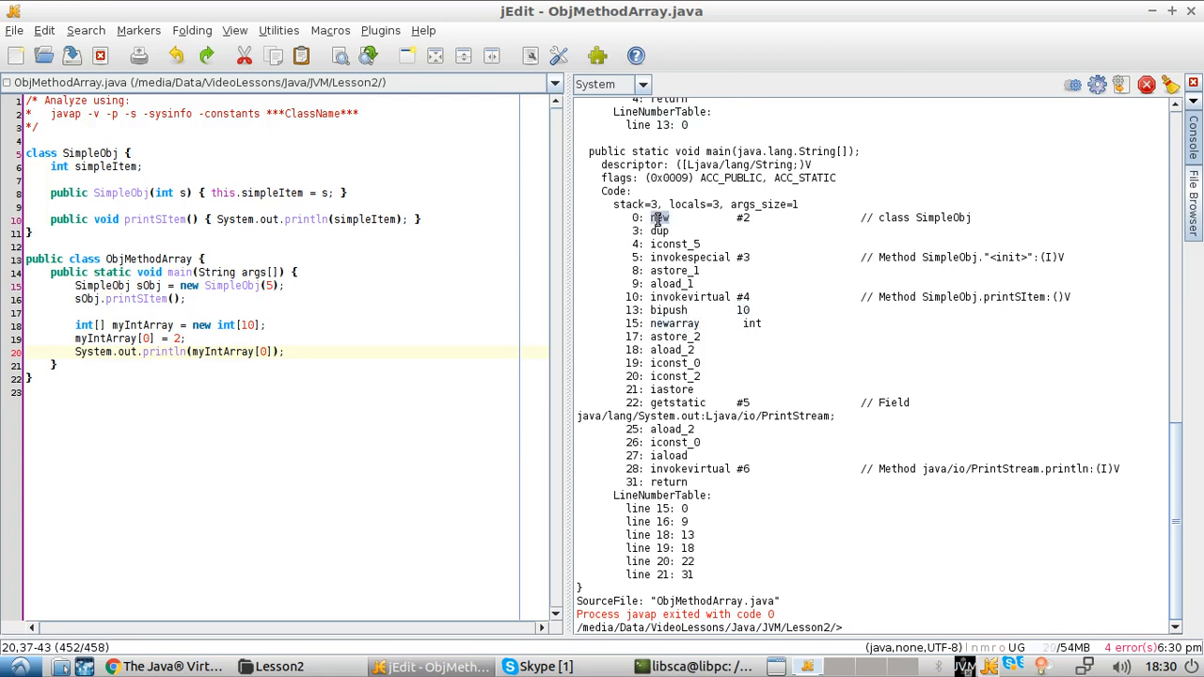
double_click(673, 324)
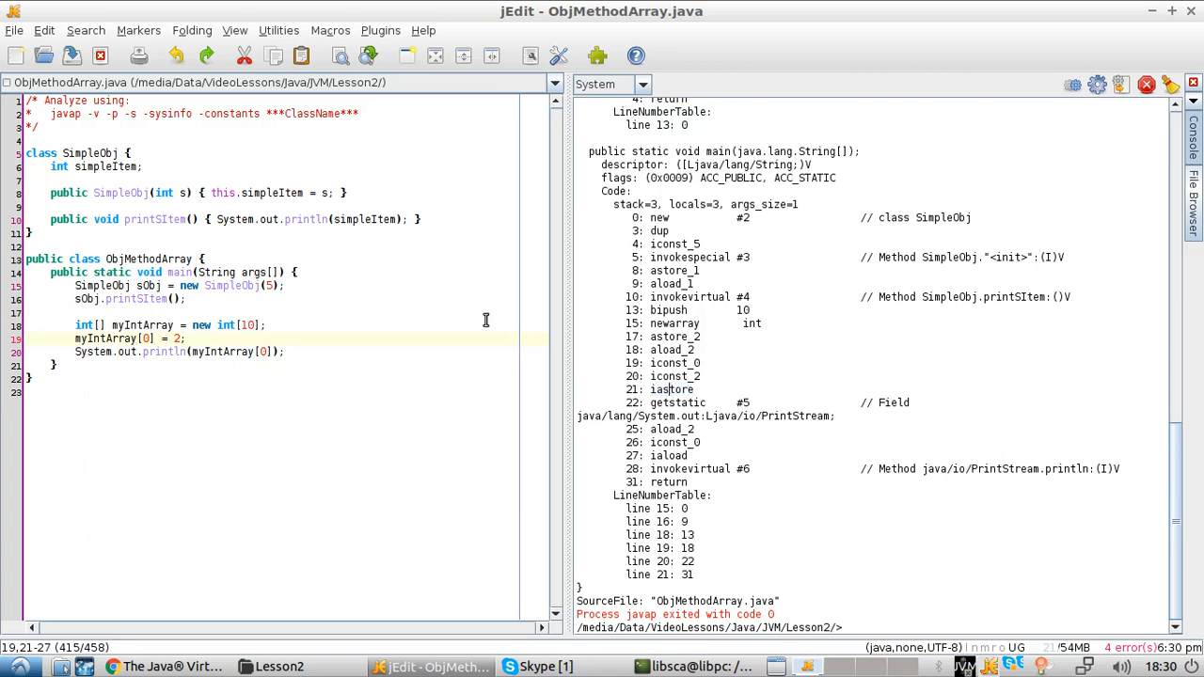
double_click(177, 338)
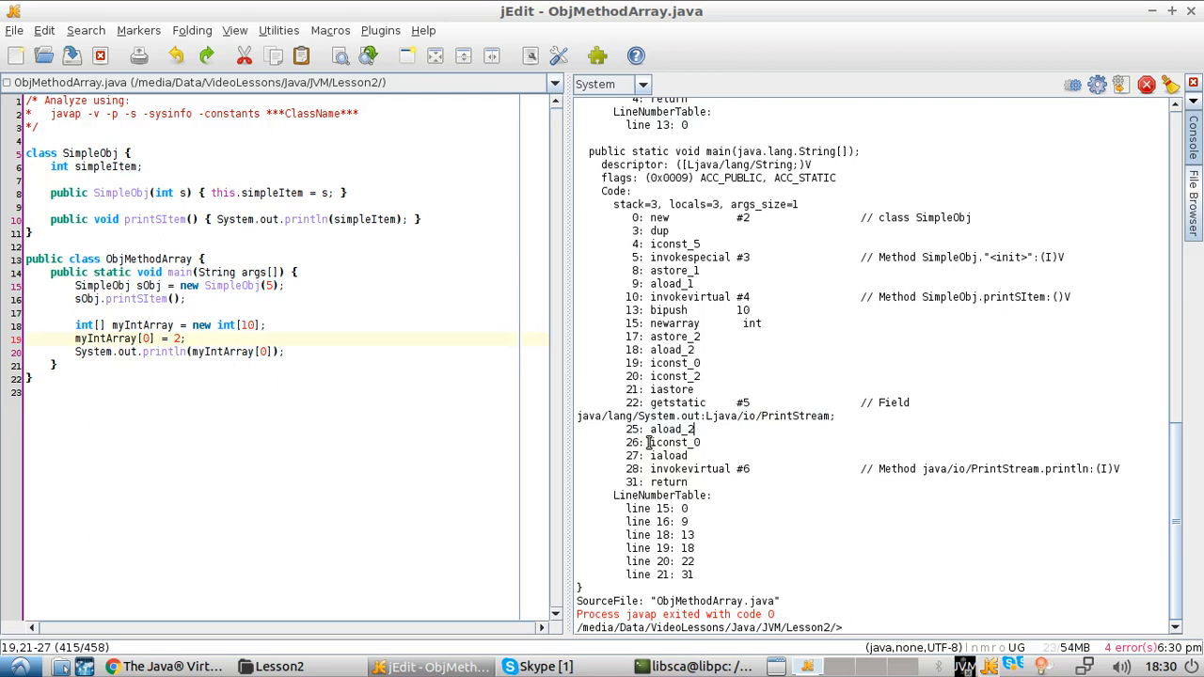
click(261, 352)
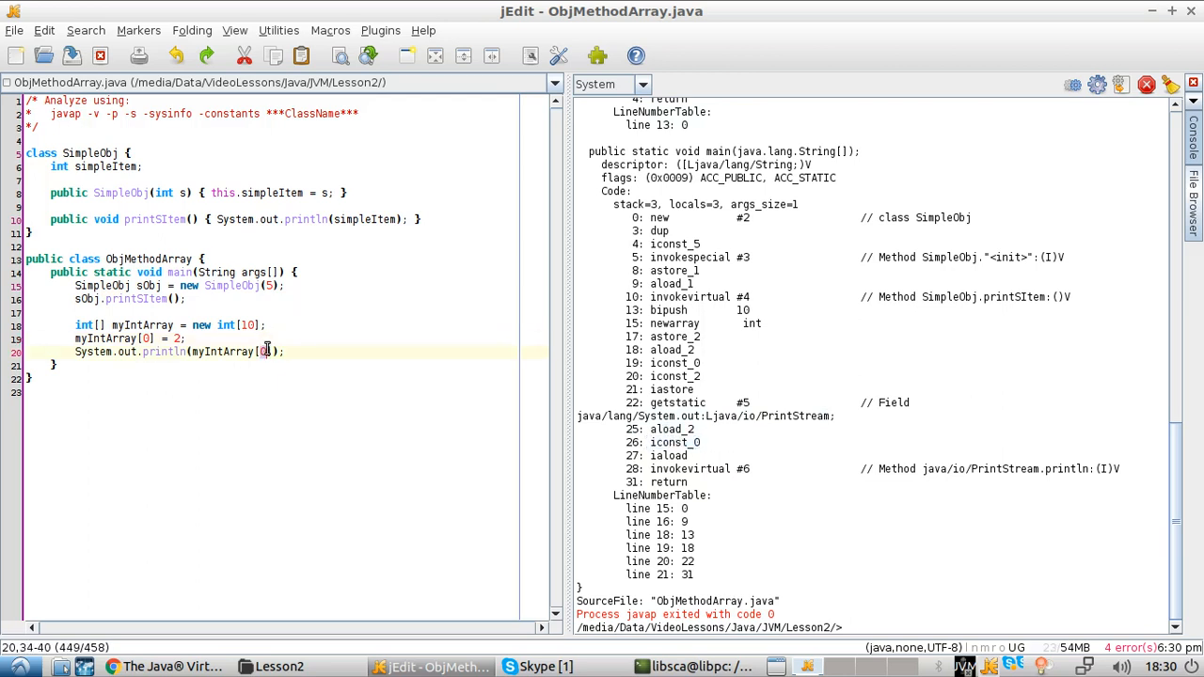
mouse_move(692, 448)
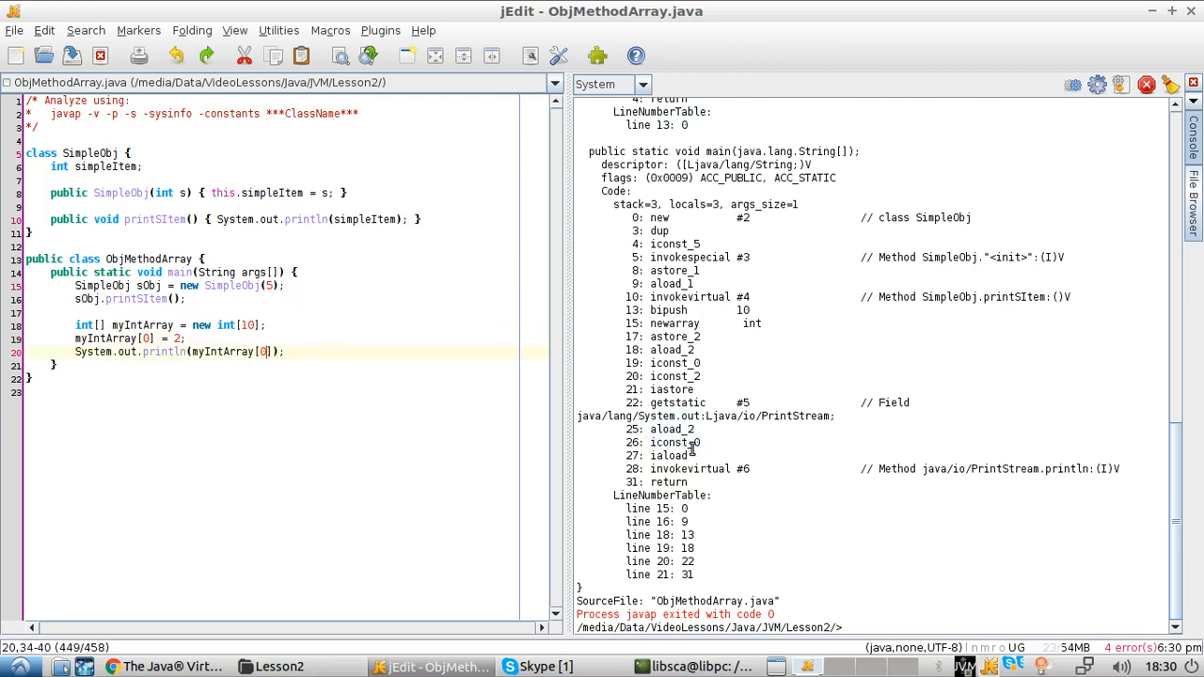
double_click(670, 455)
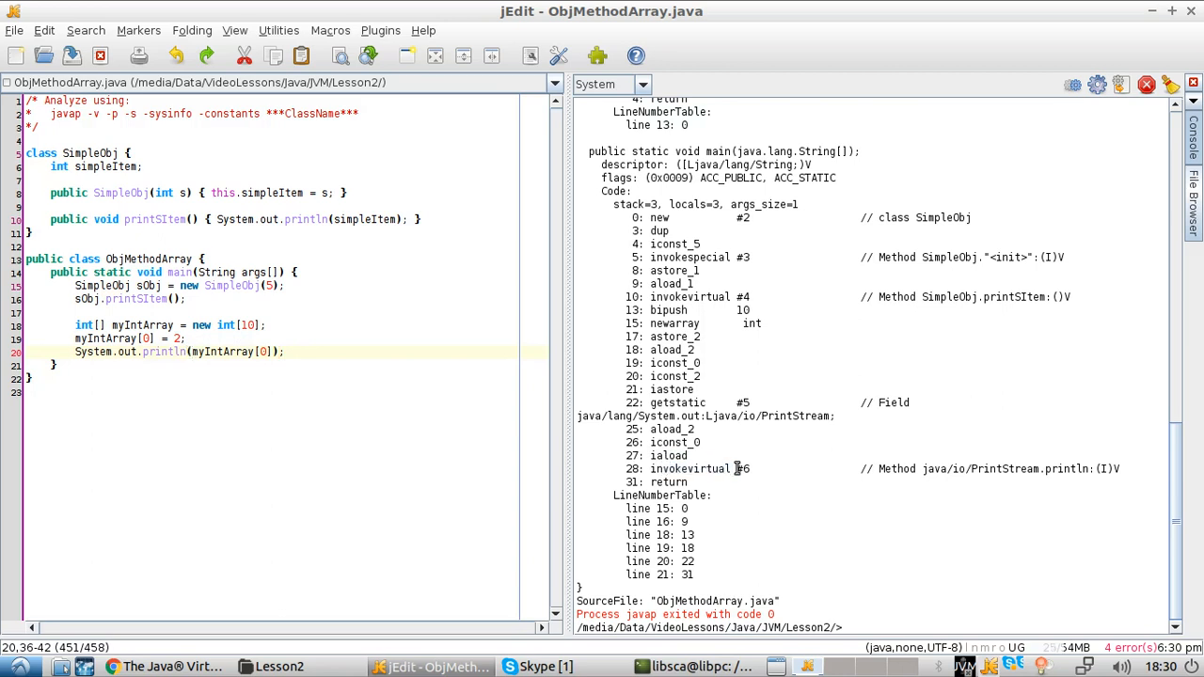
click(1132, 468)
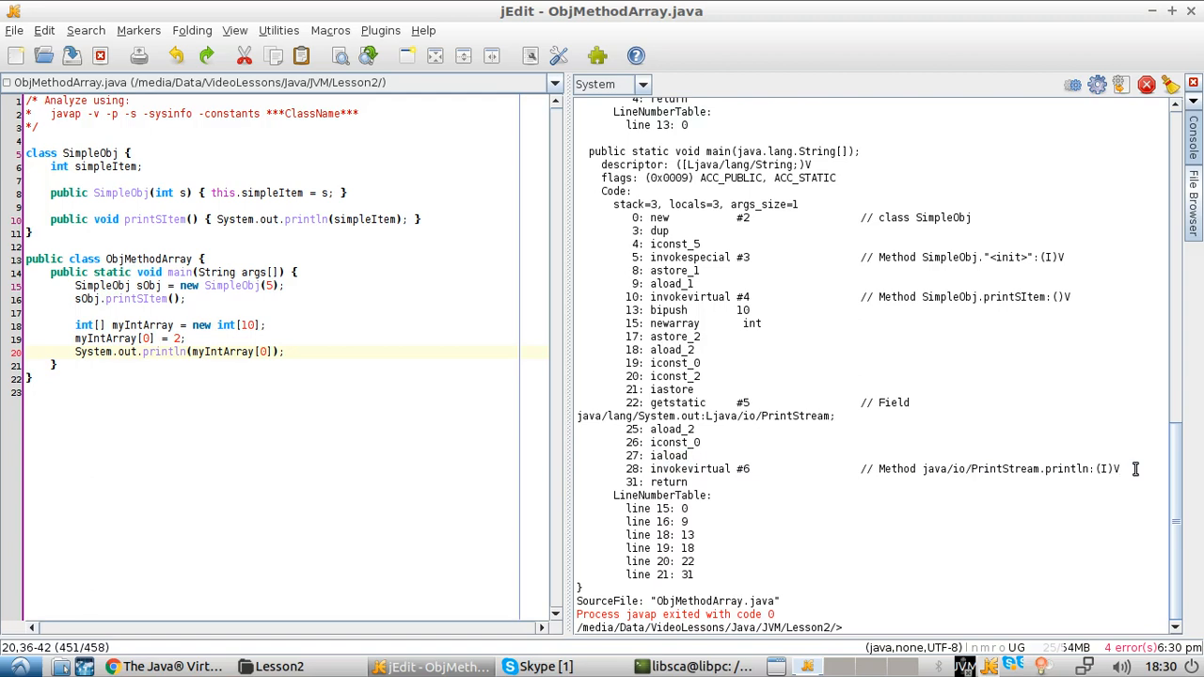
click(1125, 468)
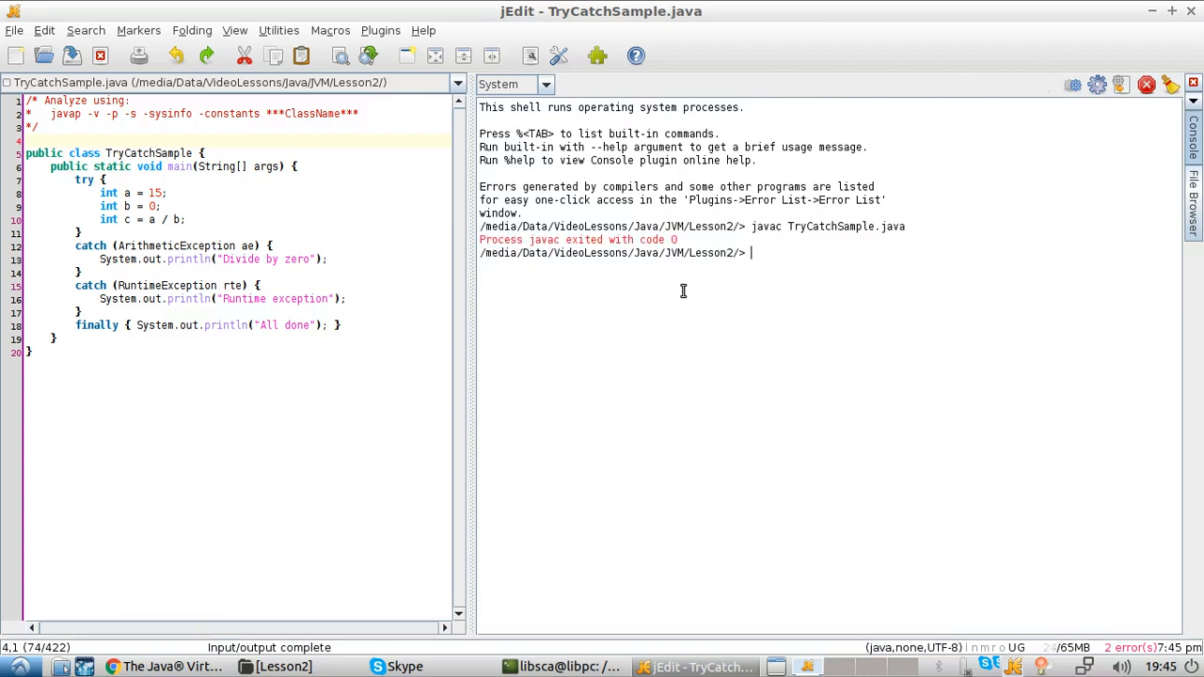
mouse_move(267, 20)
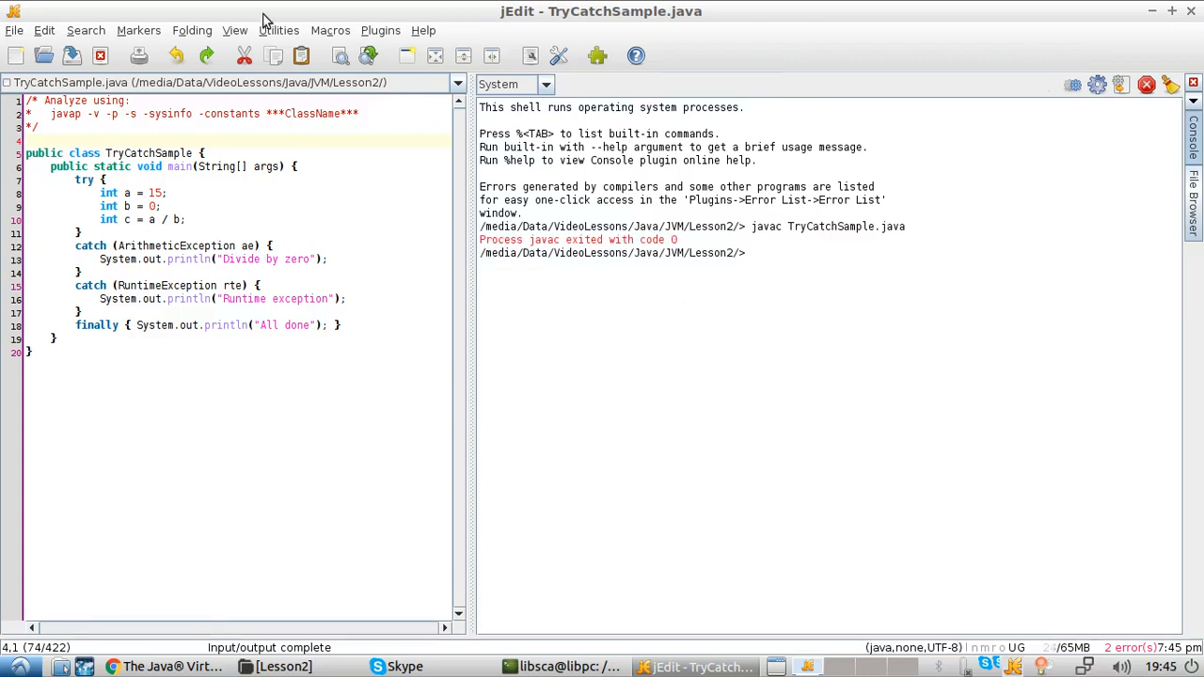
Run the copied javap command on TryCatchSample and highlight the ArithmeticException handler range and target offset 20
drag(51, 113, 259, 112)
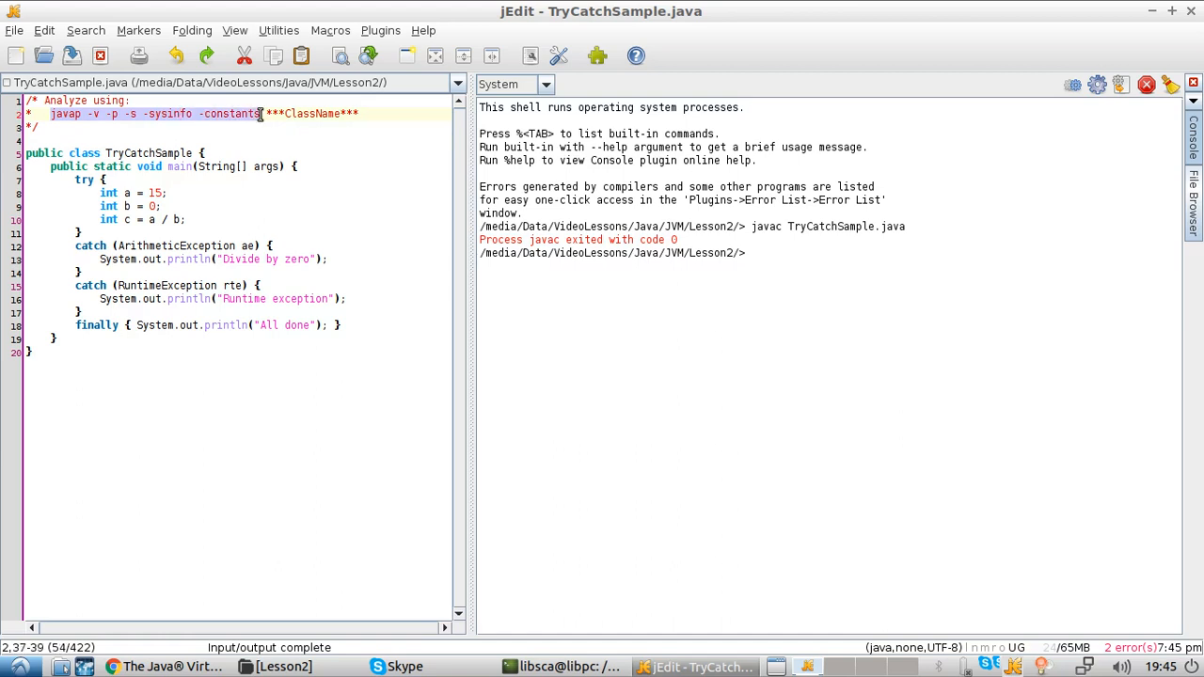
text(javap -v -p -s -sysinfo -constants)
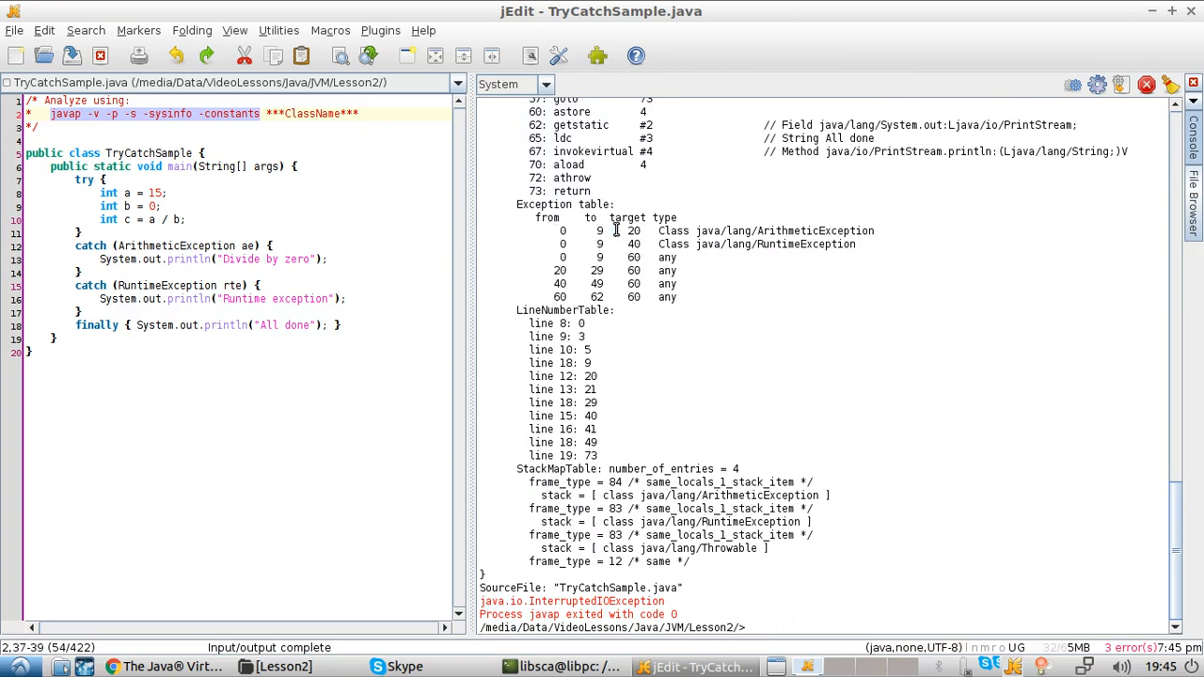
drag(658, 230, 856, 229)
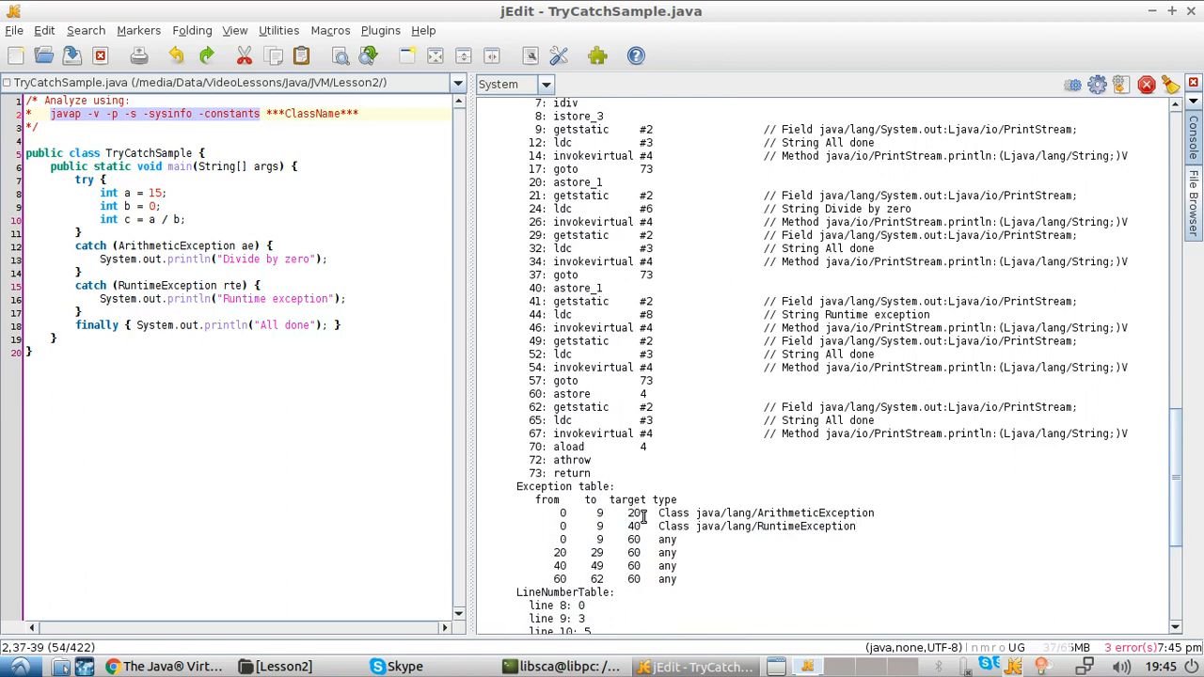
double_click(761, 511)
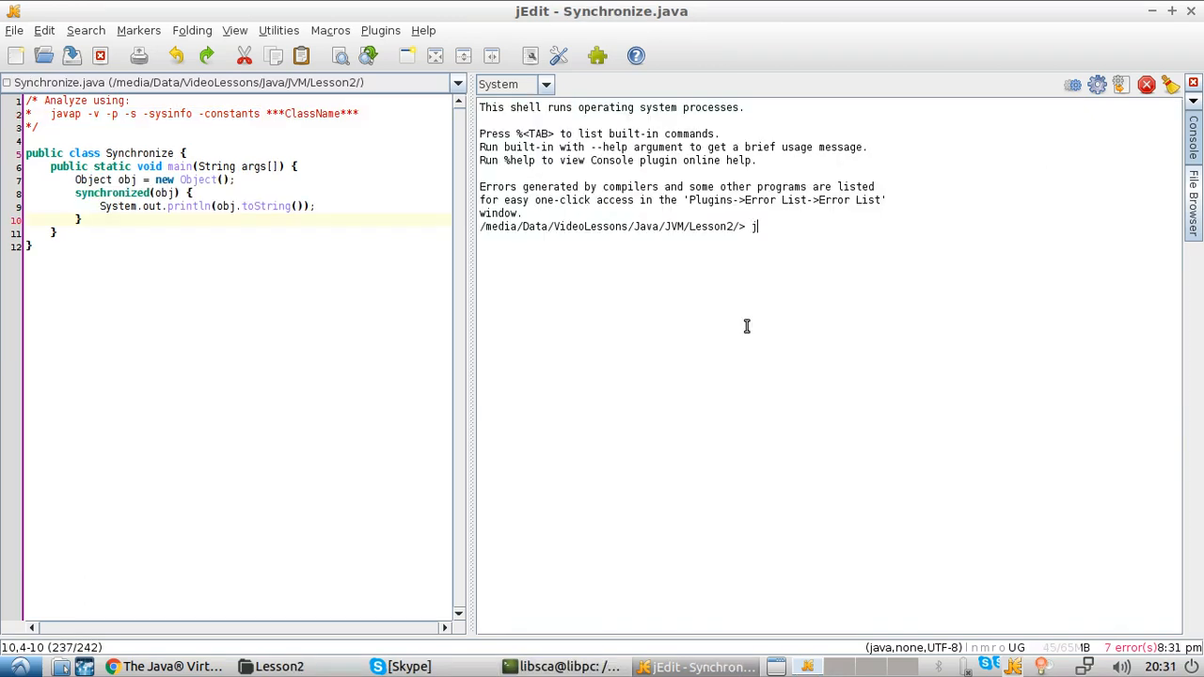
Compile Synchronize.java with javac in the Console
text(avac)
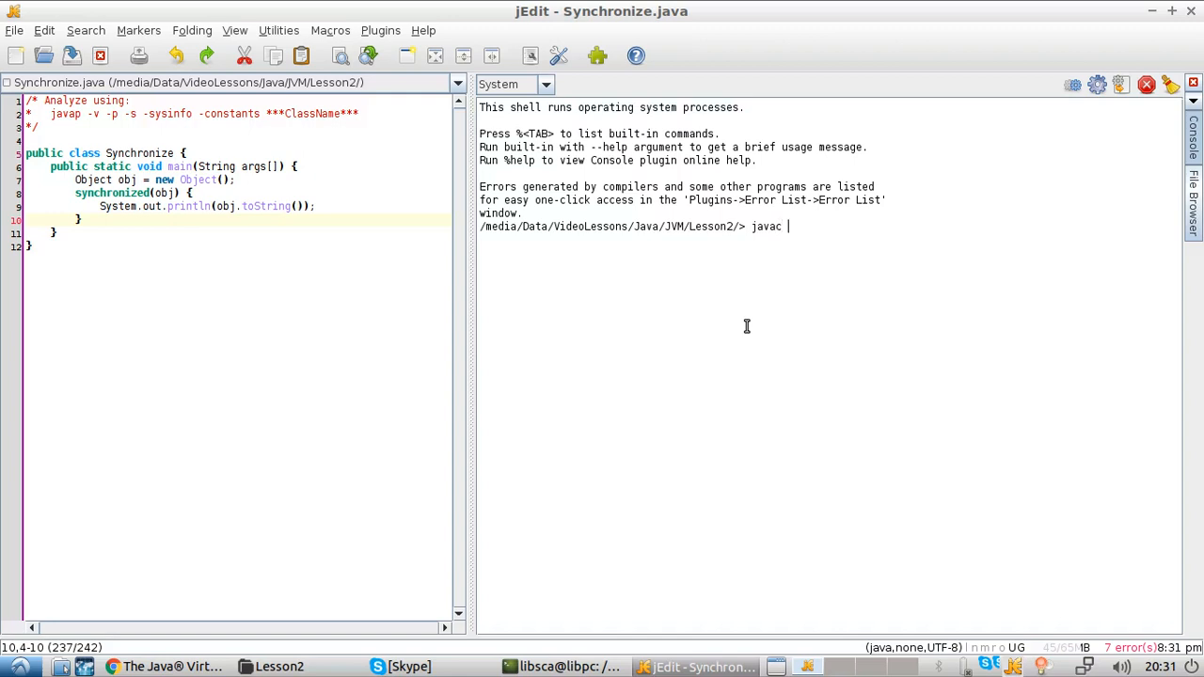
text(Synchronize.java)
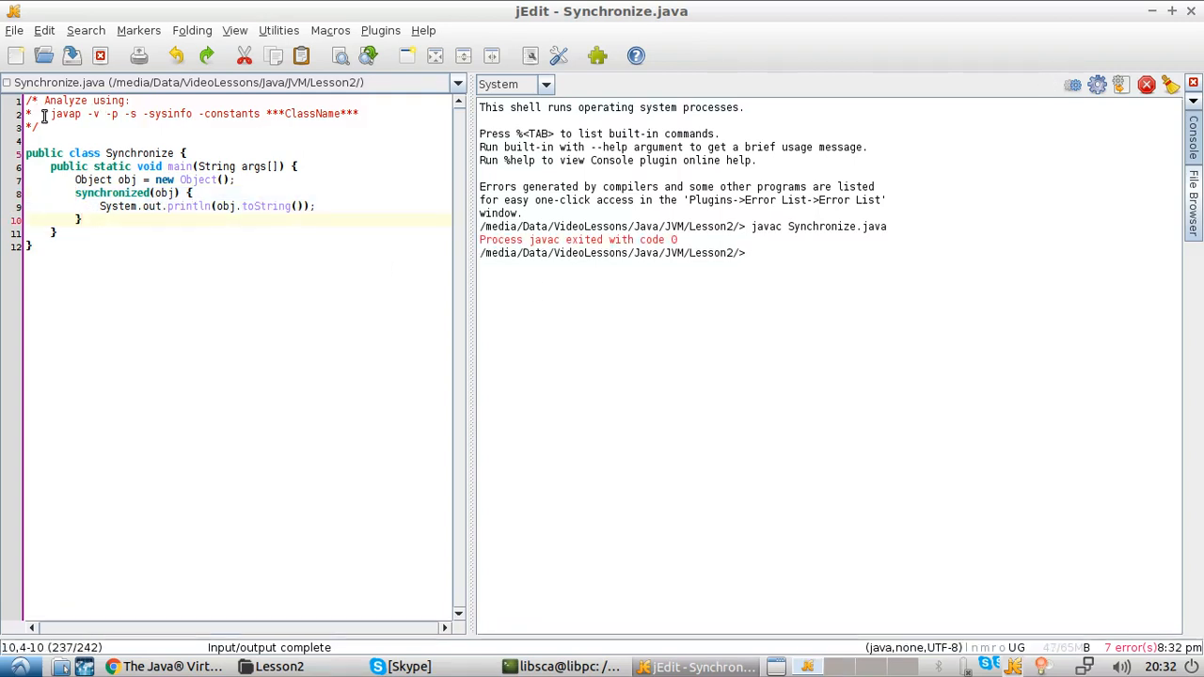
Run the copied javap command on Synchronize and highlight the monitorexit instruction in main
drag(51, 113, 257, 113)
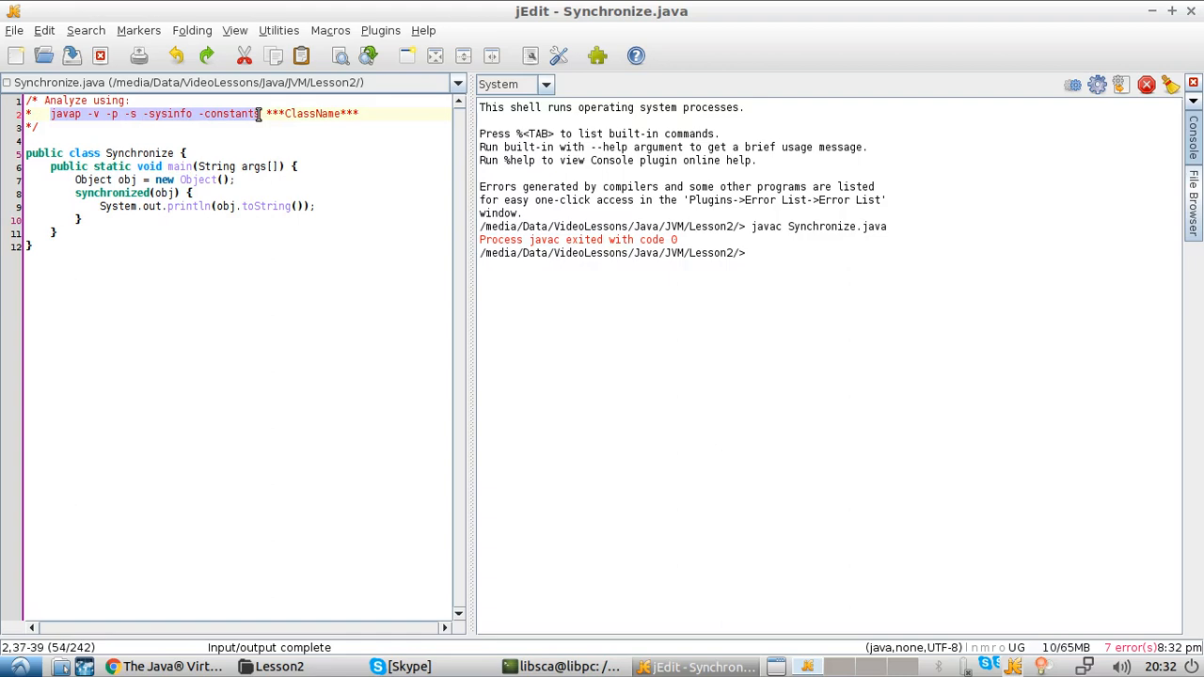
text(javap -v -p -s -sysinfo -constants Synchronize)
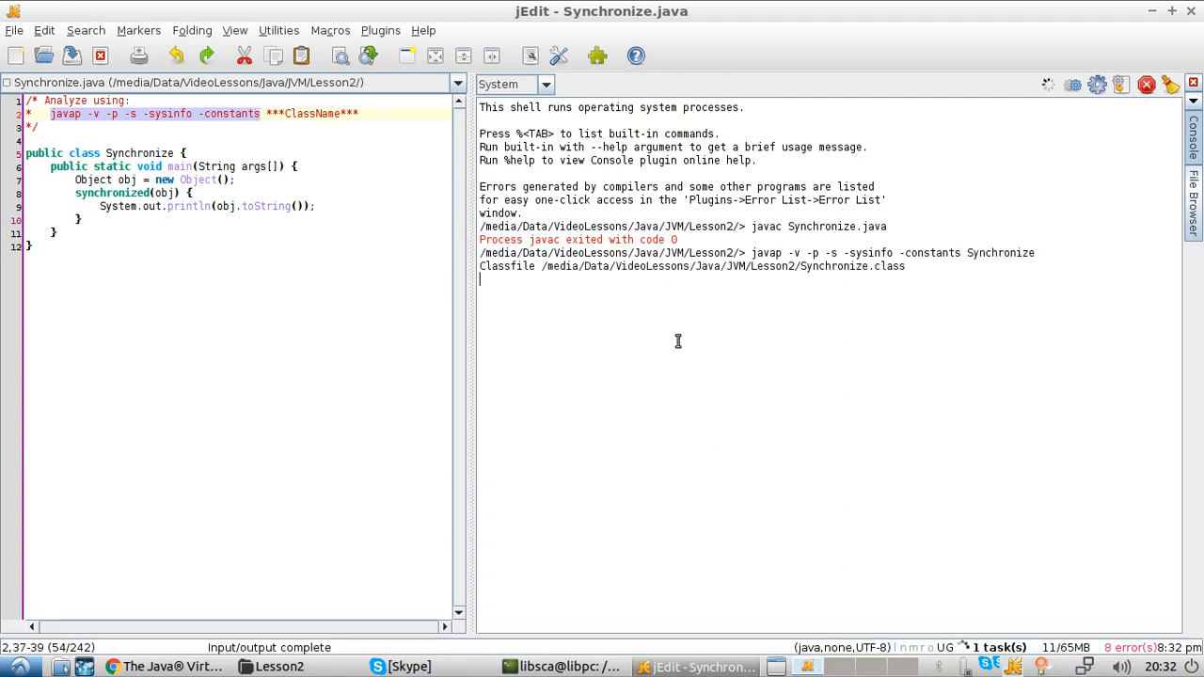
scroll(down, 3)
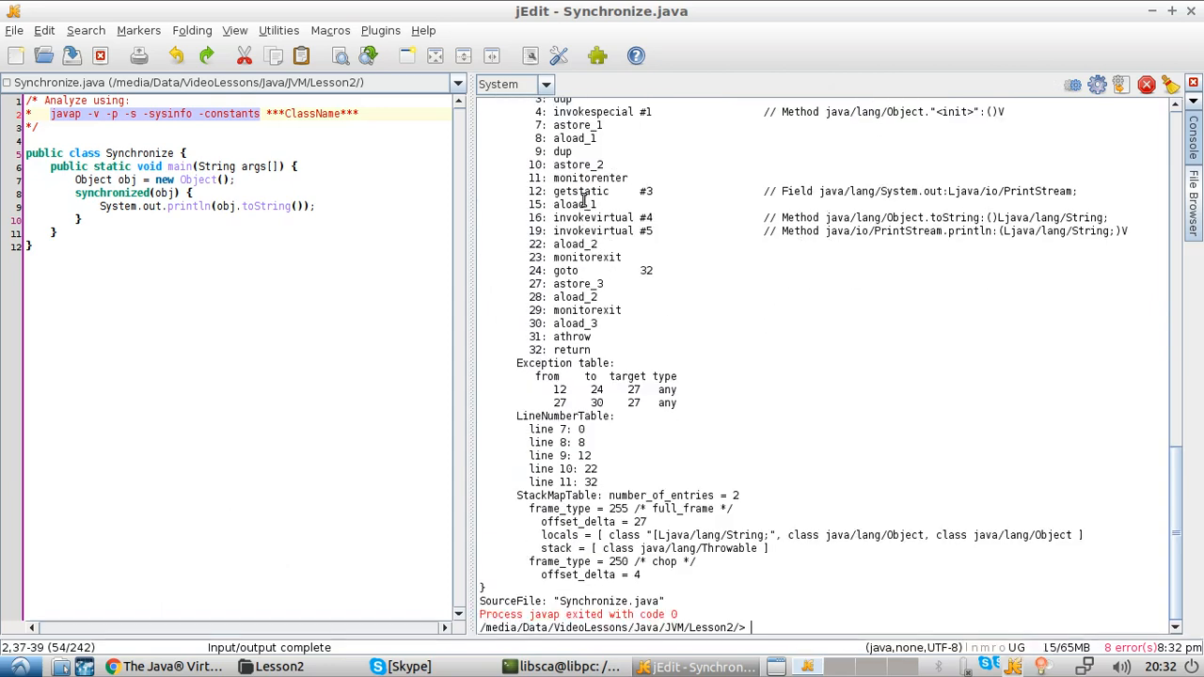
double_click(587, 256)
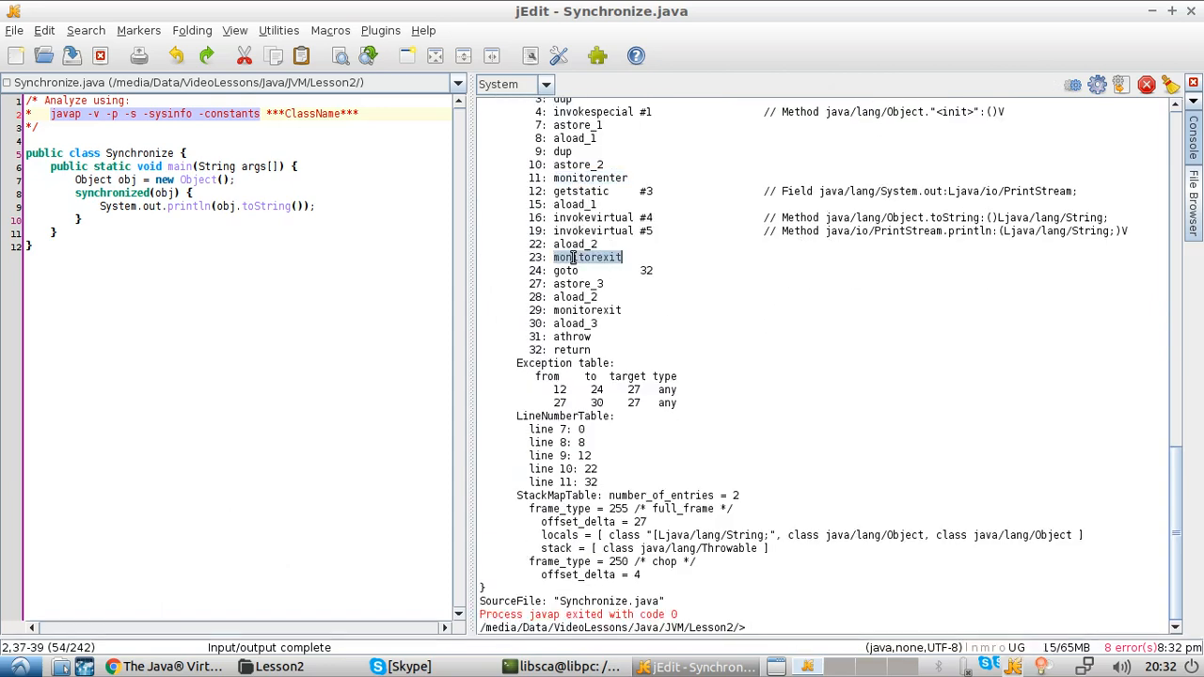